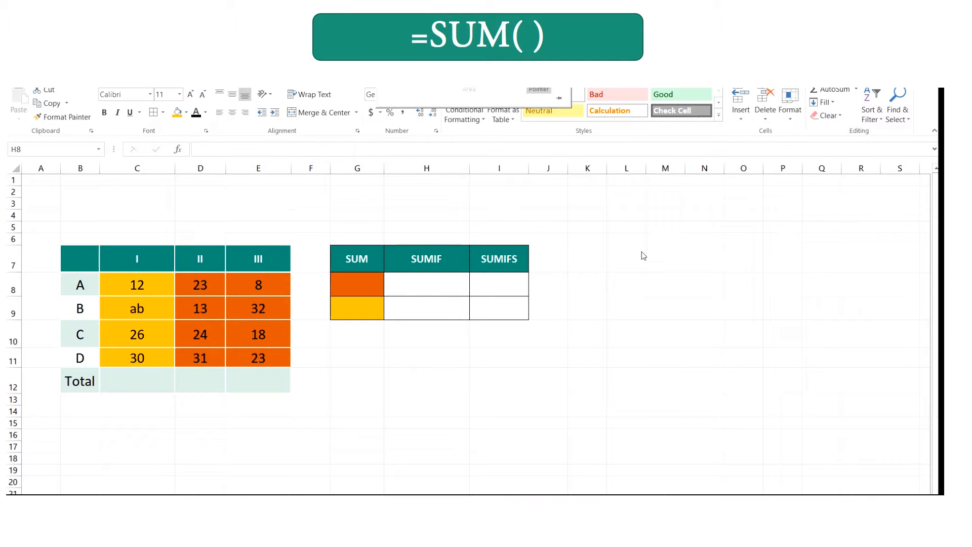
{"action": "mouse_move", "coordinate": [212, 319]}
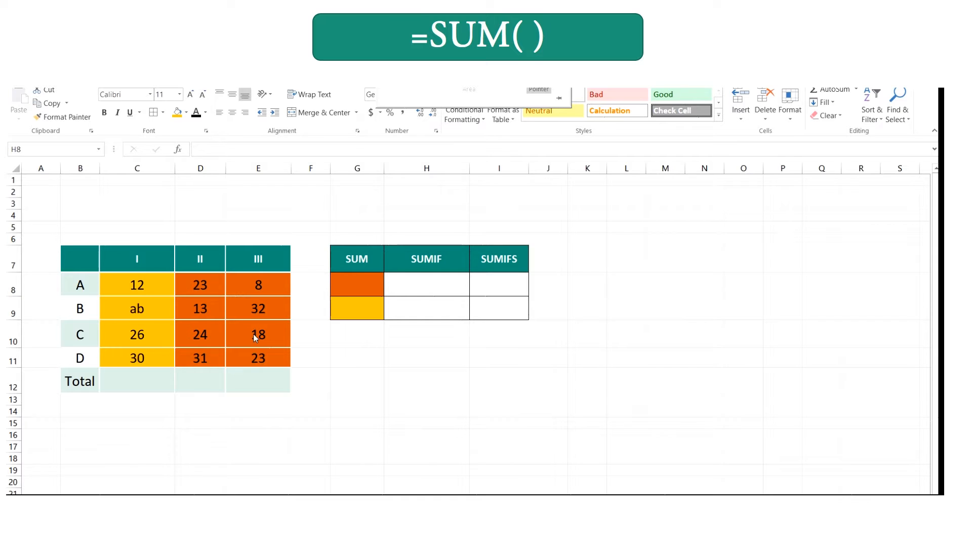
{"action": "mouse_move", "coordinate": [208, 376]}
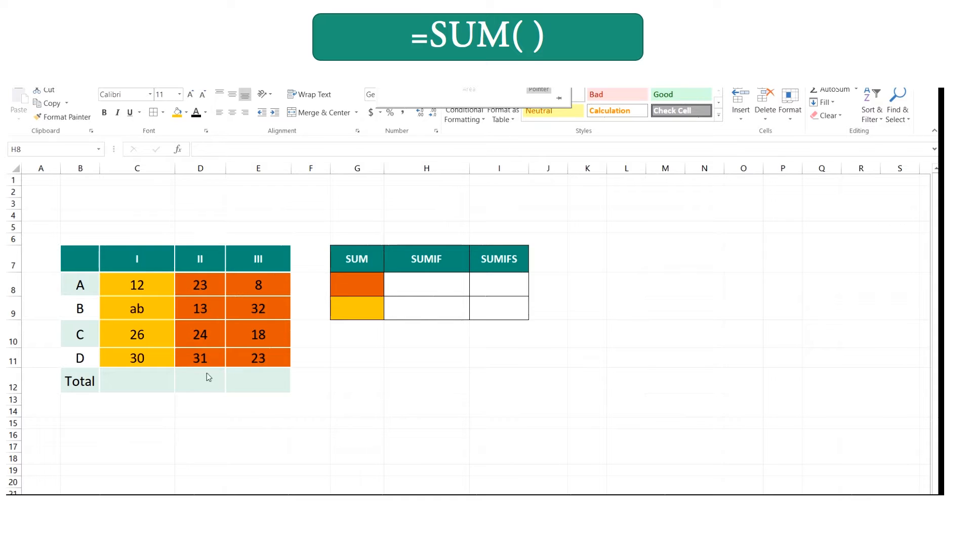
{"action": "mouse_move", "coordinate": [321, 300]}
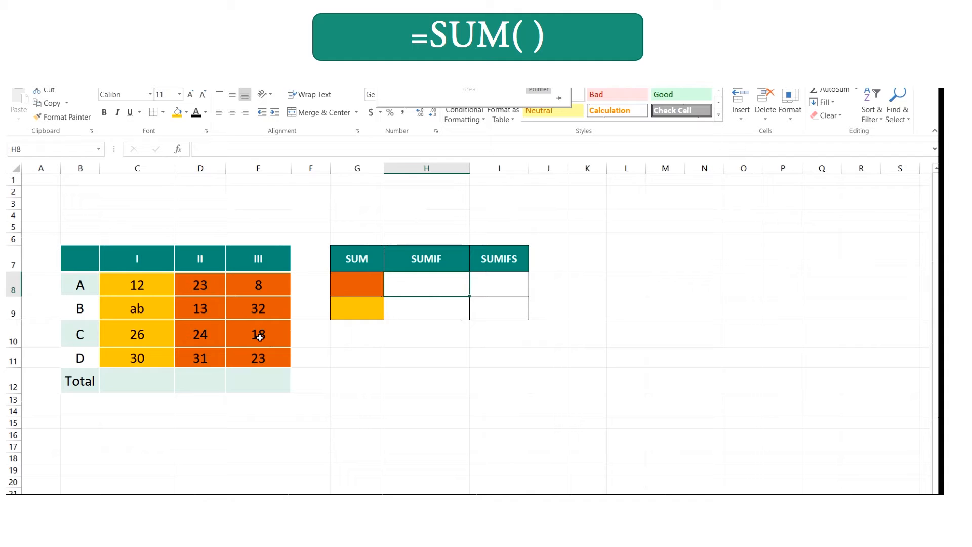
Total columns II and III with =SUM(D8:E11) in G8, giving 172, then inspect the text entry
{"action": "left_click", "coordinate": [357, 285]}
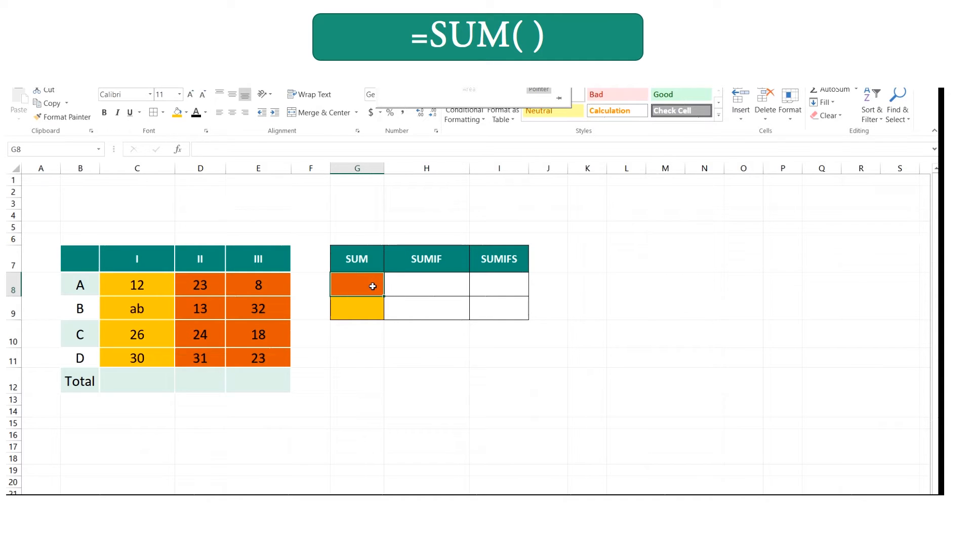
{"action": "type", "text": "=sum("}
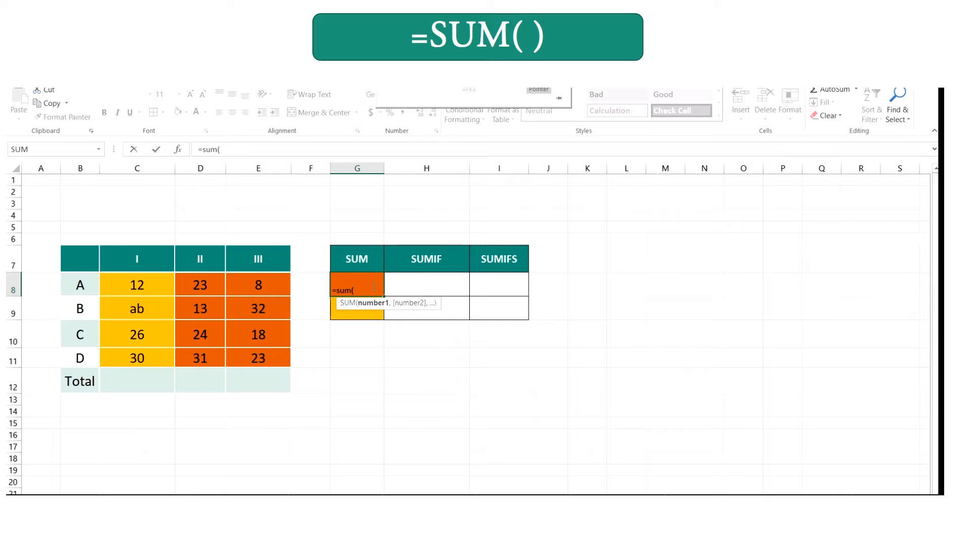
{"action": "left_click_drag", "start_coordinate": [201, 284], "coordinate": [257, 334]}
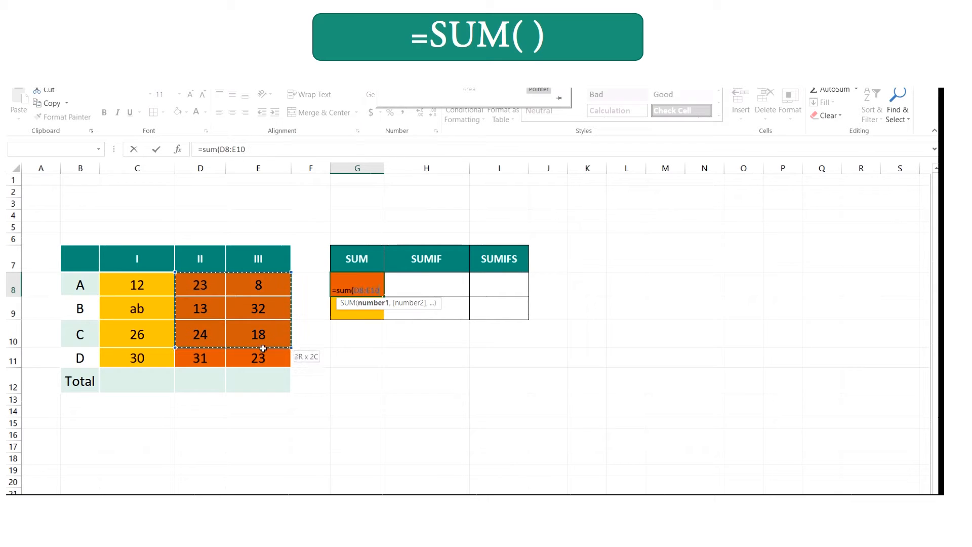
{"action": "left_click_drag", "start_coordinate": [260, 334], "coordinate": [261, 358]}
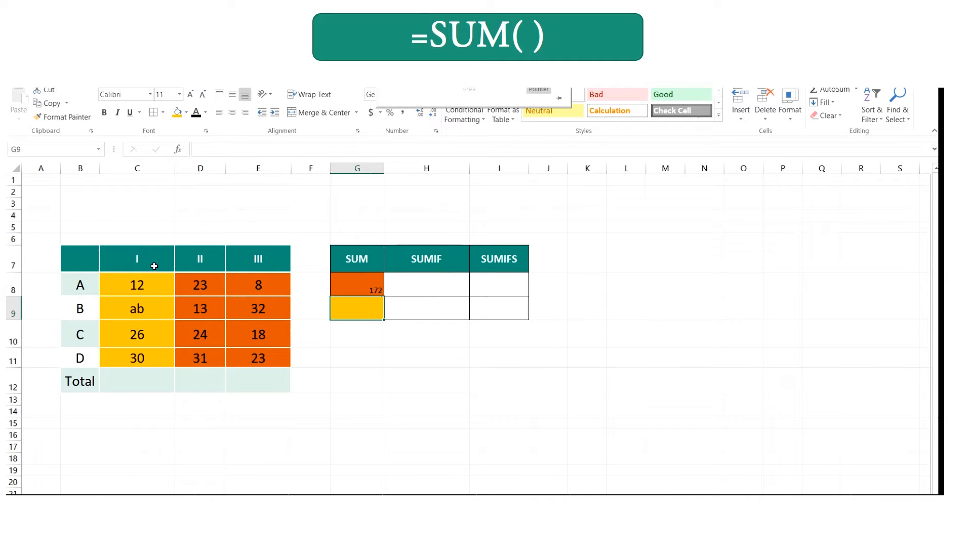
{"action": "mouse_move", "coordinate": [119, 343]}
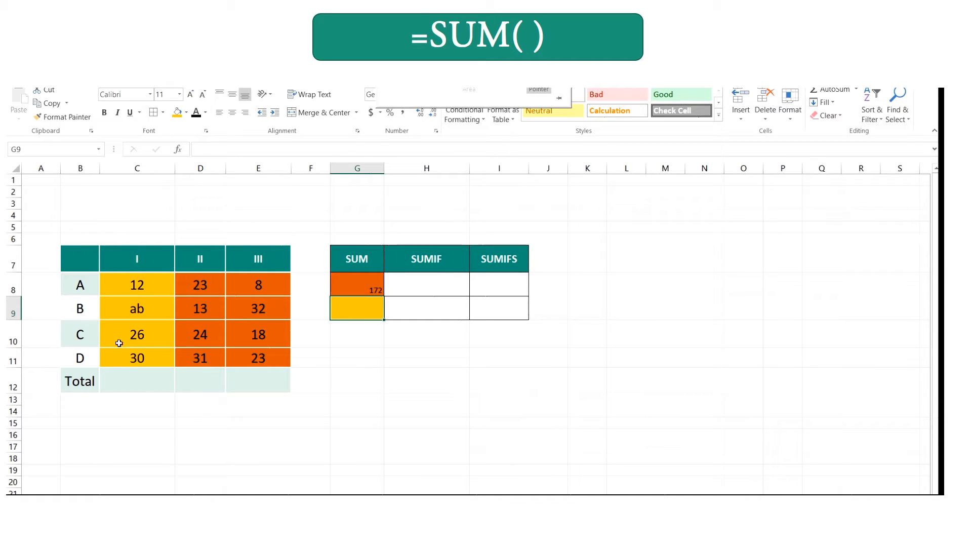
{"action": "mouse_move", "coordinate": [144, 311]}
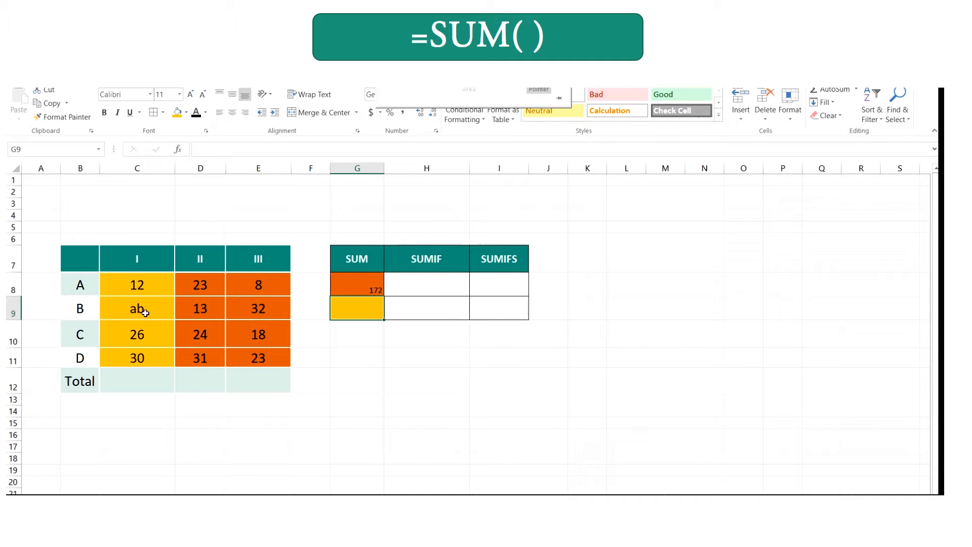
{"action": "left_click", "coordinate": [137, 308]}
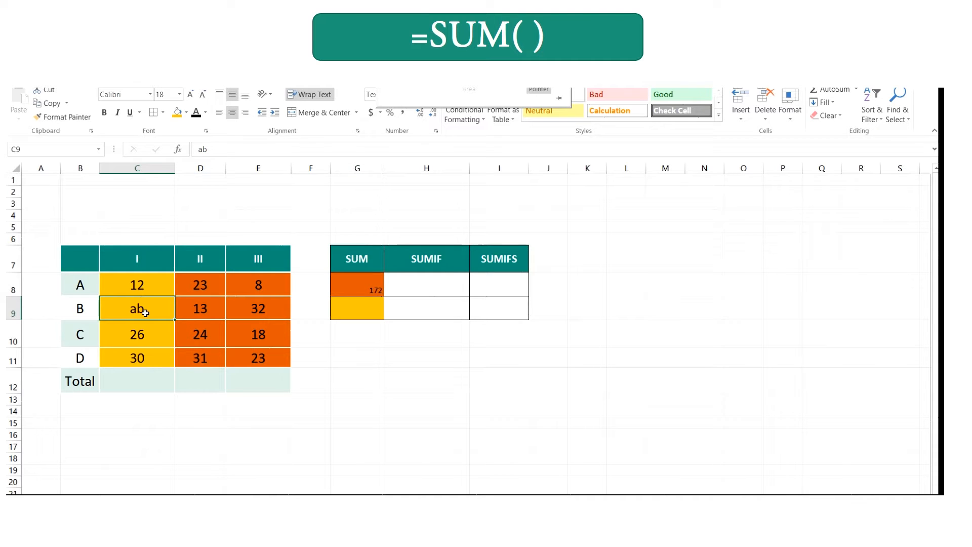
{"action": "left_click", "coordinate": [357, 309]}
{"action": "type", "text": "="}
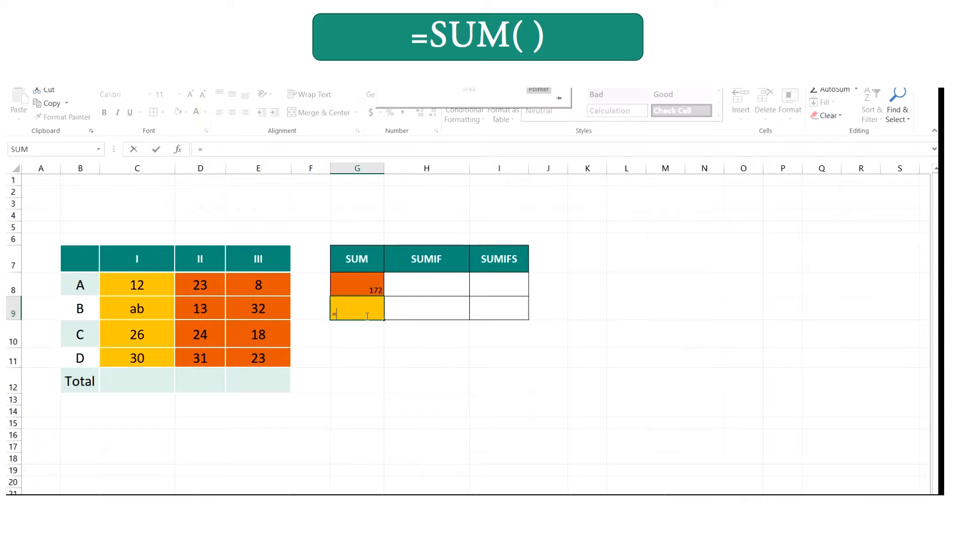
Enter =SUM(C8:C11) in G9, totalling column I as 68 despite its text entry
{"action": "type", "text": "sum"}
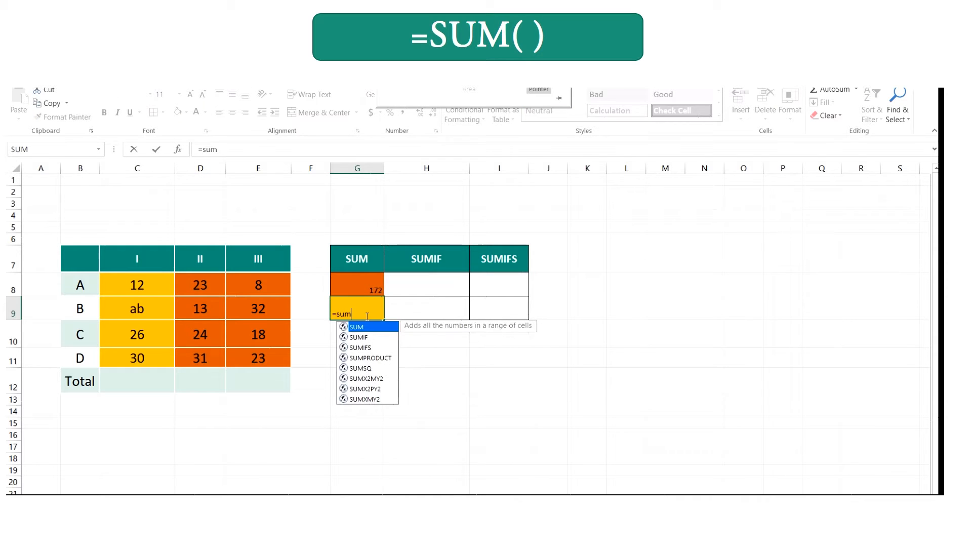
{"action": "type", "text": "("}
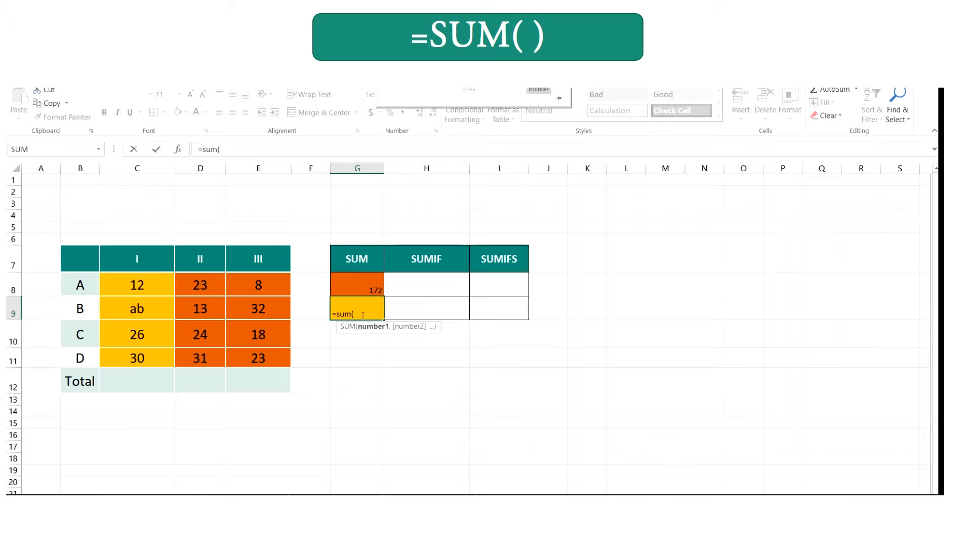
{"action": "left_click_drag", "start_coordinate": [136, 285], "coordinate": [136, 357]}
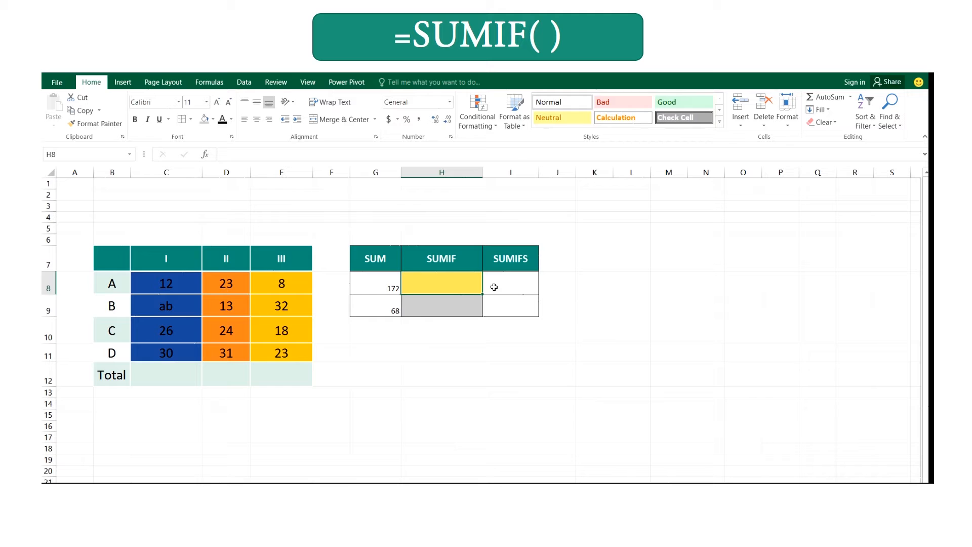
{"action": "mouse_move", "coordinate": [316, 294]}
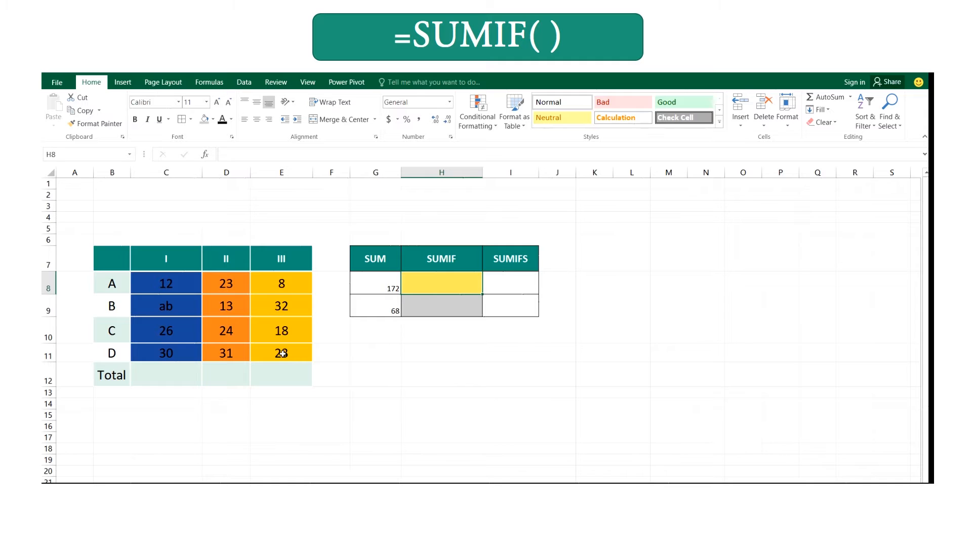
Fill cells D8:E11 of columns II and III with a yellow theme colour
{"action": "left_click", "coordinate": [226, 282]}
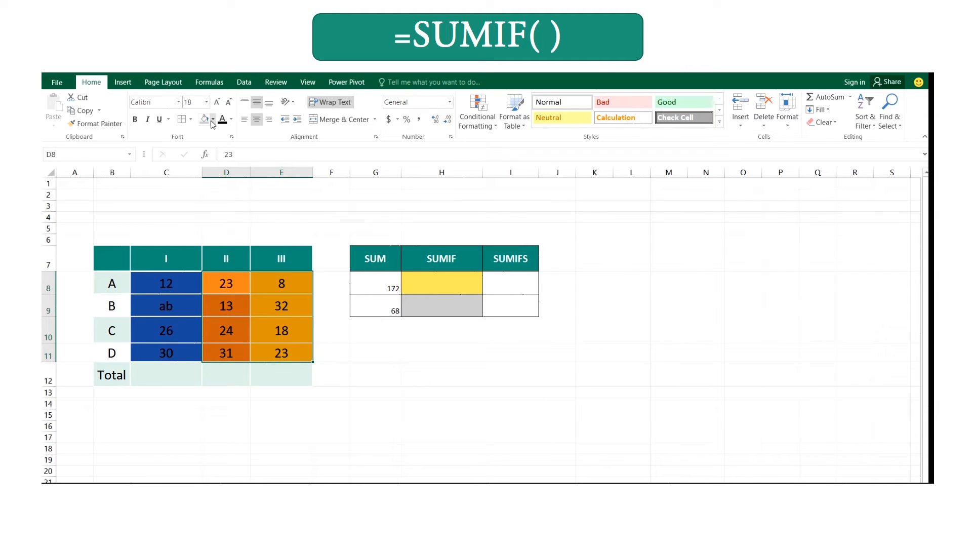
{"action": "left_click", "coordinate": [213, 119]}
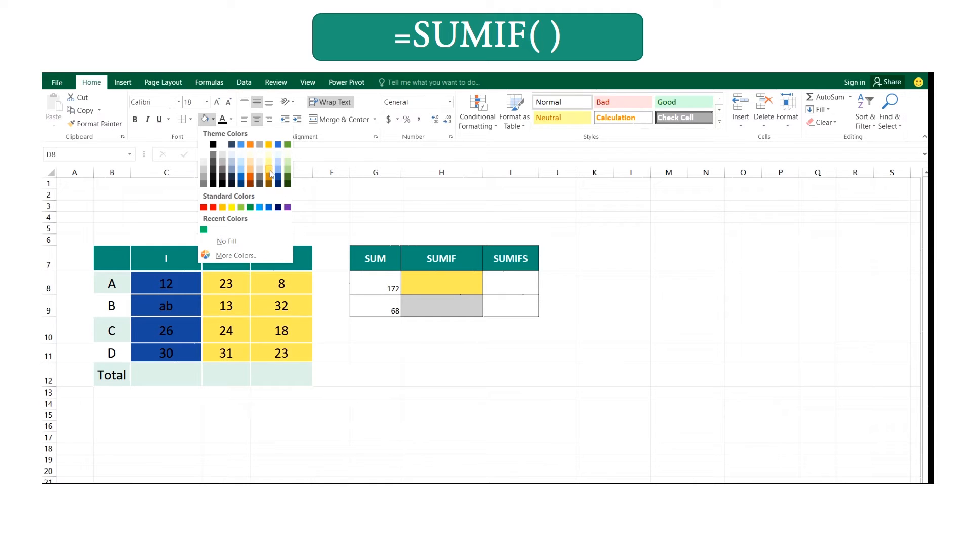
{"action": "left_click", "coordinate": [250, 154]}
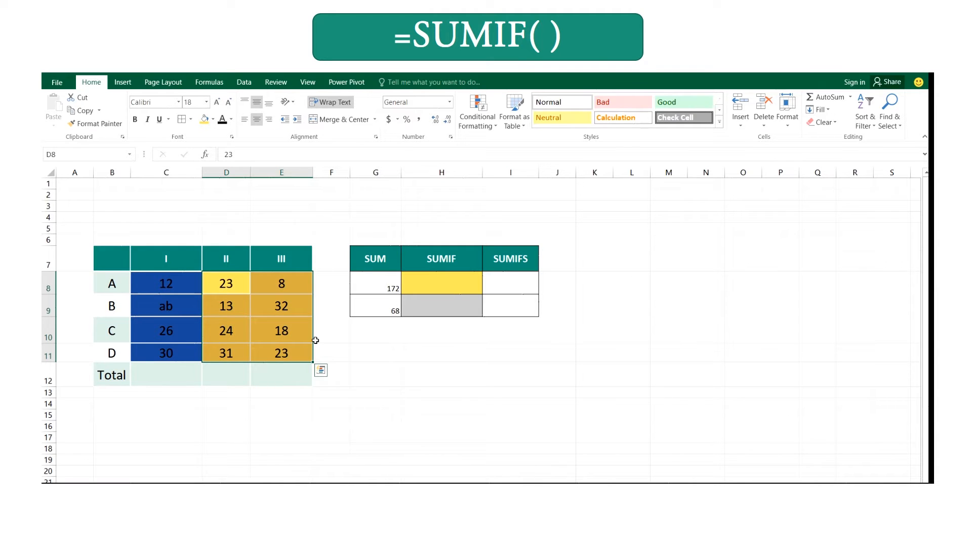
{"action": "mouse_move", "coordinate": [298, 330]}
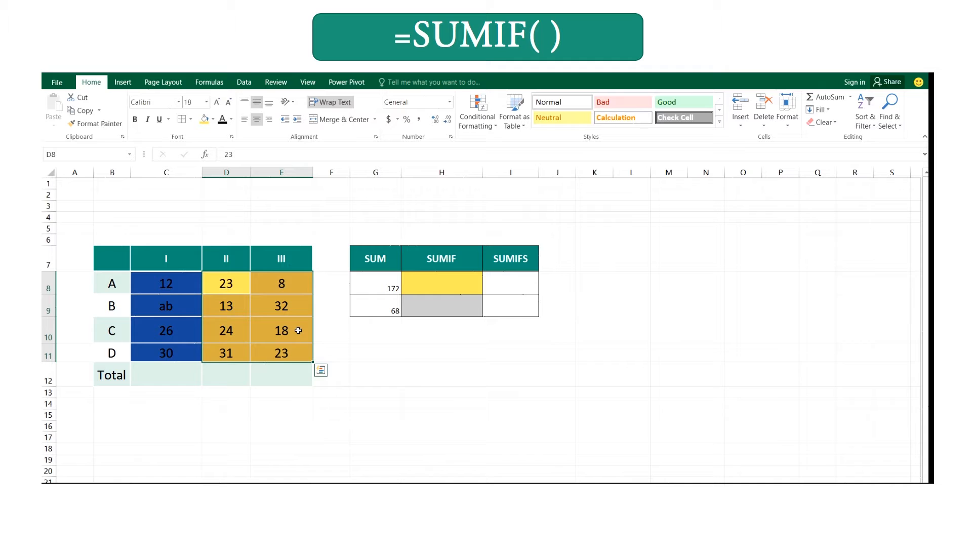
{"action": "mouse_move", "coordinate": [406, 263]}
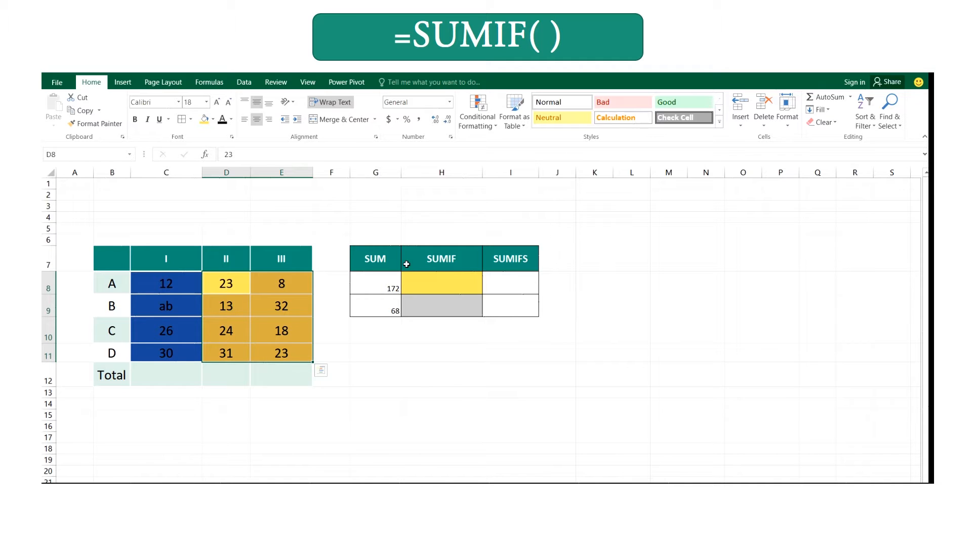
Enter =SUMIF(D8:D11,">15",E8:E11) in H8, returning 49
{"action": "type", "text": "="}
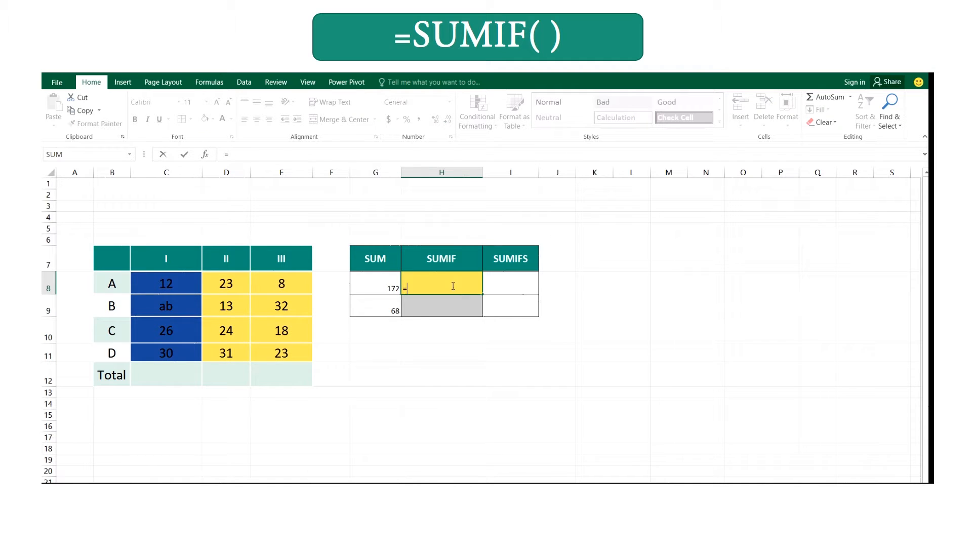
{"action": "type", "text": "sum"}
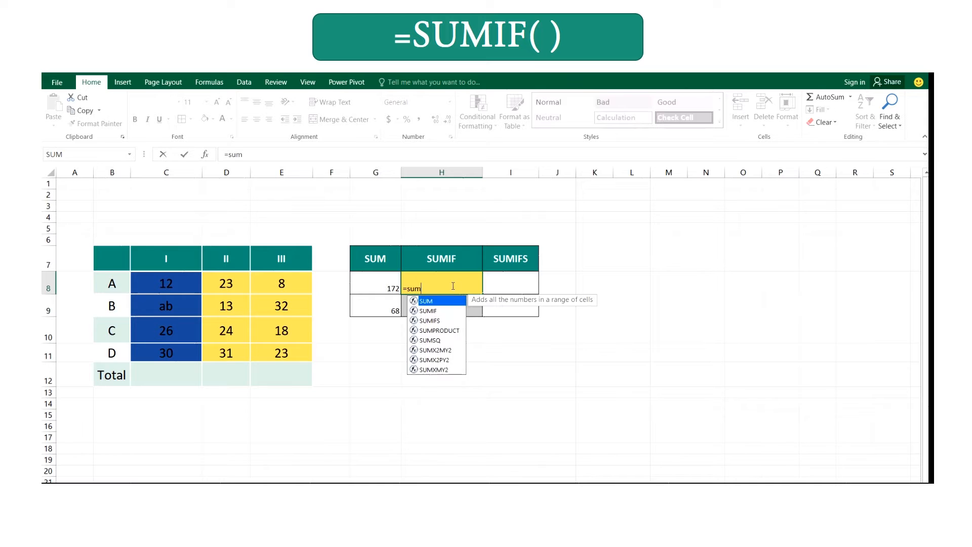
{"action": "type", "text": "if("}
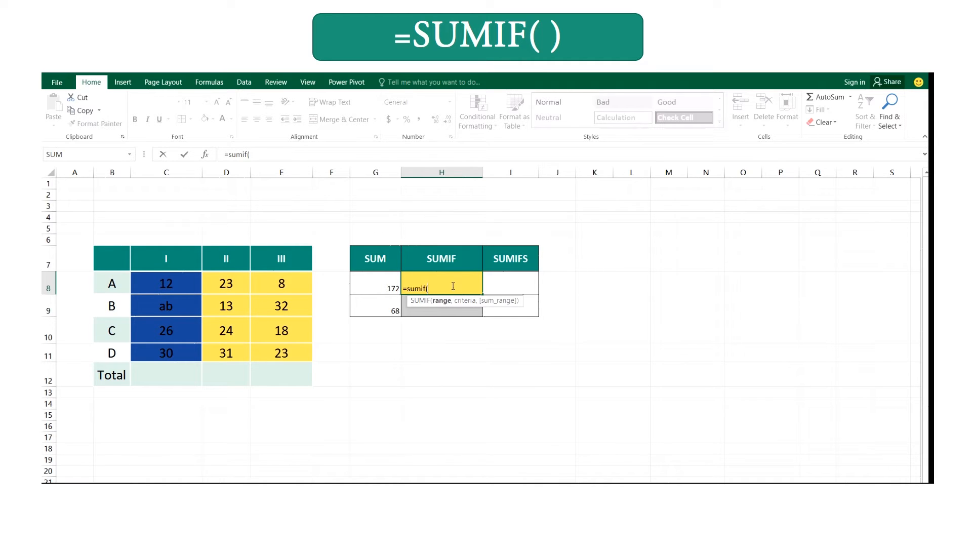
{"action": "left_click_drag", "start_coordinate": [226, 282], "coordinate": [226, 329]}
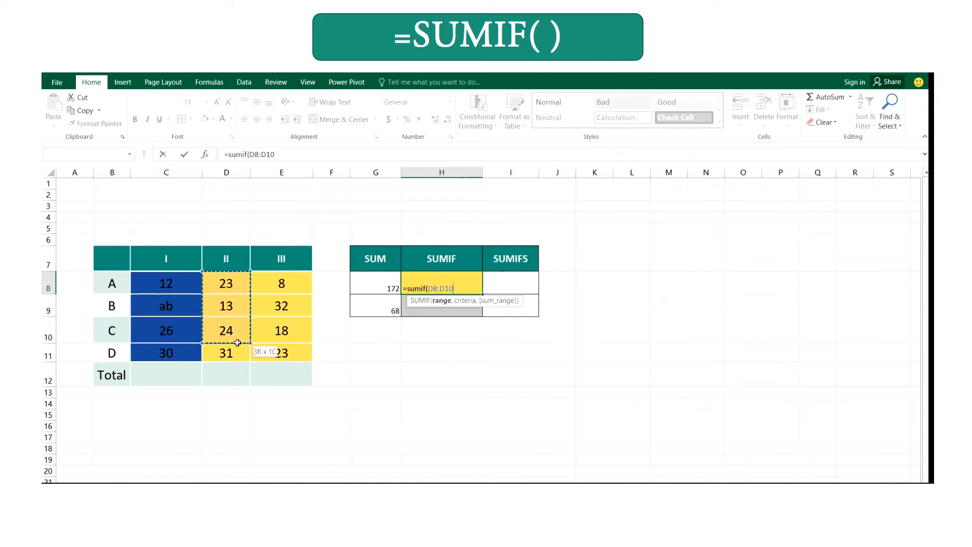
{"action": "left_click_drag", "start_coordinate": [226, 330], "coordinate": [226, 353]}
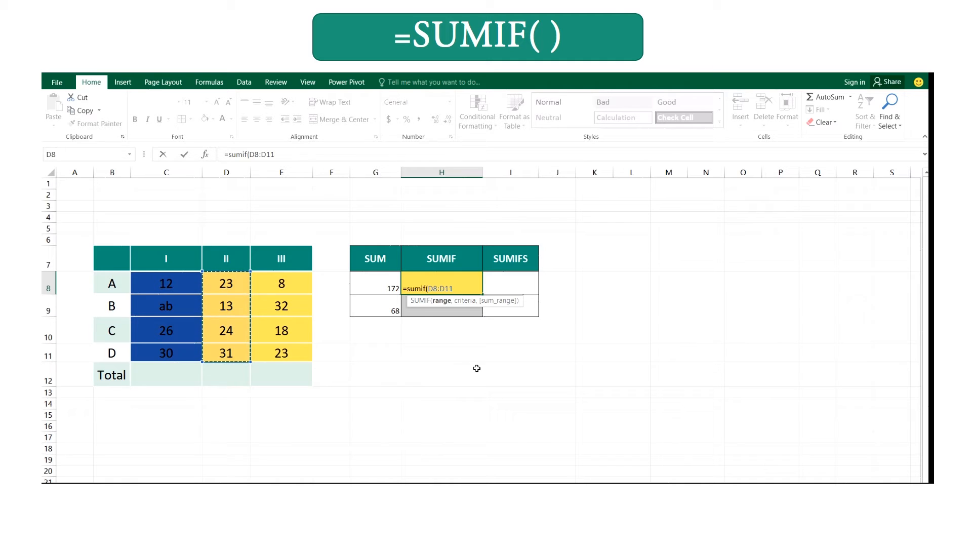
{"action": "type", "text": ",\">15"}
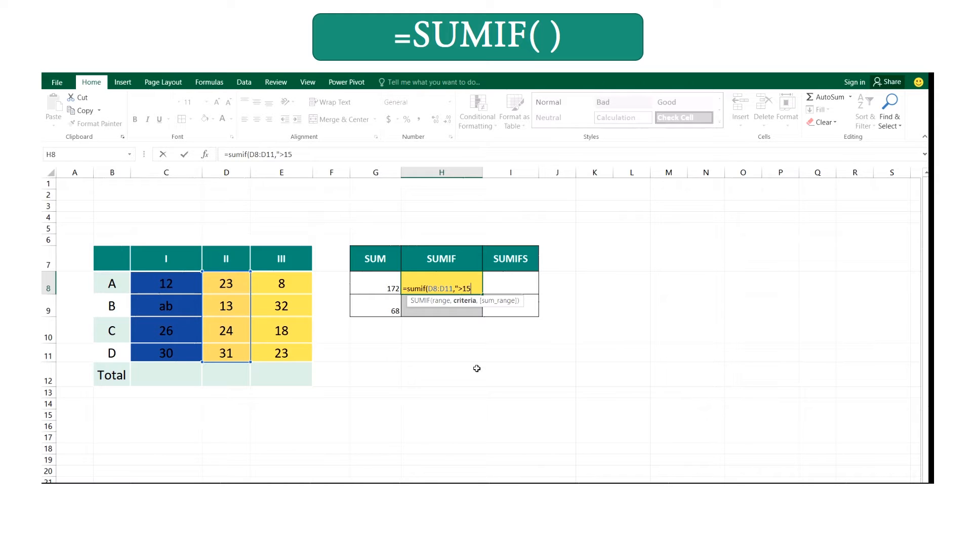
{"action": "type", "text": "\""}
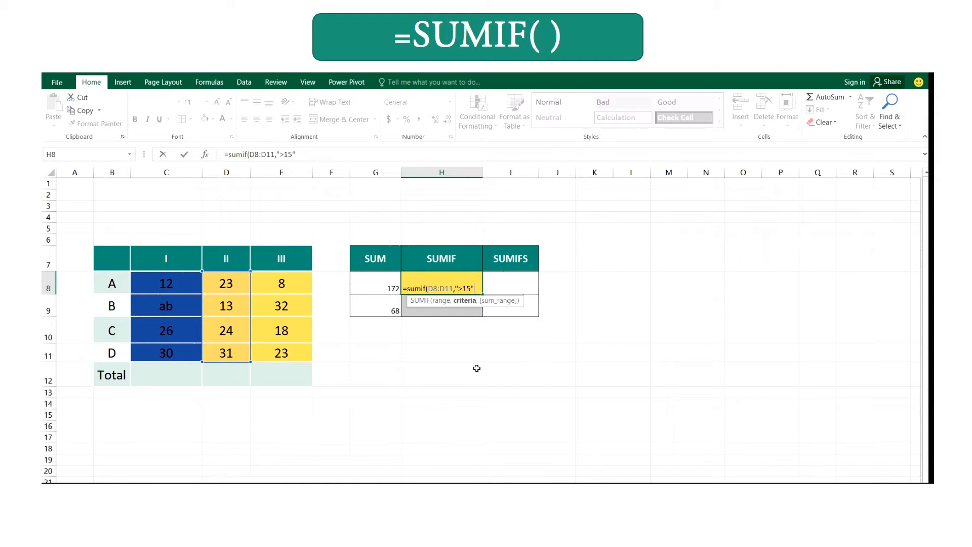
{"action": "type", "text": ","}
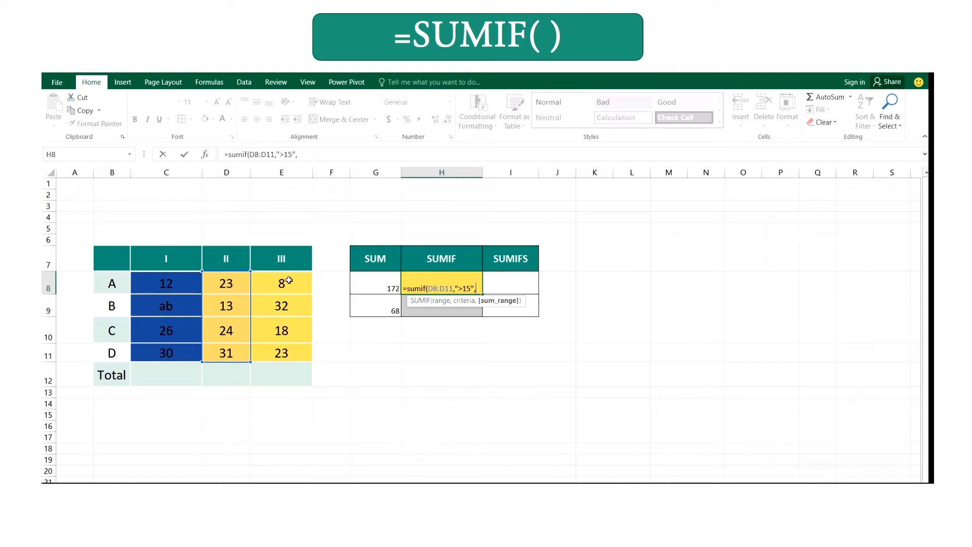
{"action": "left_click_drag", "start_coordinate": [281, 282], "coordinate": [281, 353]}
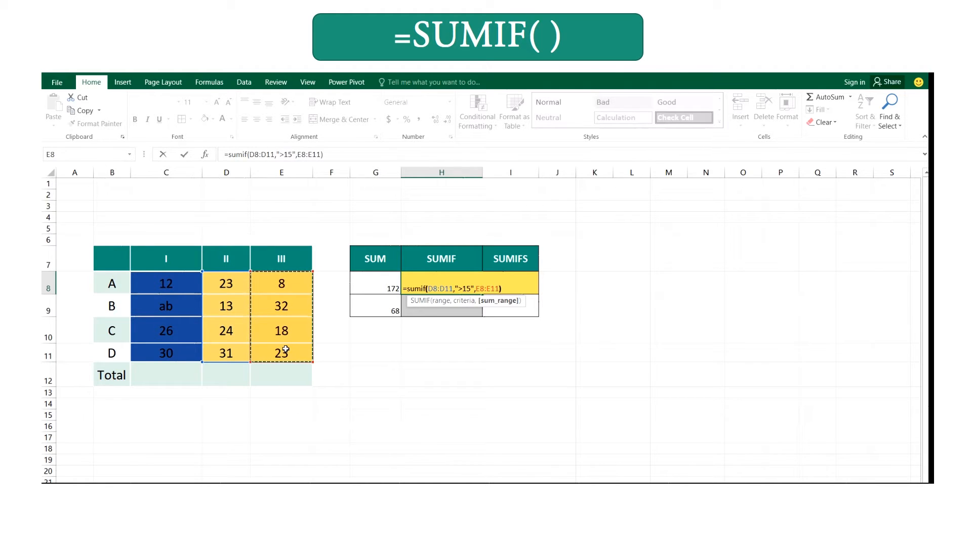
{"action": "key", "text": "enter"}
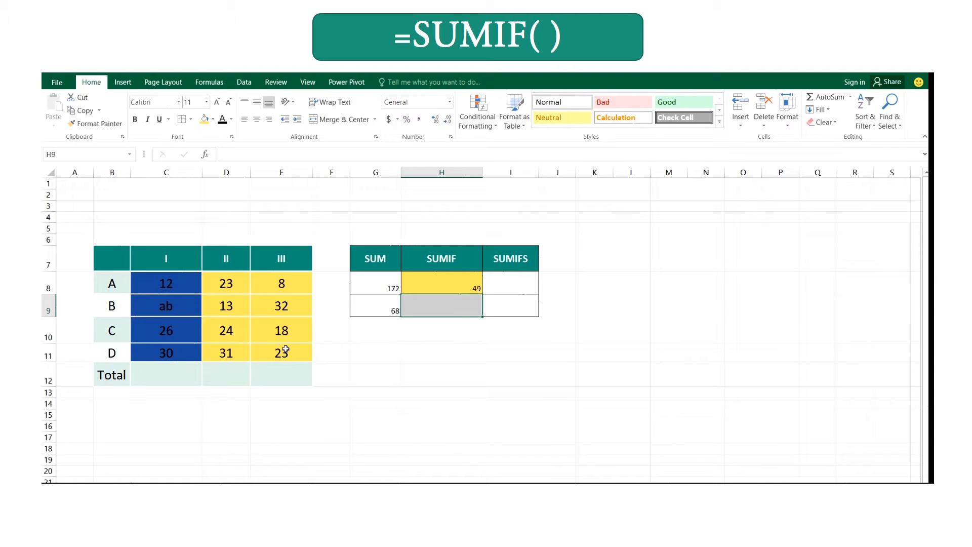
{"action": "mouse_move", "coordinate": [349, 283]}
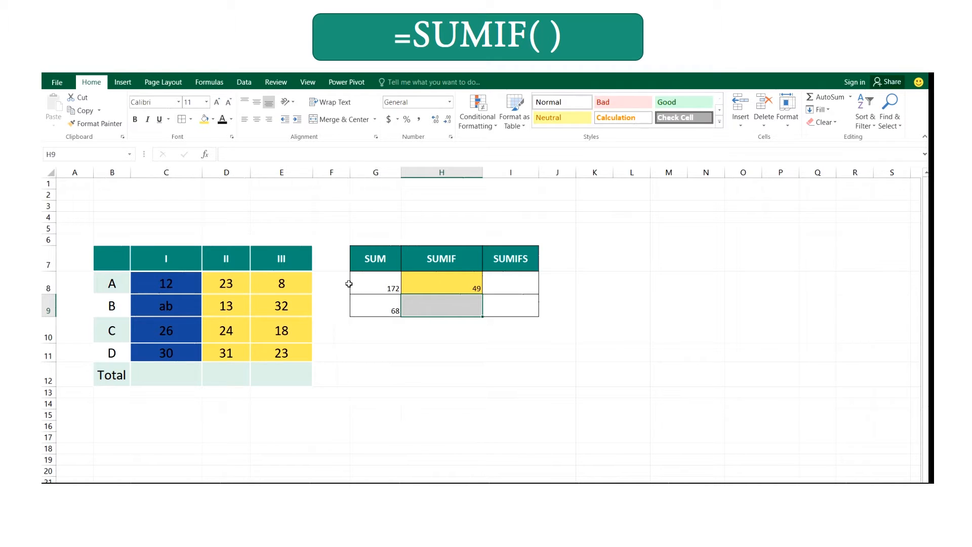
{"action": "mouse_move", "coordinate": [436, 307]}
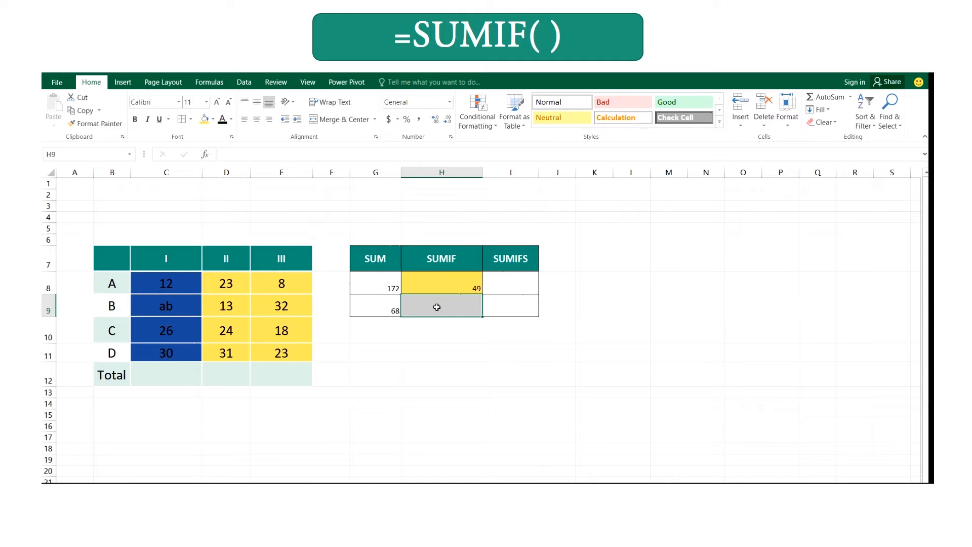
Build =SUMIF(E8:E11,">15") in H9 for 73, then review H8's formula
{"action": "type", "text": "="}
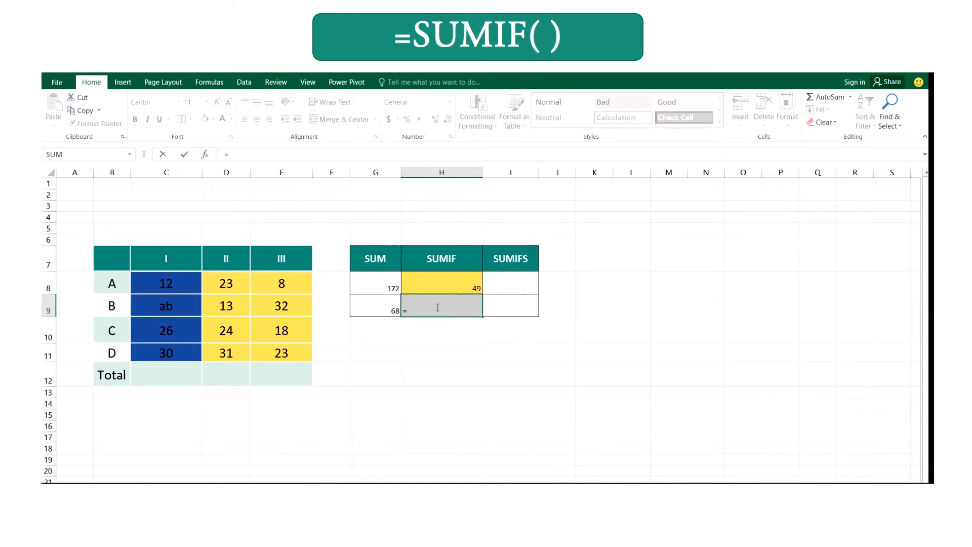
{"action": "type", "text": "sum"}
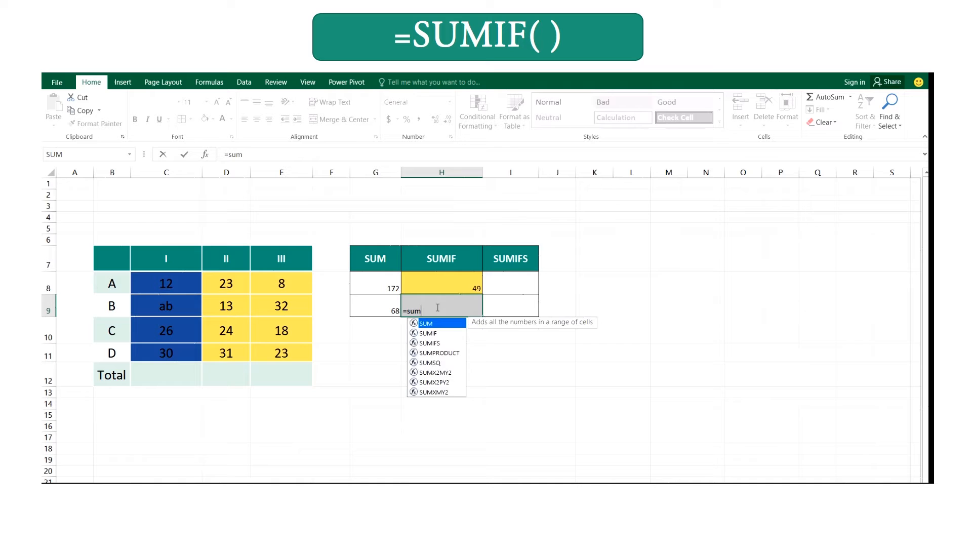
{"action": "type", "text": "if("}
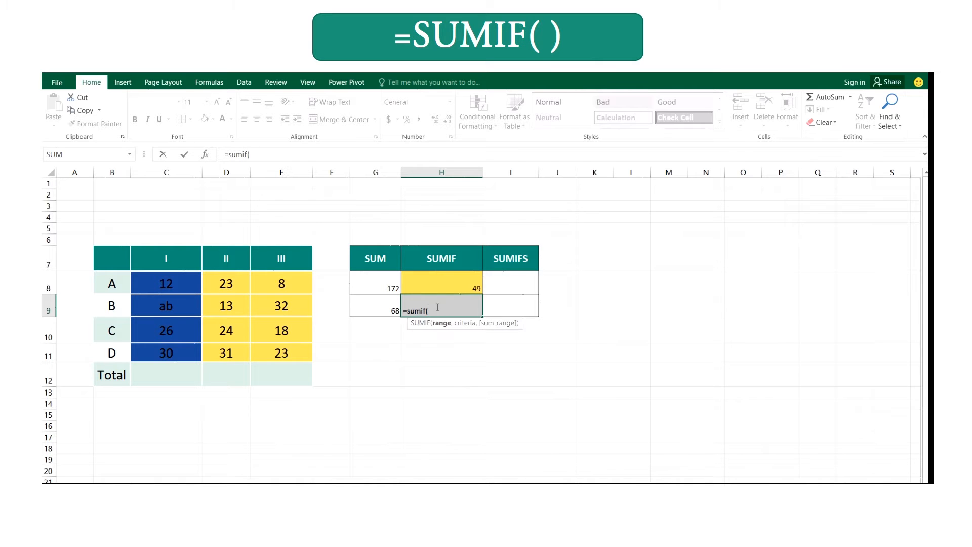
{"action": "left_click", "coordinate": [281, 282]}
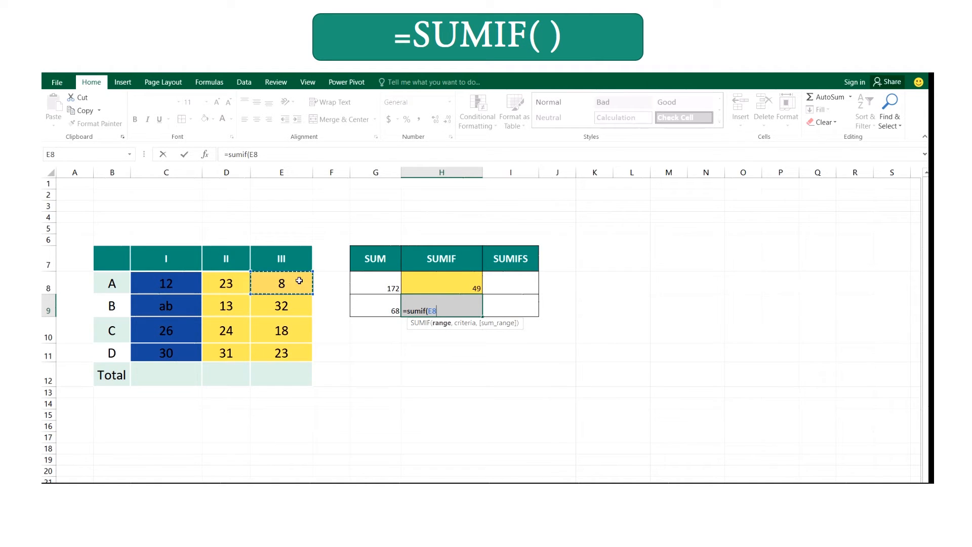
{"action": "left_click_drag", "start_coordinate": [281, 283], "coordinate": [281, 353]}
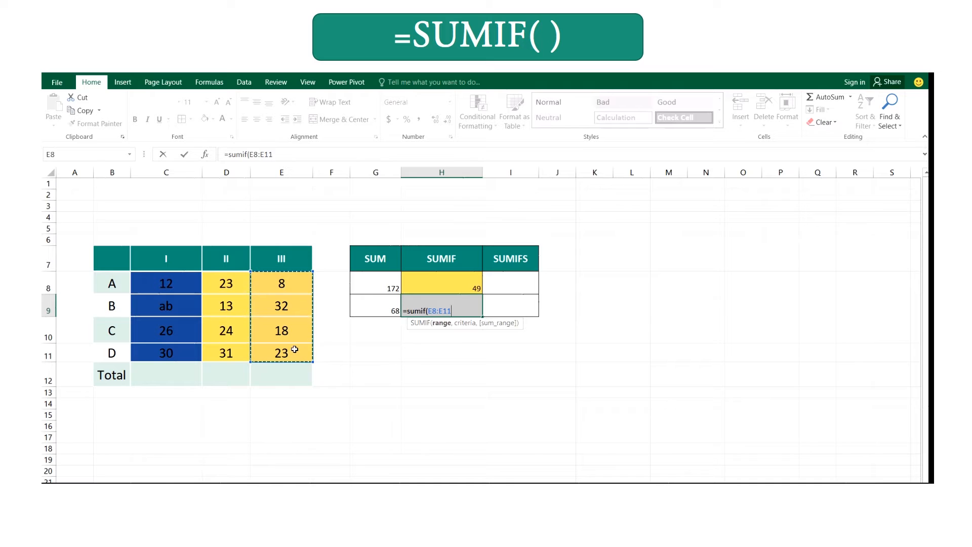
{"action": "type", "text": ",\""}
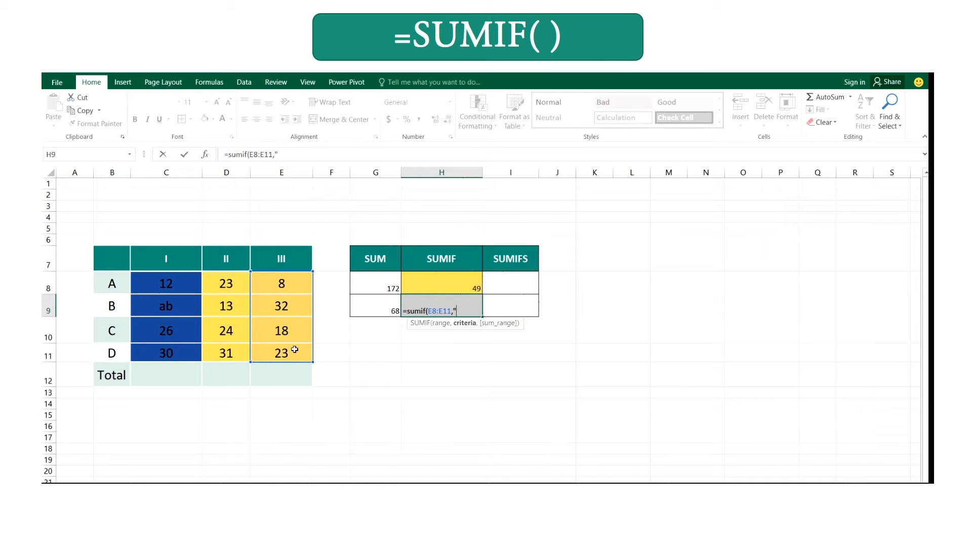
{"action": "type", "text": ">15"}
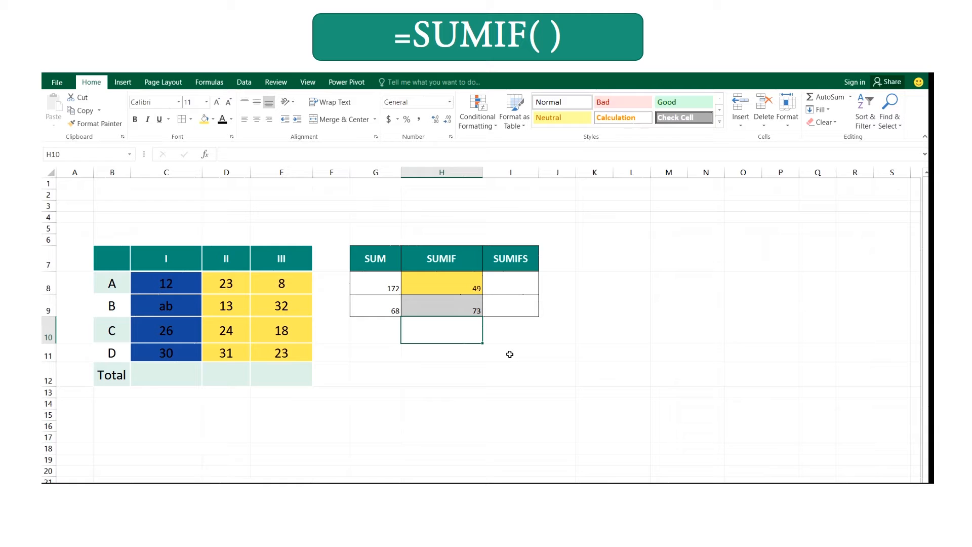
{"action": "mouse_move", "coordinate": [348, 310]}
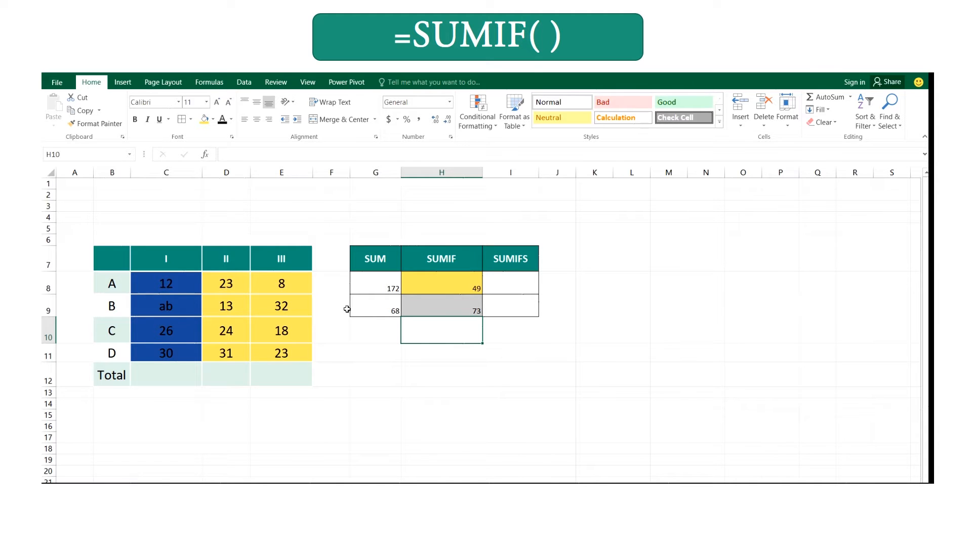
{"action": "left_click", "coordinate": [441, 283]}
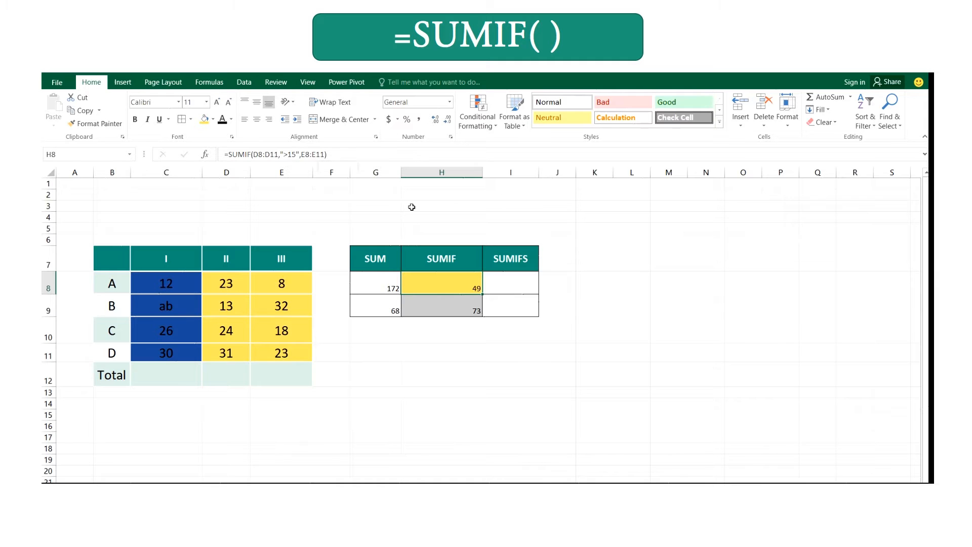
{"action": "double_click", "coordinate": [442, 287]}
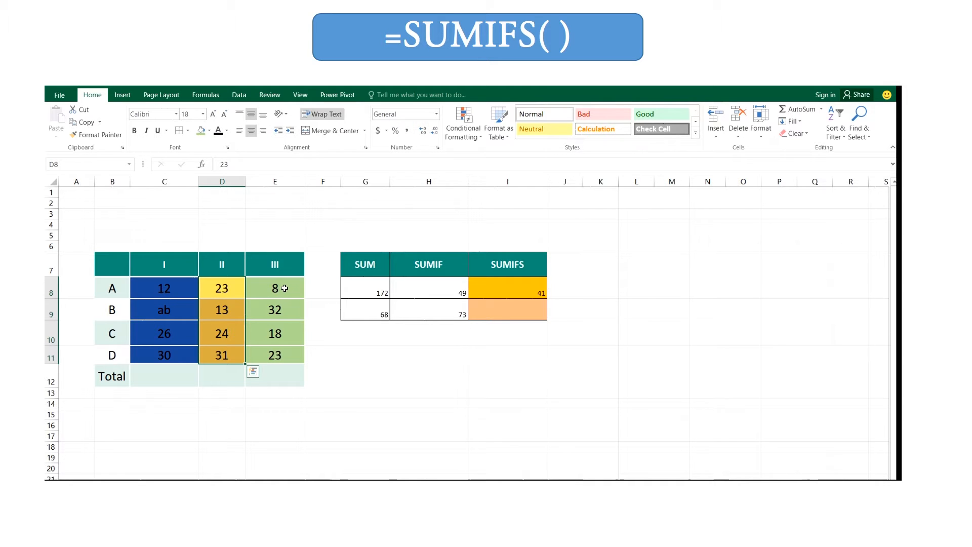
Select the cleared first SUMIFS result cell I8
{"action": "left_click", "coordinate": [274, 287]}
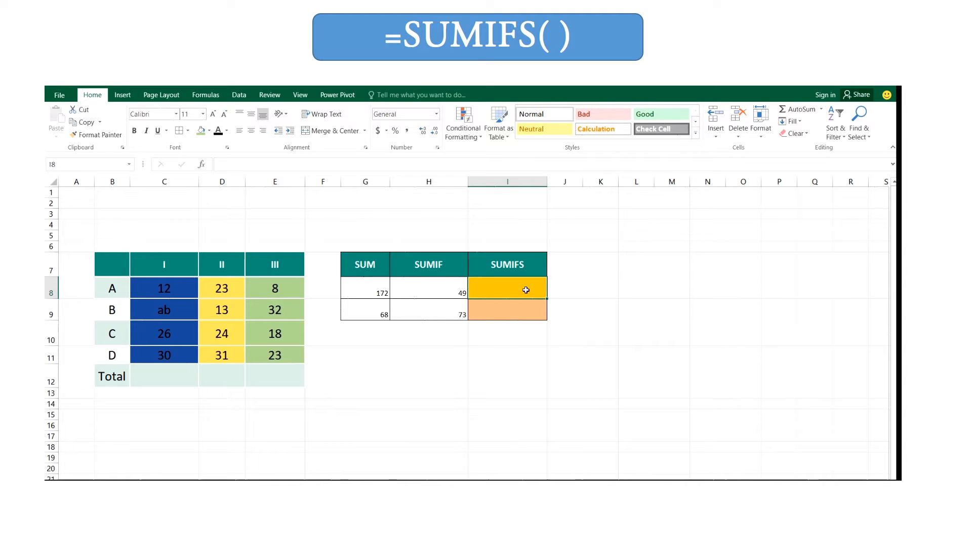
{"action": "mouse_move", "coordinate": [330, 291]}
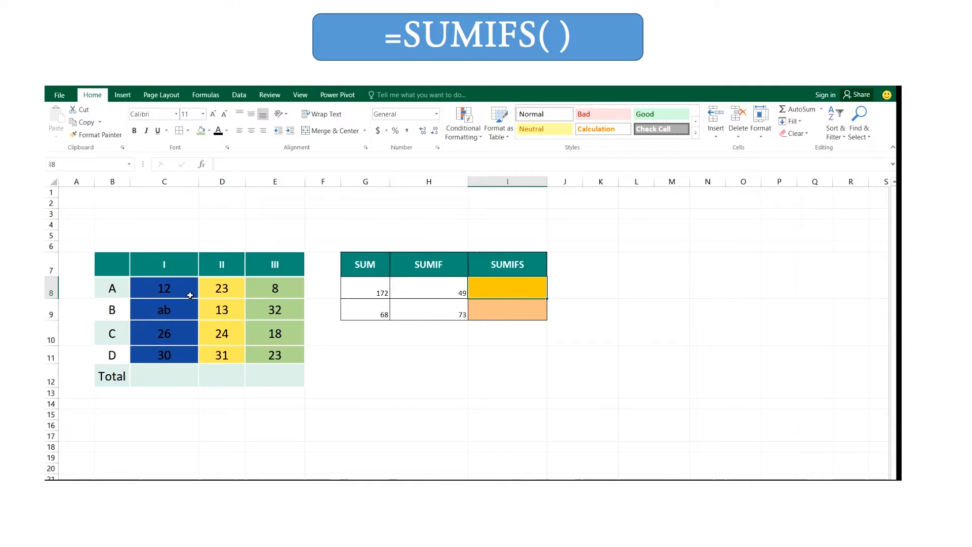
{"action": "mouse_move", "coordinate": [234, 359]}
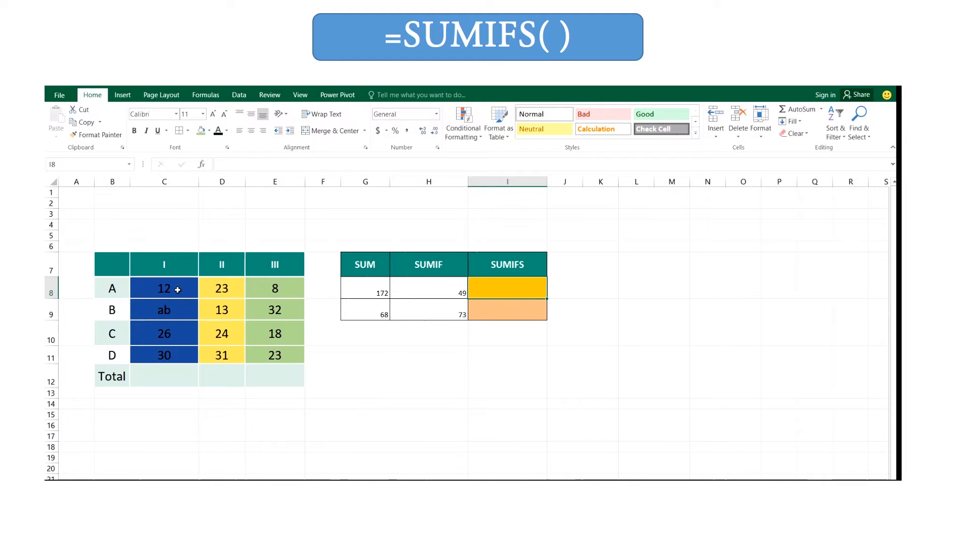
{"action": "mouse_move", "coordinate": [185, 315]}
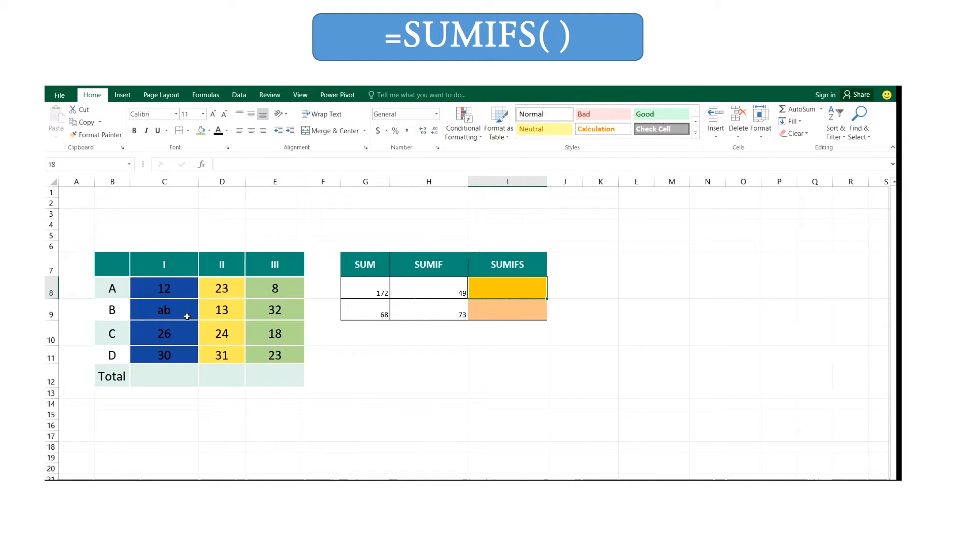
{"action": "mouse_move", "coordinate": [180, 348]}
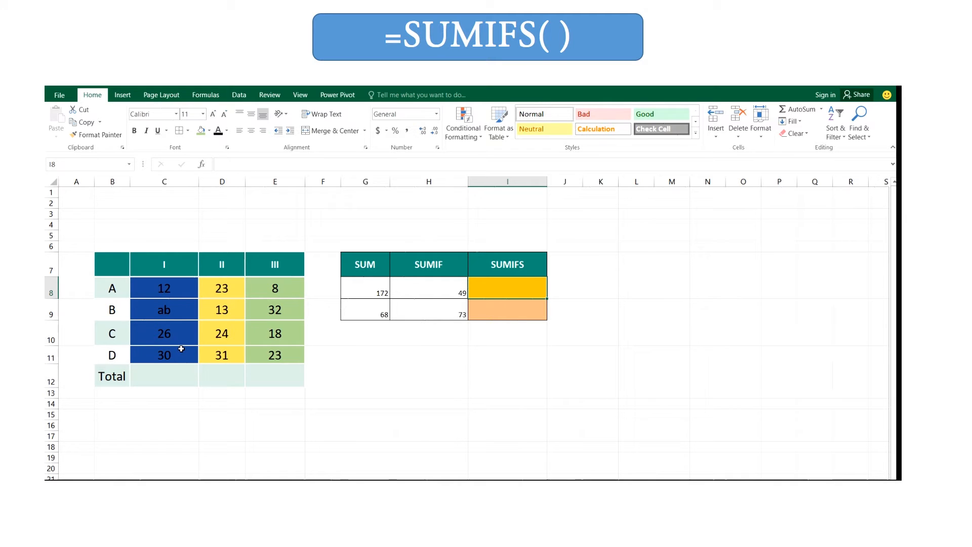
{"action": "mouse_move", "coordinate": [243, 297]}
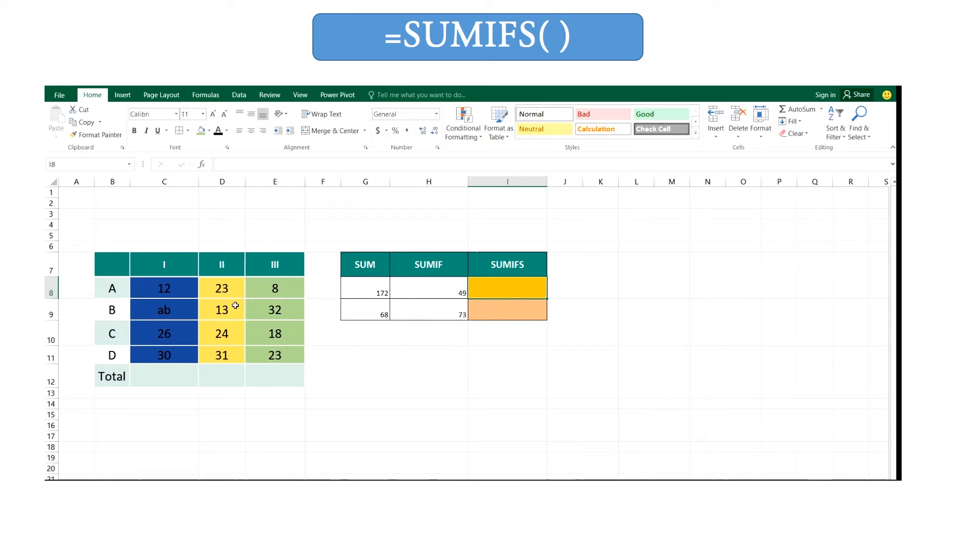
{"action": "mouse_move", "coordinate": [235, 358]}
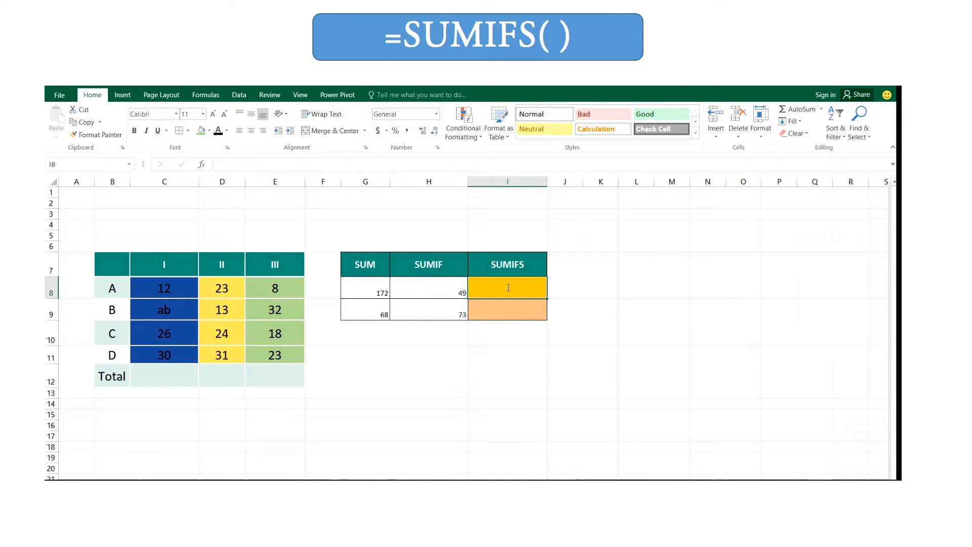
Enter =SUMIFS(E8:E11,C8:C11,">25",D8:D11,"<25") in I8, giving 18
{"action": "type", "text": "=sumifs"}
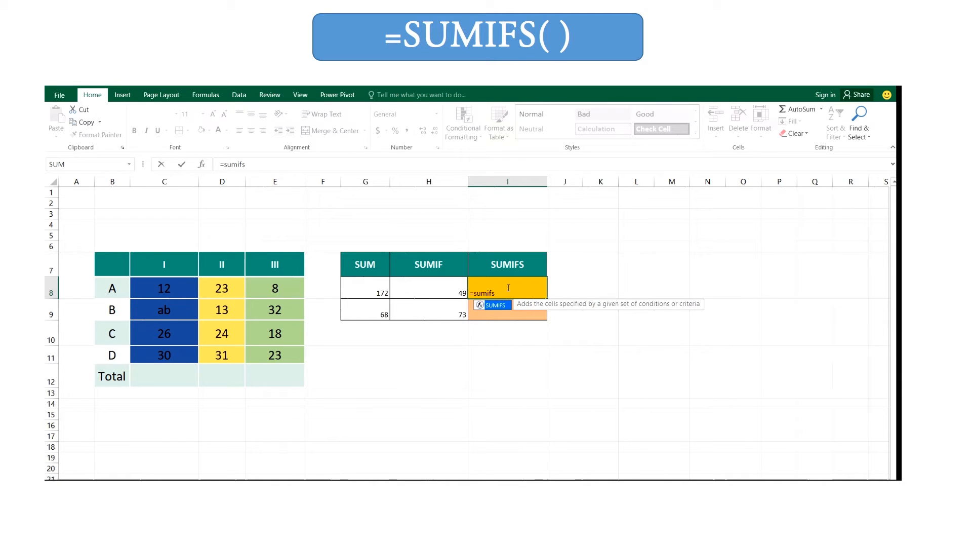
{"action": "type", "text": "("}
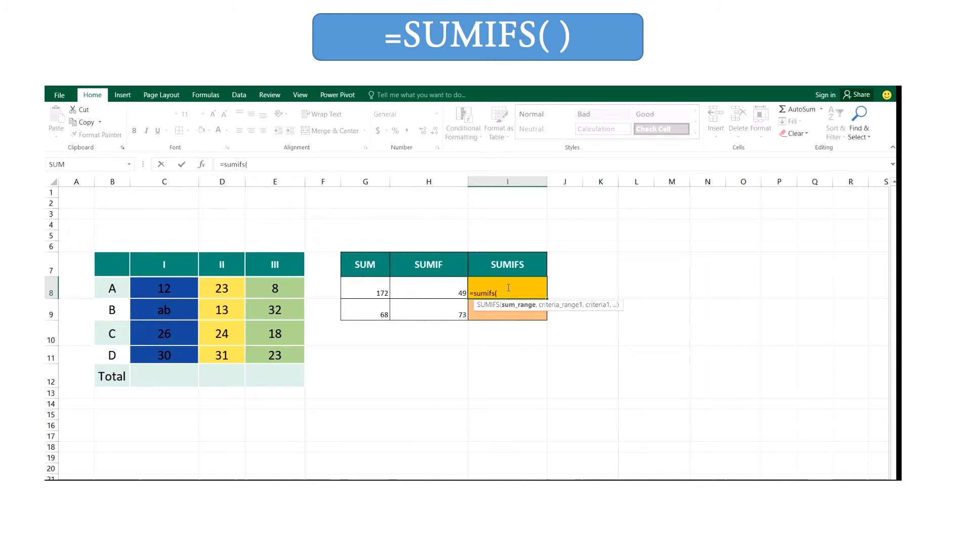
{"action": "left_click", "coordinate": [274, 287]}
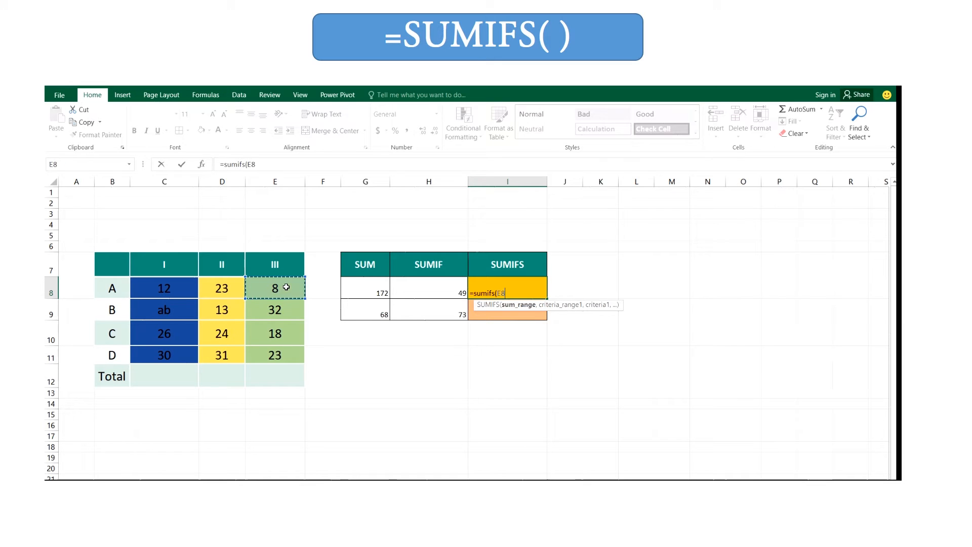
{"action": "left_click_drag", "start_coordinate": [274, 287], "coordinate": [274, 355]}
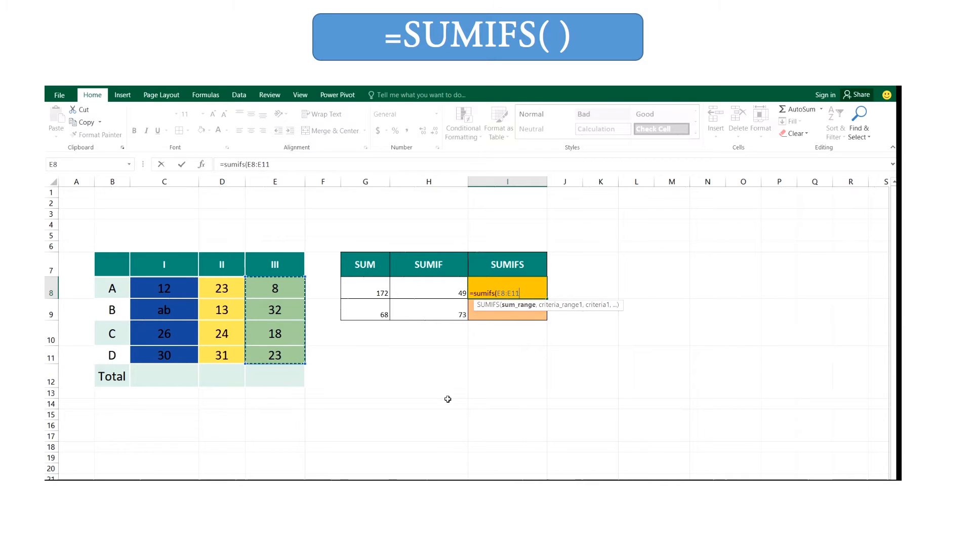
{"action": "type", "text": ","}
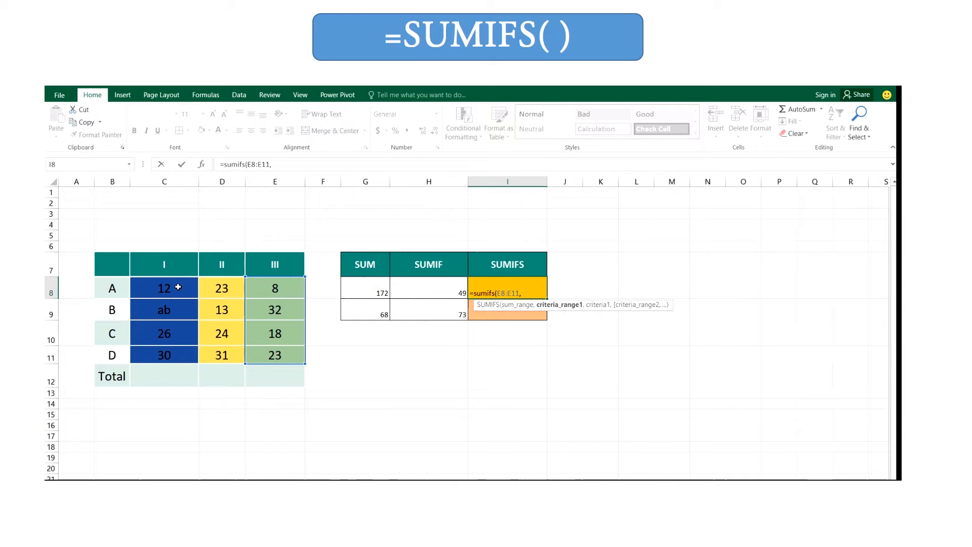
{"action": "left_click_drag", "start_coordinate": [163, 287], "coordinate": [163, 354]}
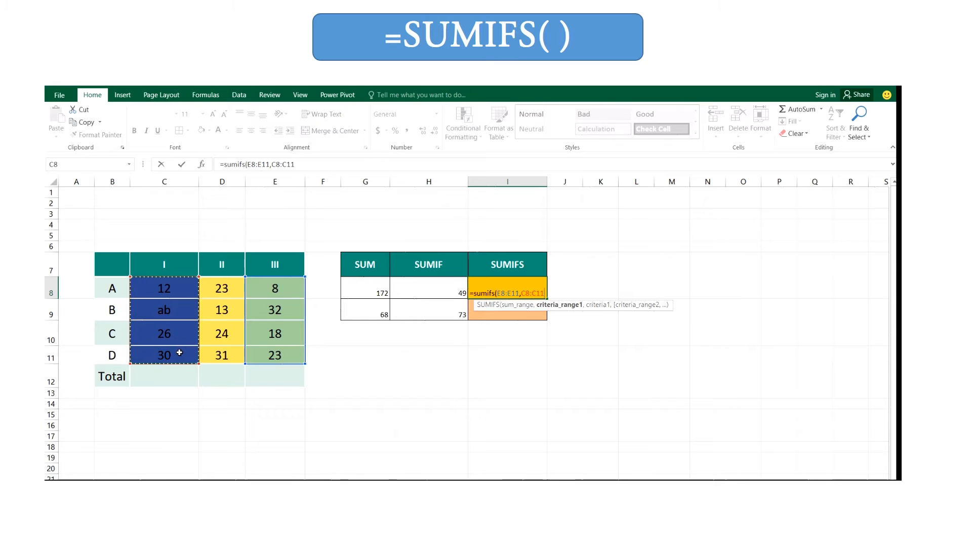
{"action": "mouse_move", "coordinate": [481, 372]}
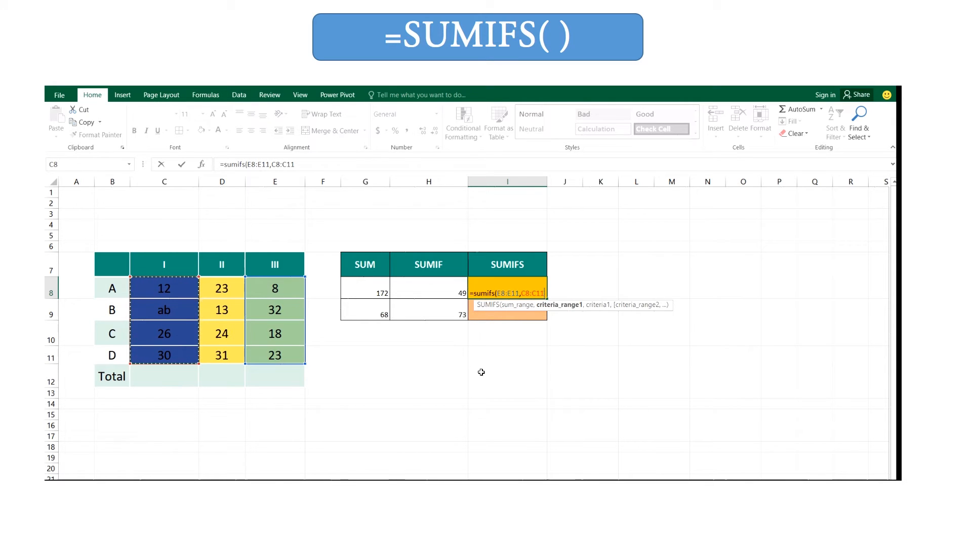
{"action": "type", "text": ",\""}
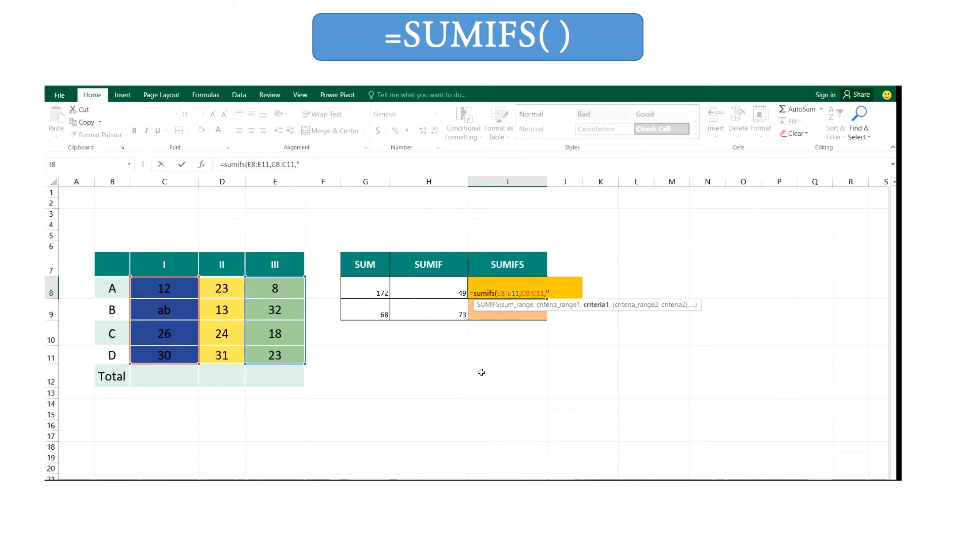
{"action": "type", "text": ">"}
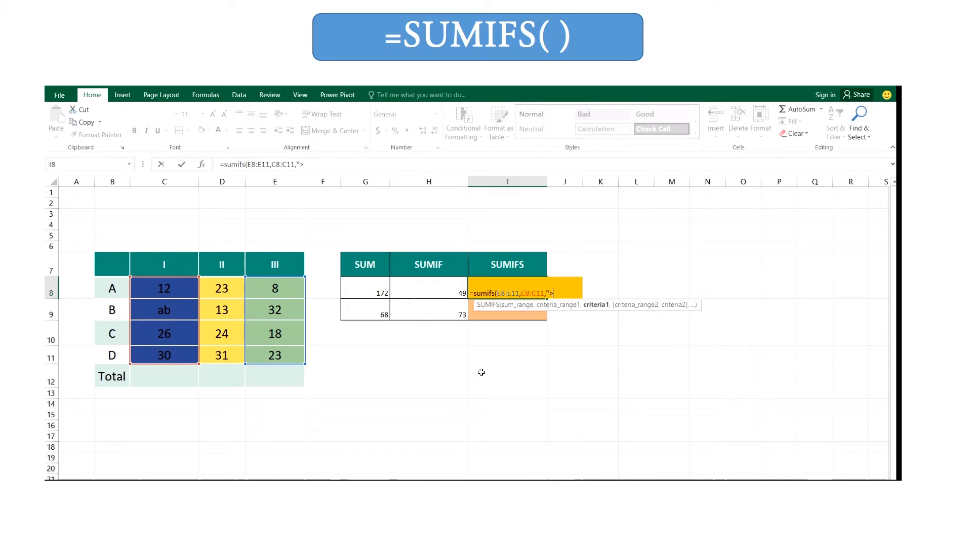
{"action": "type", "text": "25"}
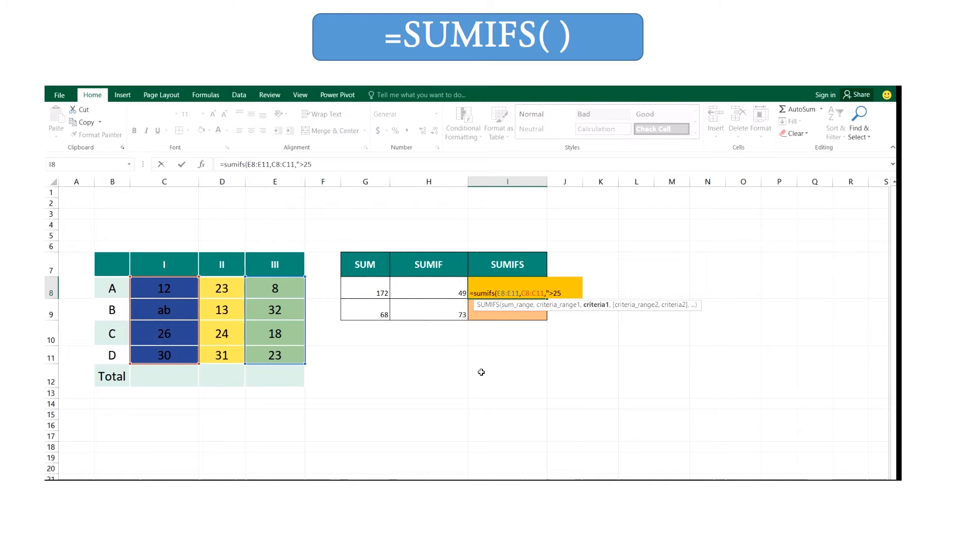
{"action": "type", "text": ","}
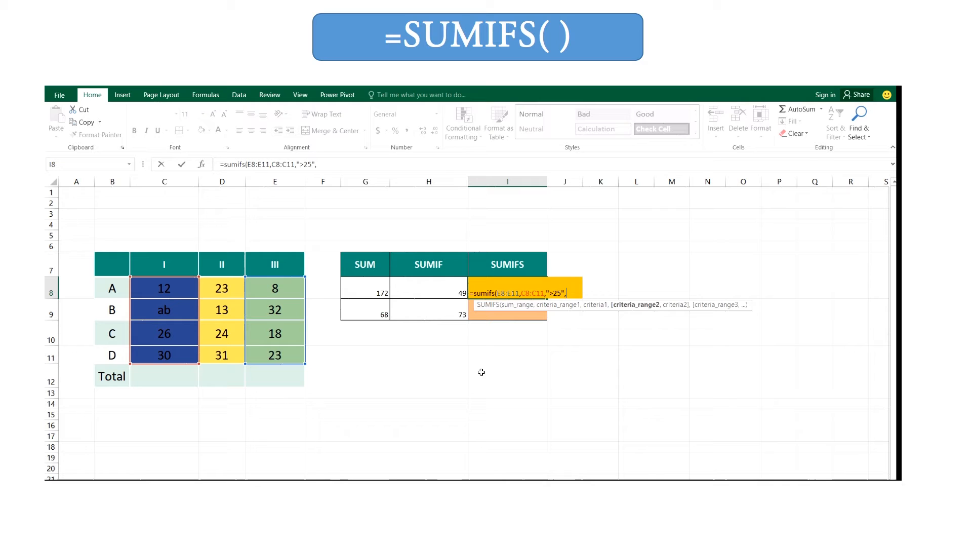
{"action": "mouse_move", "coordinate": [216, 282]}
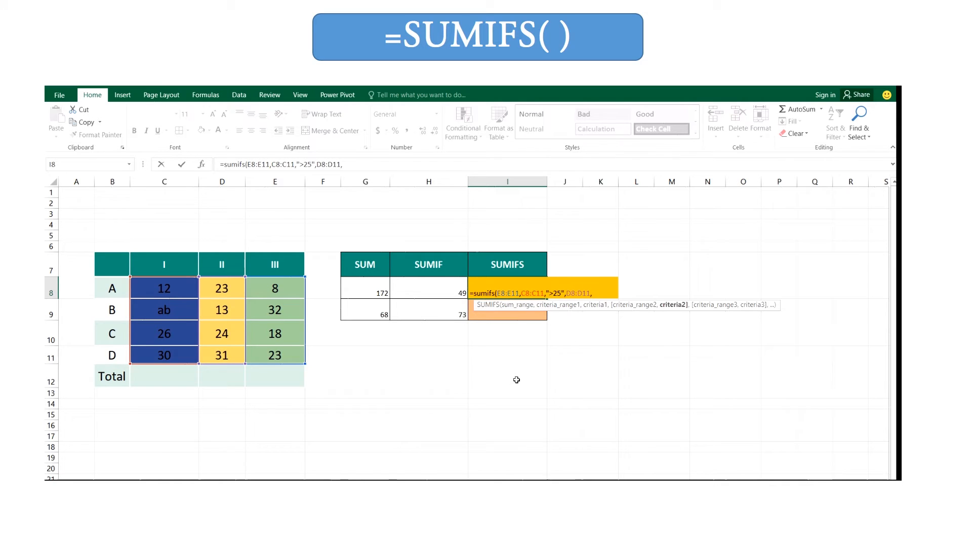
{"action": "type", "text": "\"<25\")"}
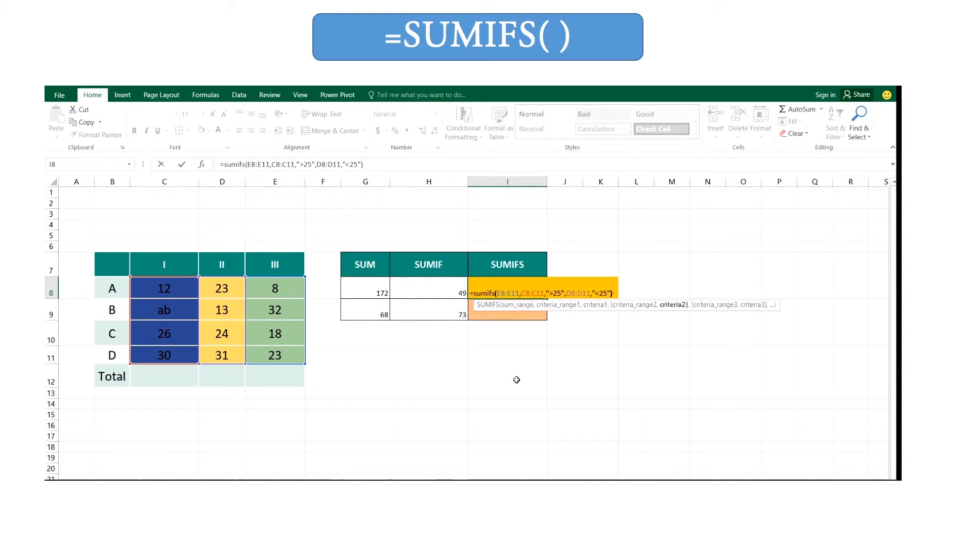
{"action": "key", "text": "Enter"}
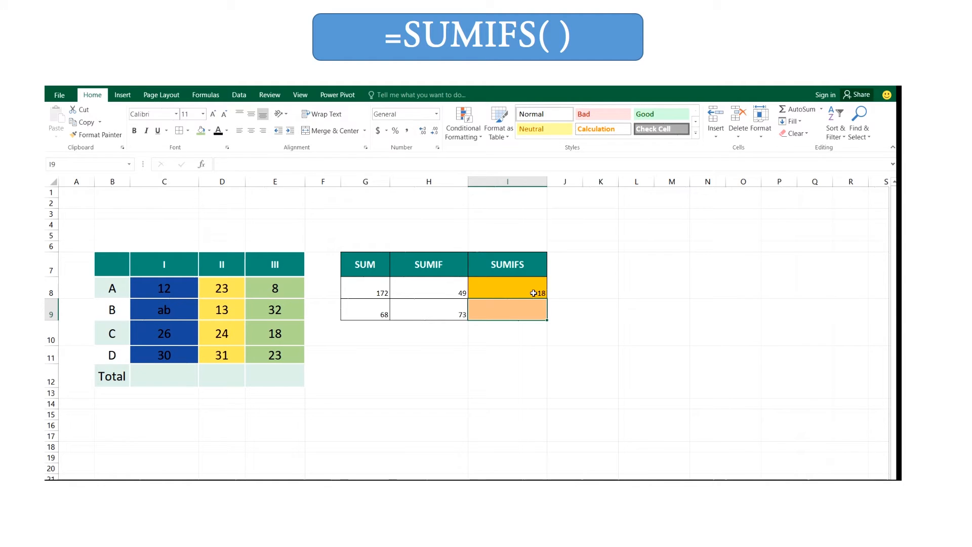
Check the I8 formula, then lighten the 26 and give the 24 an orange fill
{"action": "left_click", "coordinate": [507, 292]}
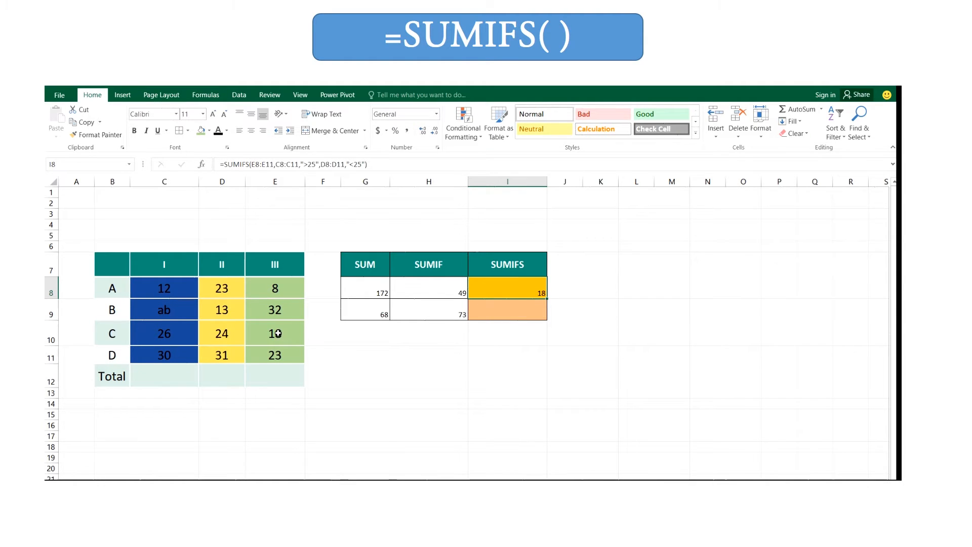
{"action": "left_click", "coordinate": [274, 333]}
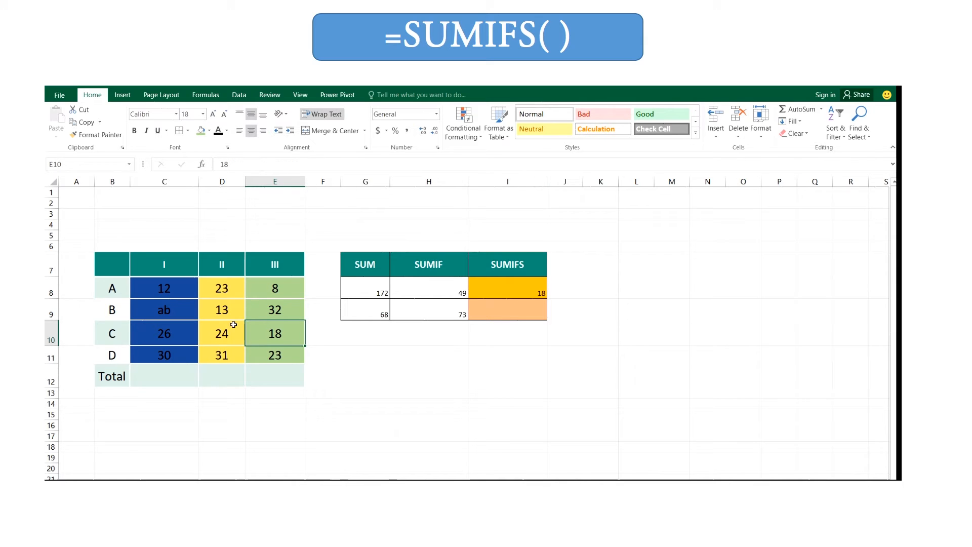
{"action": "double_click", "coordinate": [163, 333]}
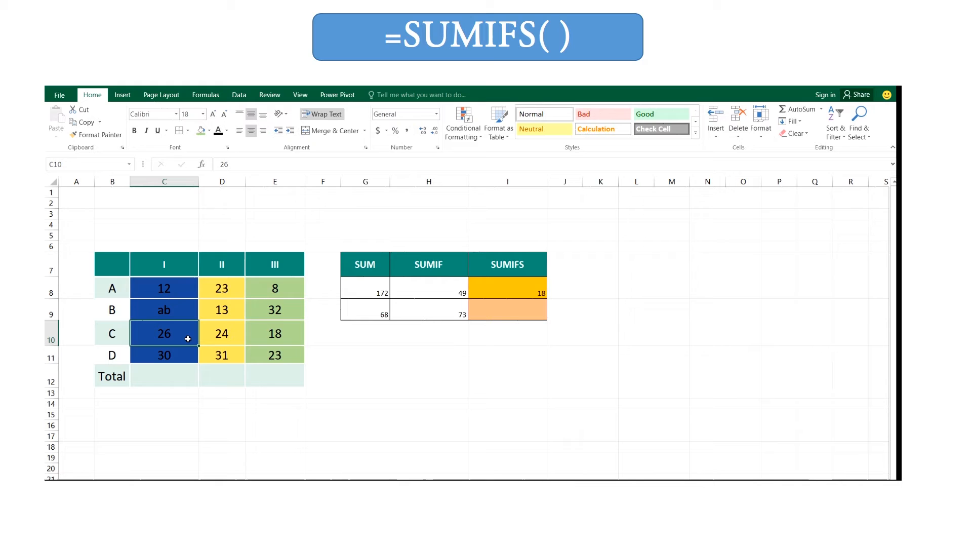
{"action": "left_click", "coordinate": [201, 130]}
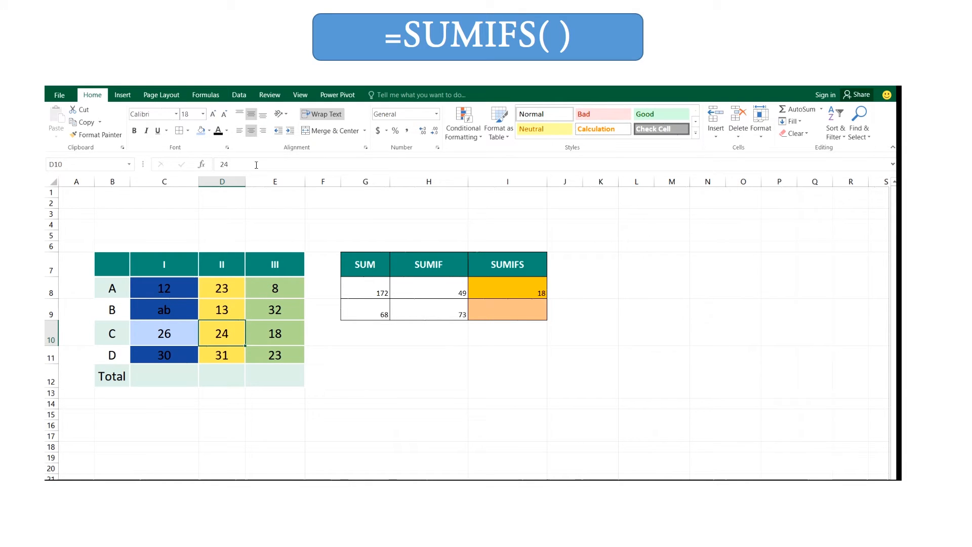
{"action": "left_click", "coordinate": [209, 131]}
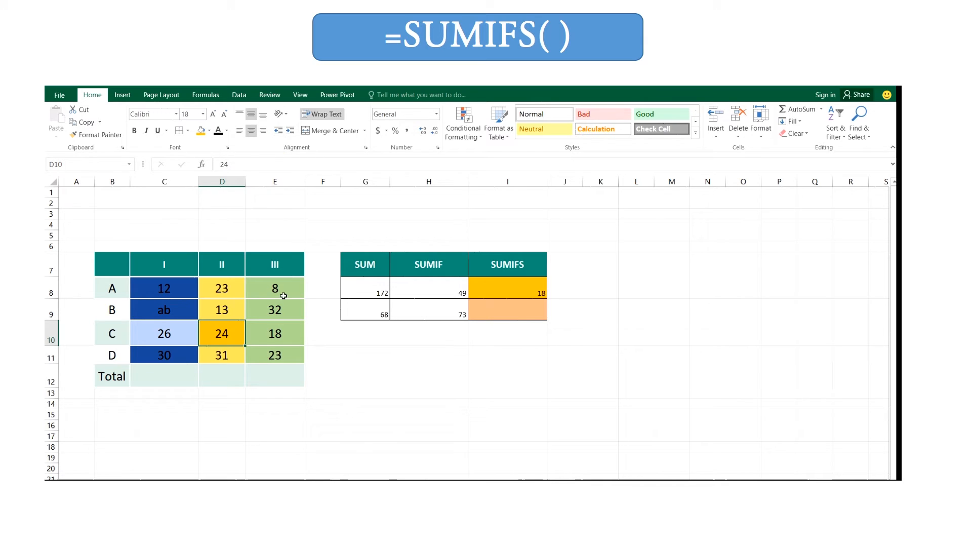
Apply a new fill colour to the 18 in column III, row C
{"action": "left_click", "coordinate": [274, 333]}
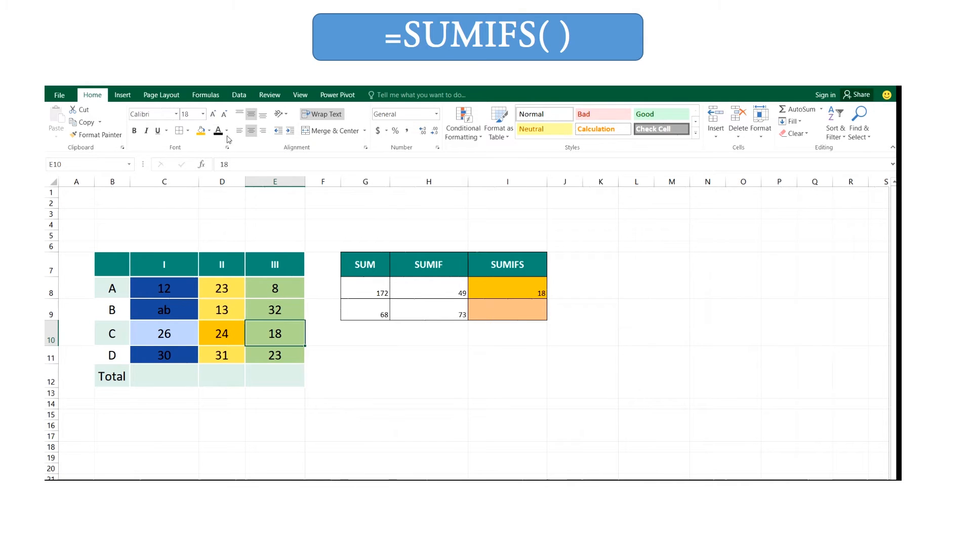
{"action": "left_click", "coordinate": [226, 130]}
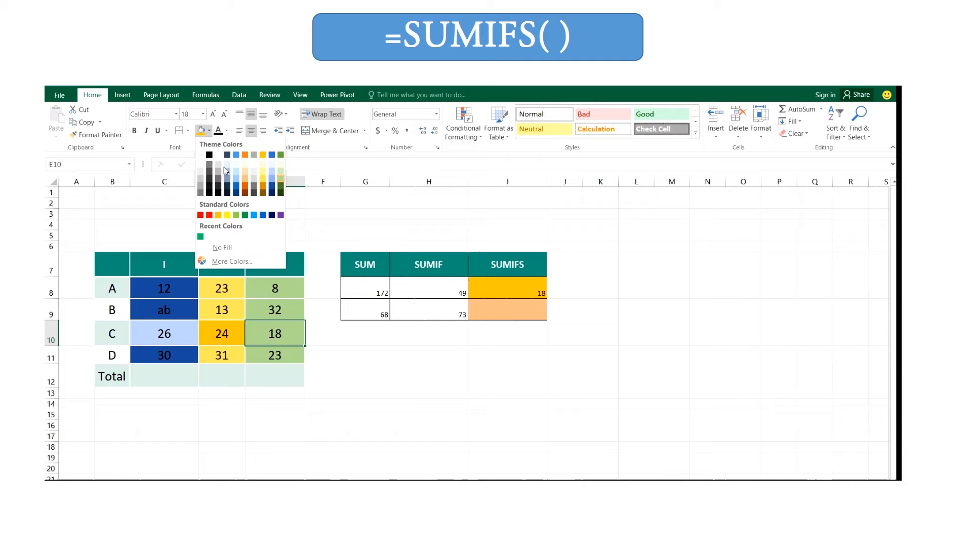
{"action": "left_click", "coordinate": [244, 189]}
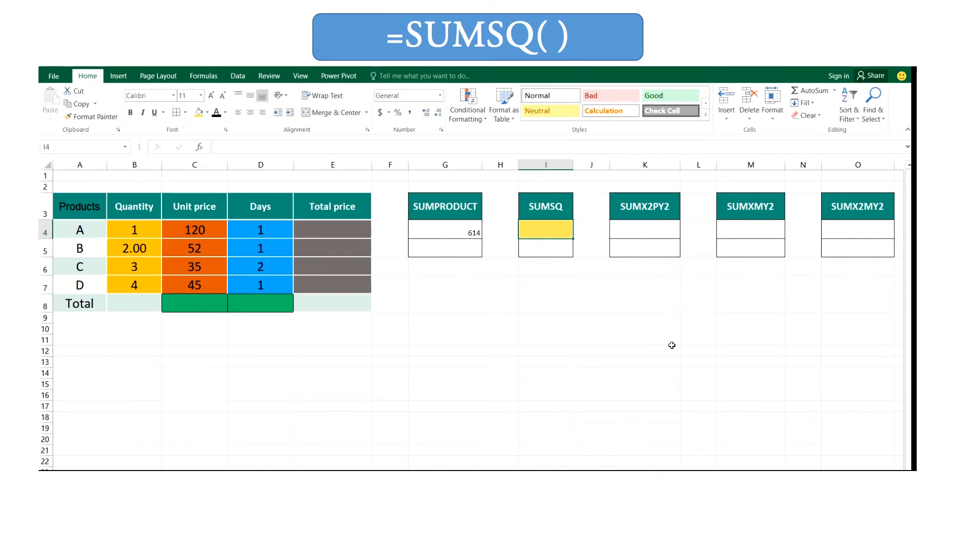
{"action": "mouse_move", "coordinate": [669, 346]}
{"action": "type", "text": "="}
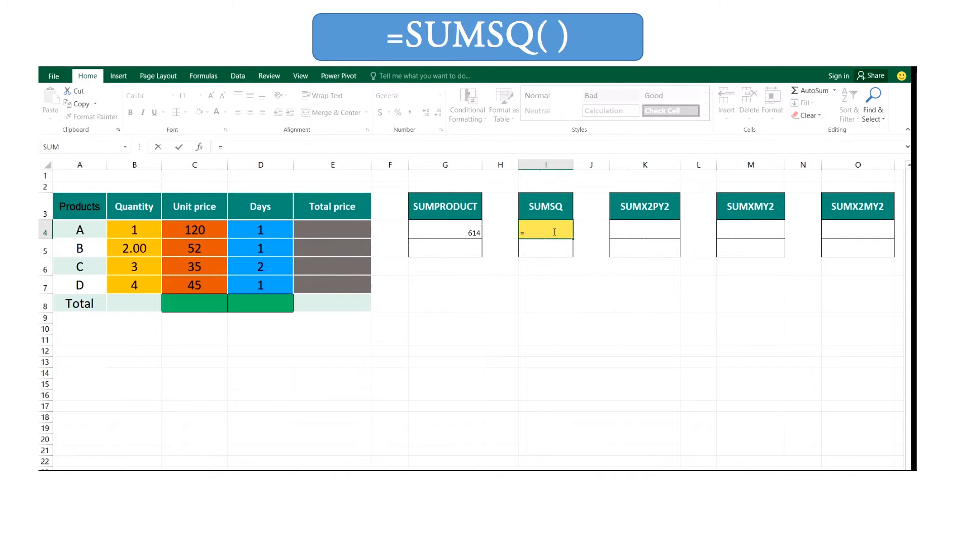
Enter =SUMSQ over the product value cells in I4, giving 20361
{"action": "type", "text": "su"}
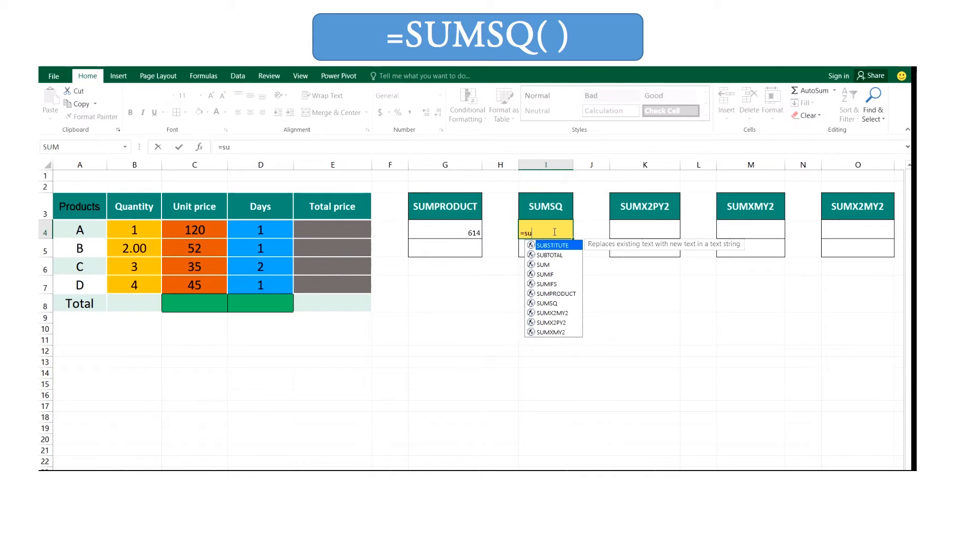
{"action": "type", "text": "s"}
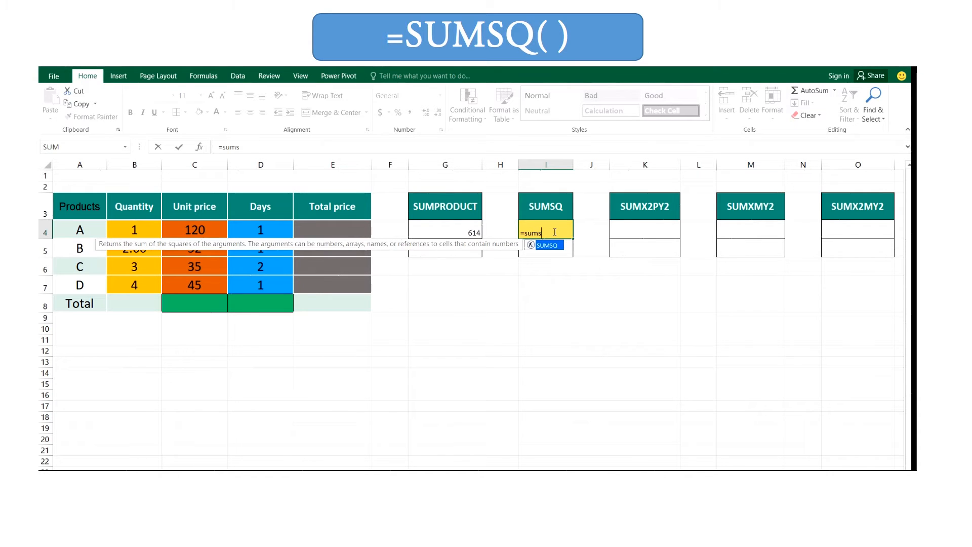
{"action": "type", "text": "q("}
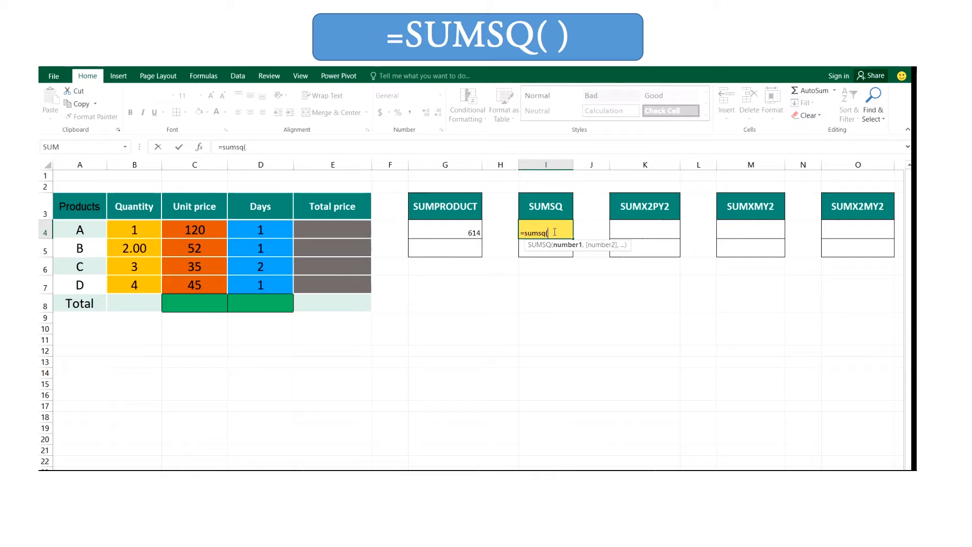
{"action": "mouse_move", "coordinate": [147, 229]}
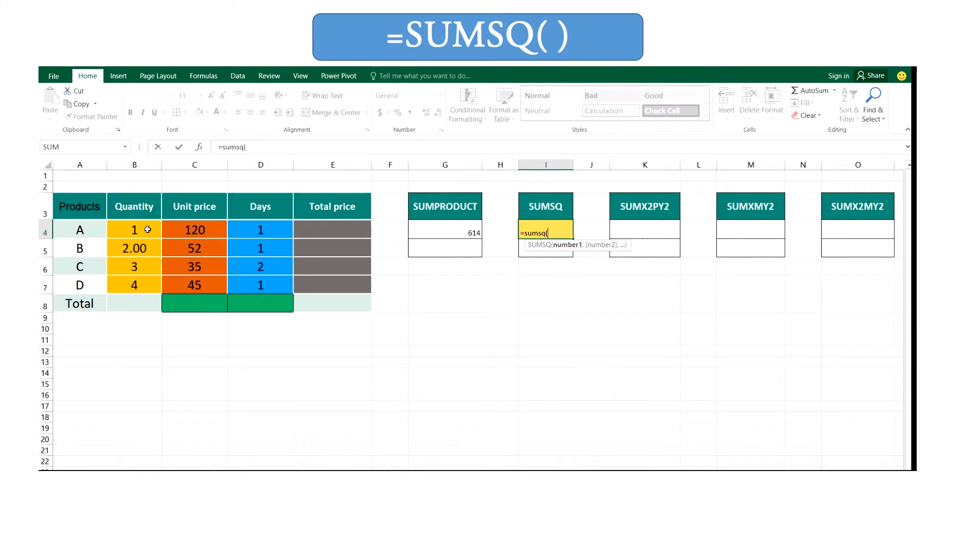
{"action": "left_click_drag", "start_coordinate": [194, 230], "coordinate": [259, 284]}
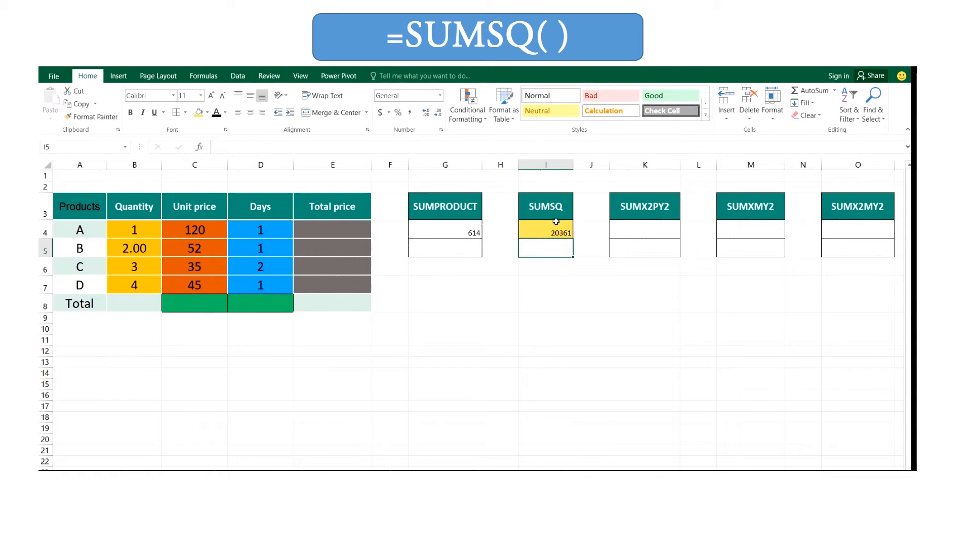
{"action": "left_click", "coordinate": [546, 232]}
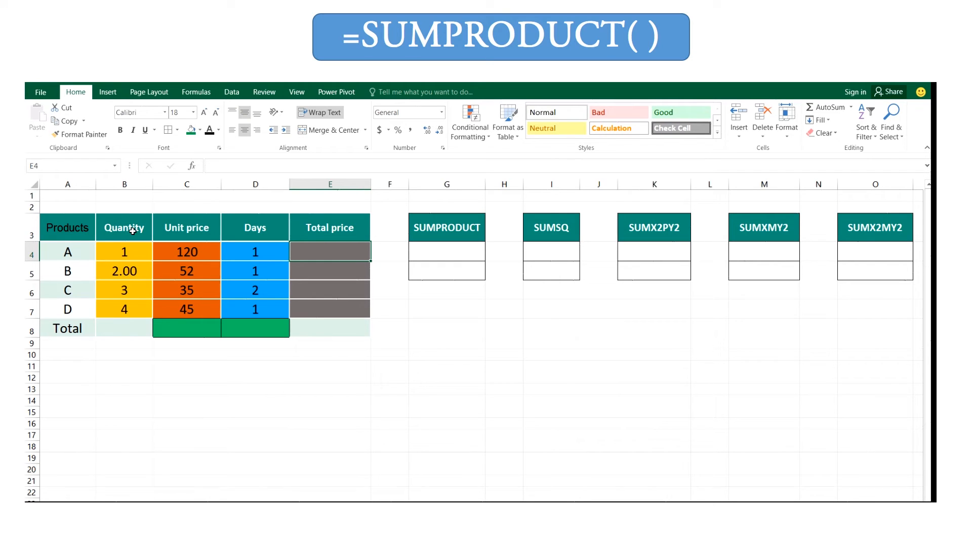
{"action": "mouse_move", "coordinate": [267, 234]}
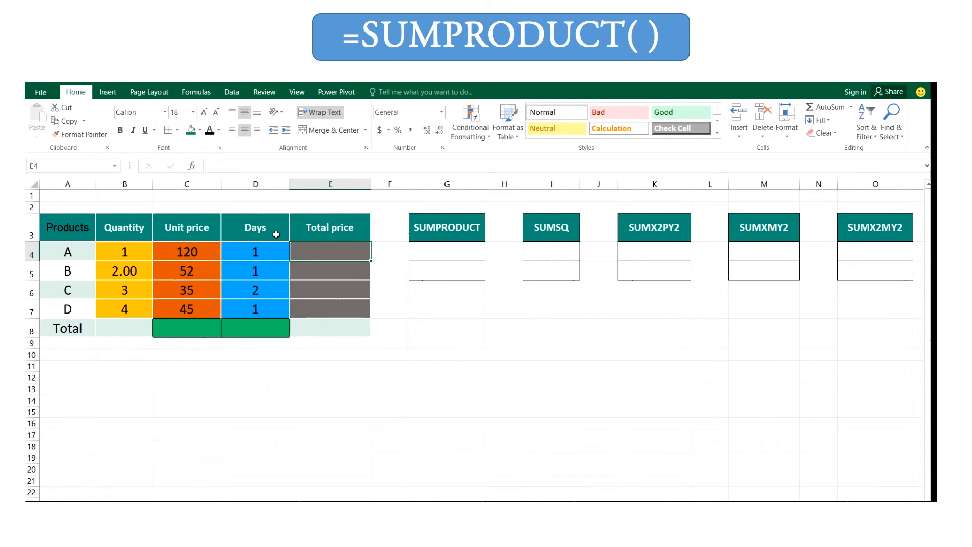
{"action": "mouse_move", "coordinate": [329, 242]}
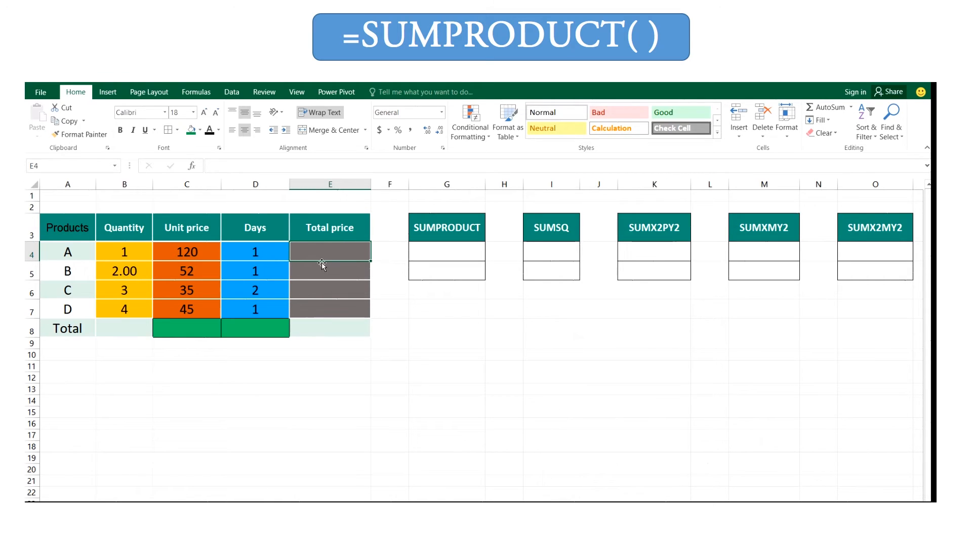
{"action": "mouse_move", "coordinate": [273, 308]}
{"action": "type", "text": "="}
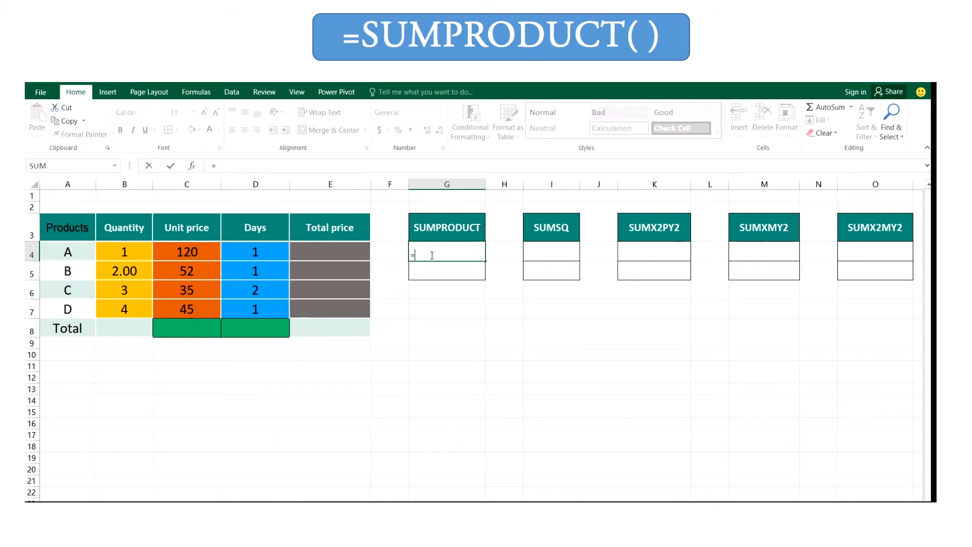
Enter =SUMPRODUCT(B4:B7,C4:C7,D4:D7) in G4, returning 614, and review its ranges
{"action": "type", "text": "sump"}
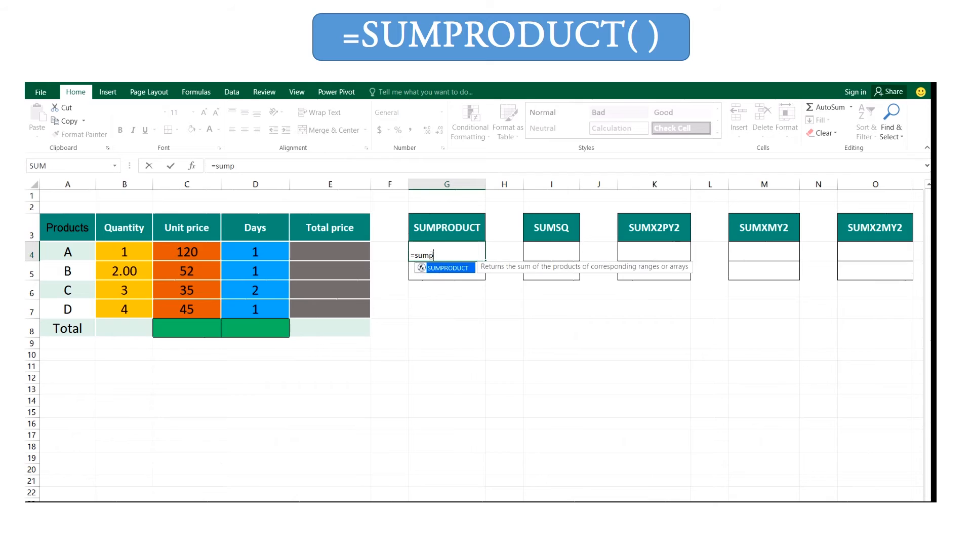
{"action": "type", "text": "rodu"}
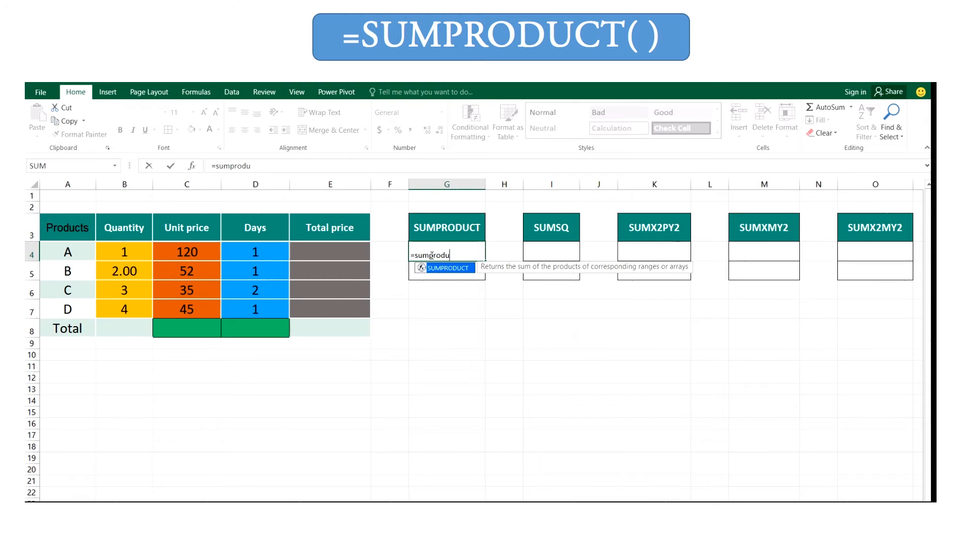
{"action": "type", "text": "ct"}
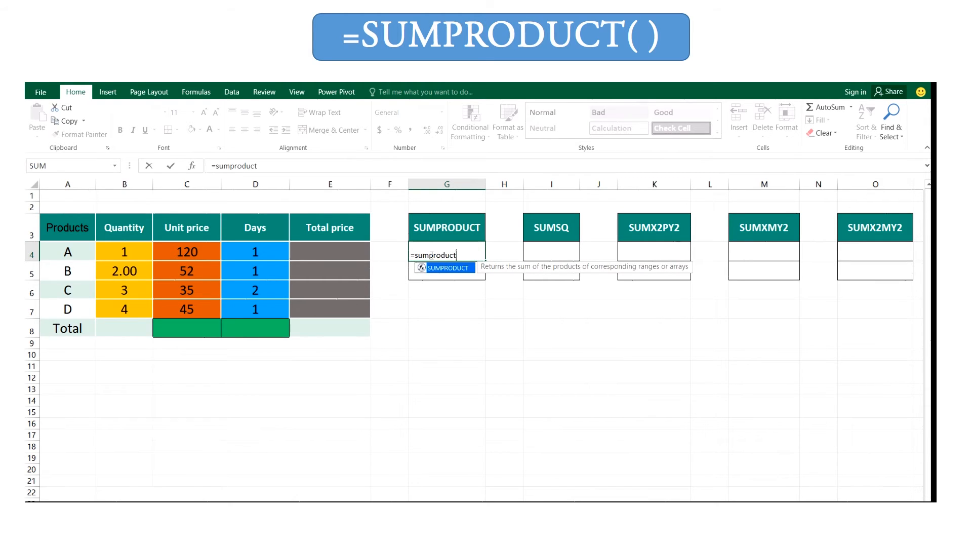
{"action": "type", "text": "("}
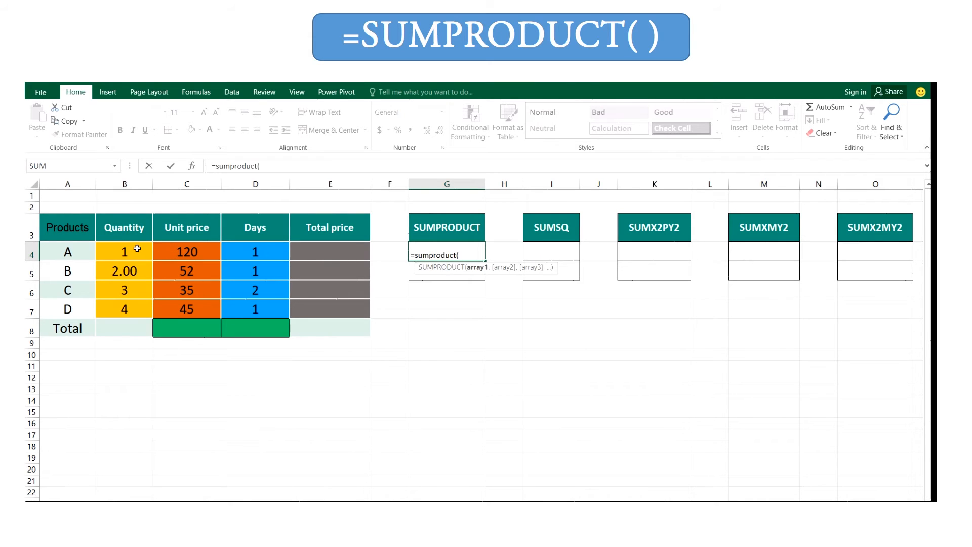
{"action": "left_click_drag", "start_coordinate": [124, 251], "coordinate": [124, 309]}
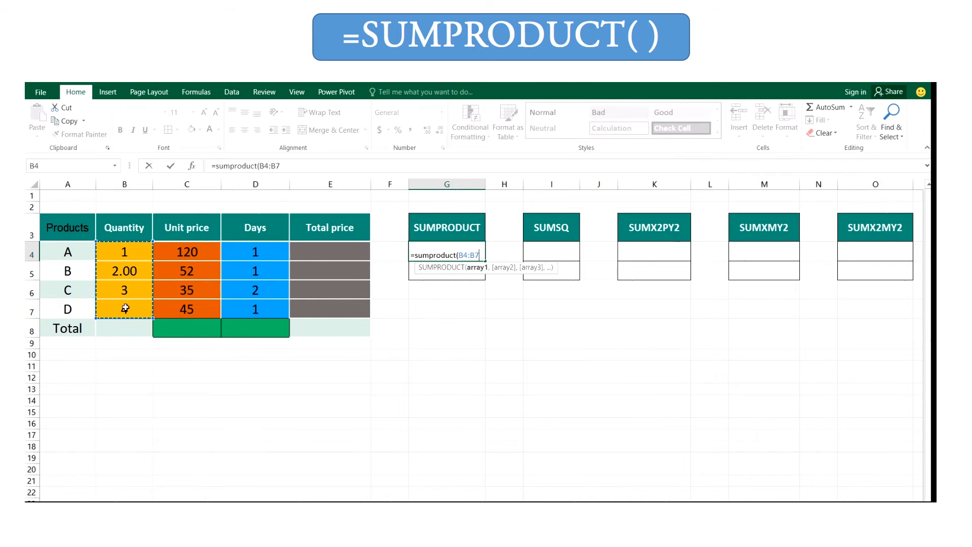
{"action": "type", "text": "4"}
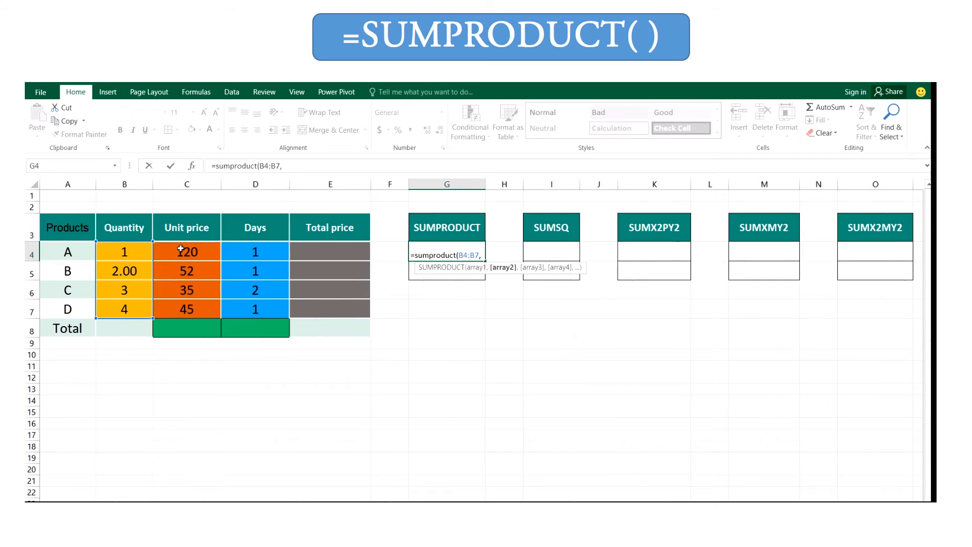
{"action": "left_click_drag", "start_coordinate": [187, 251], "coordinate": [187, 309]}
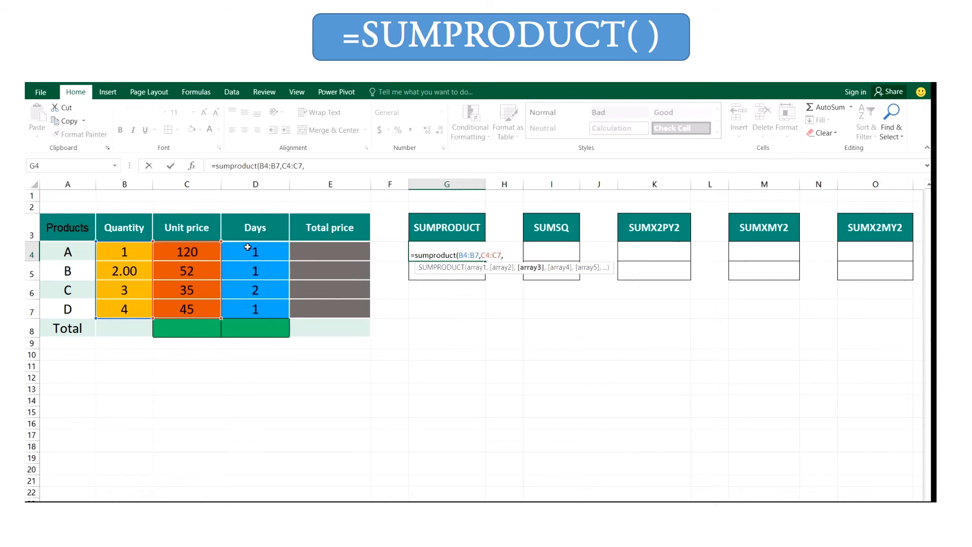
{"action": "left_click_drag", "start_coordinate": [255, 252], "coordinate": [255, 309]}
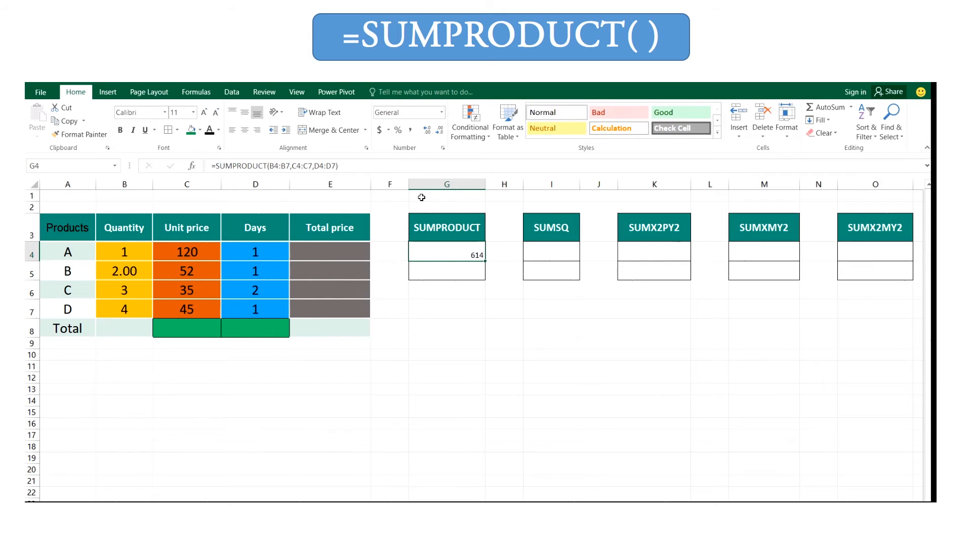
{"action": "double_click", "coordinate": [446, 255]}
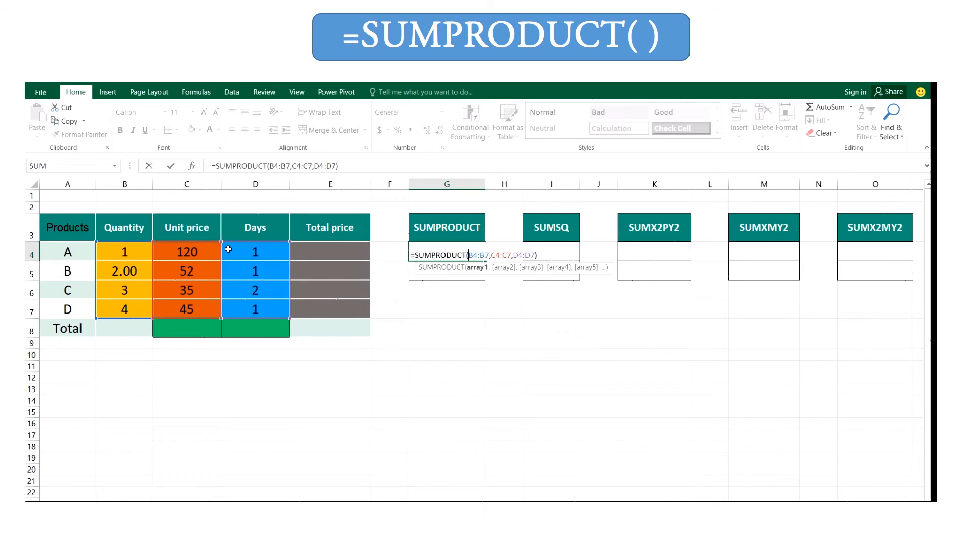
{"action": "mouse_move", "coordinate": [333, 313]}
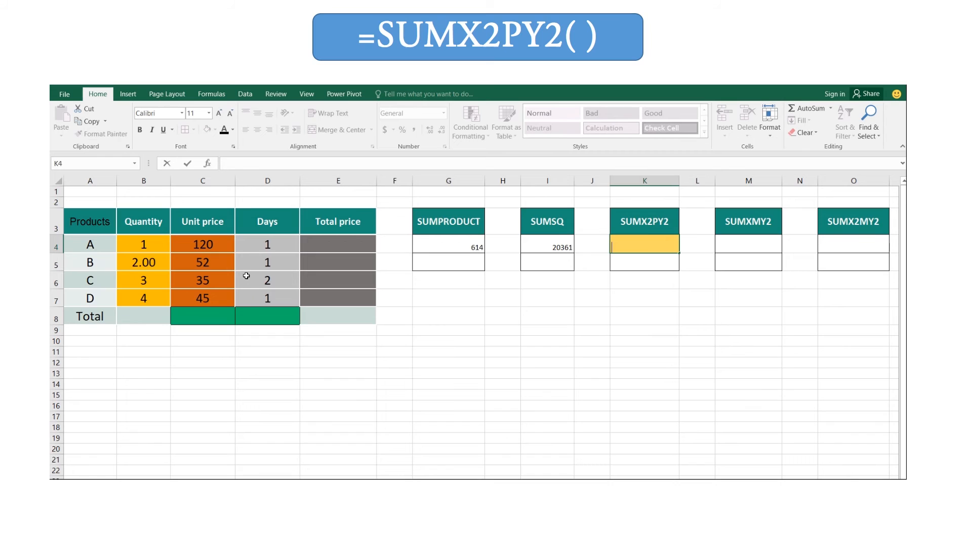
{"action": "mouse_move", "coordinate": [308, 291]}
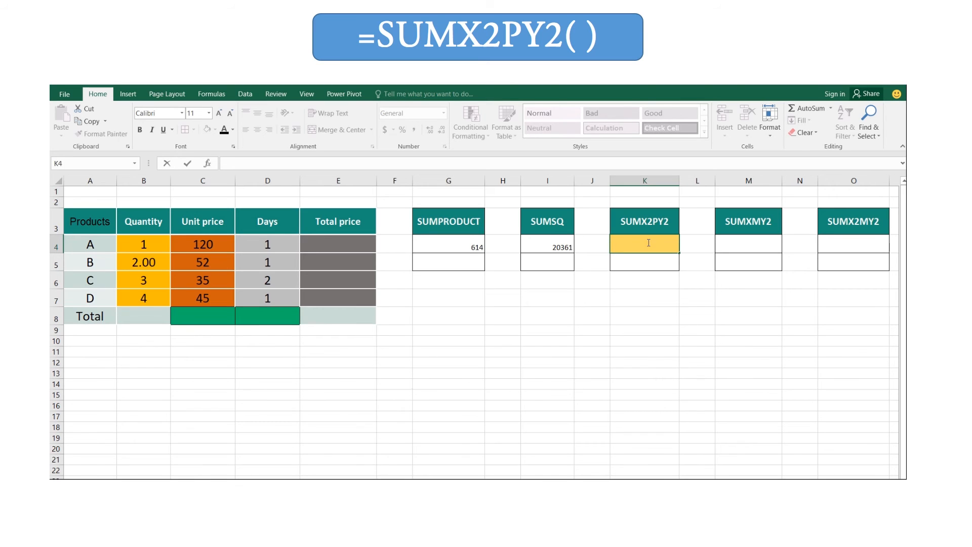
Enter =SUMX2PY2(C4:C7,D4:D7) in K4 and compare its formula with the SUMSQ cell
{"action": "type", "text": "="}
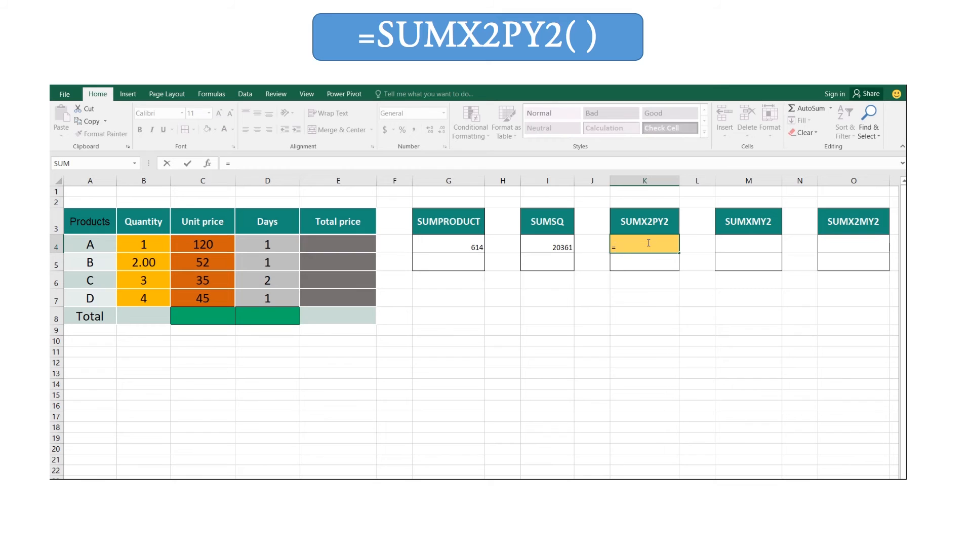
{"action": "type", "text": "sum"}
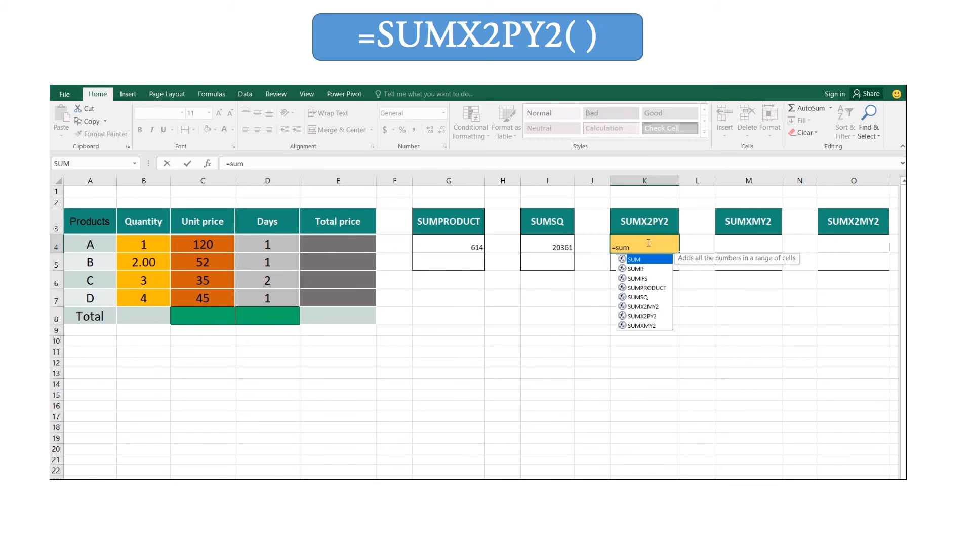
{"action": "type", "text": "x"}
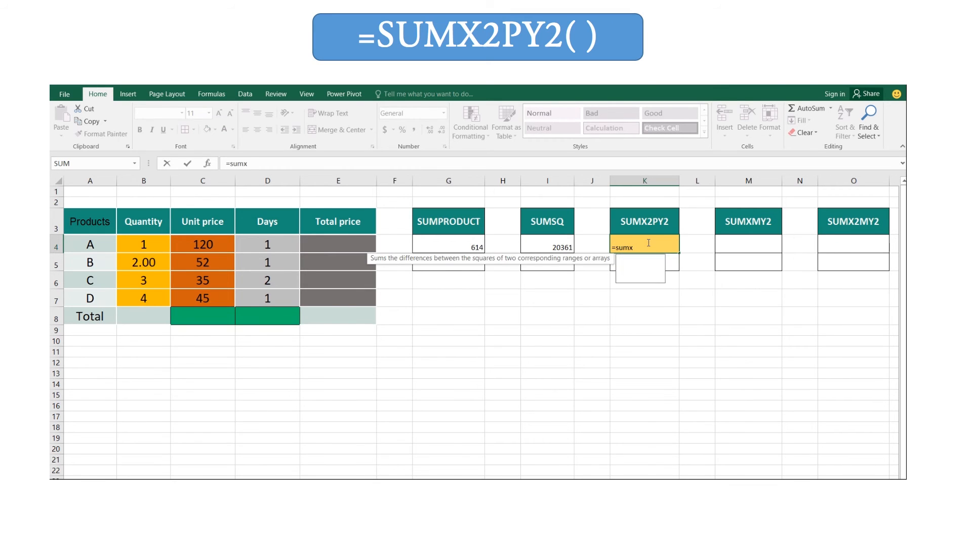
{"action": "type", "text": "2py"}
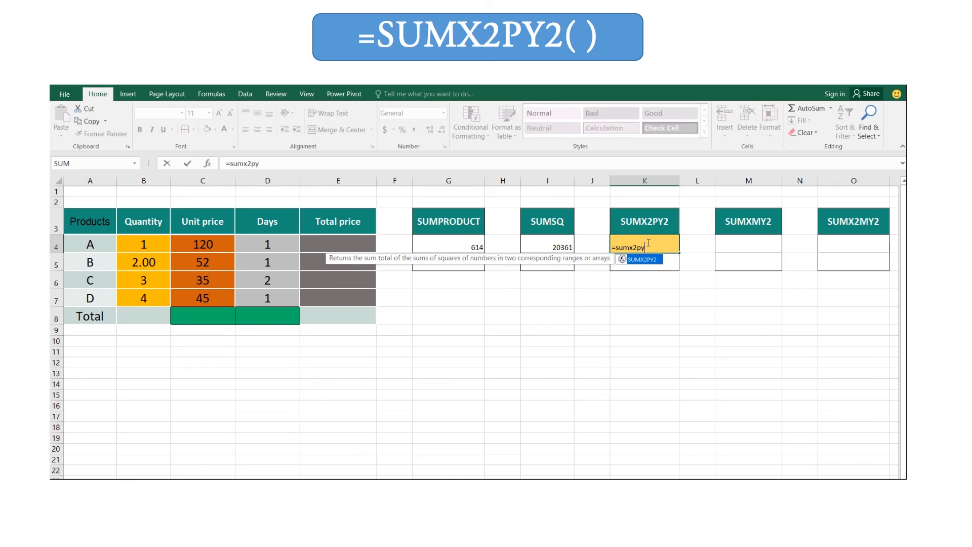
{"action": "type", "text": "2"}
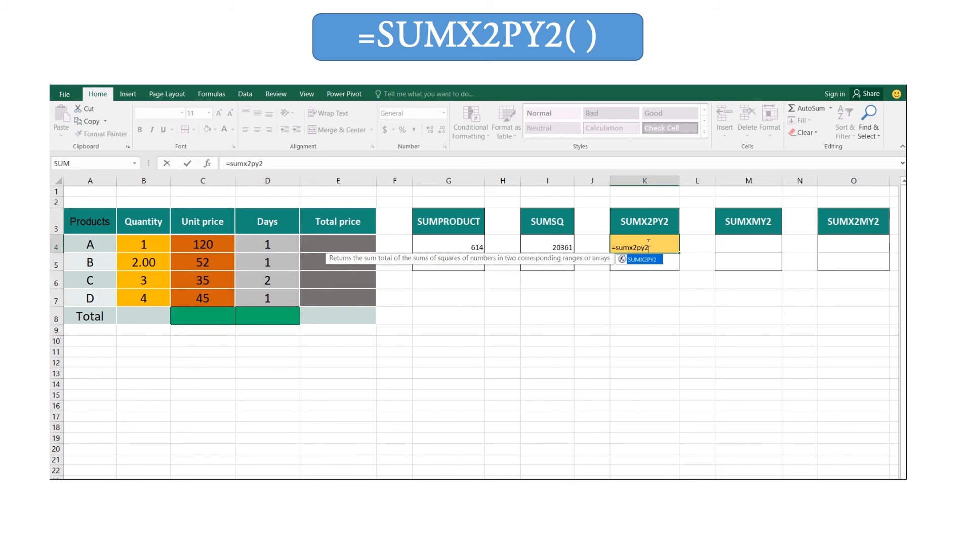
{"action": "type", "text": "("}
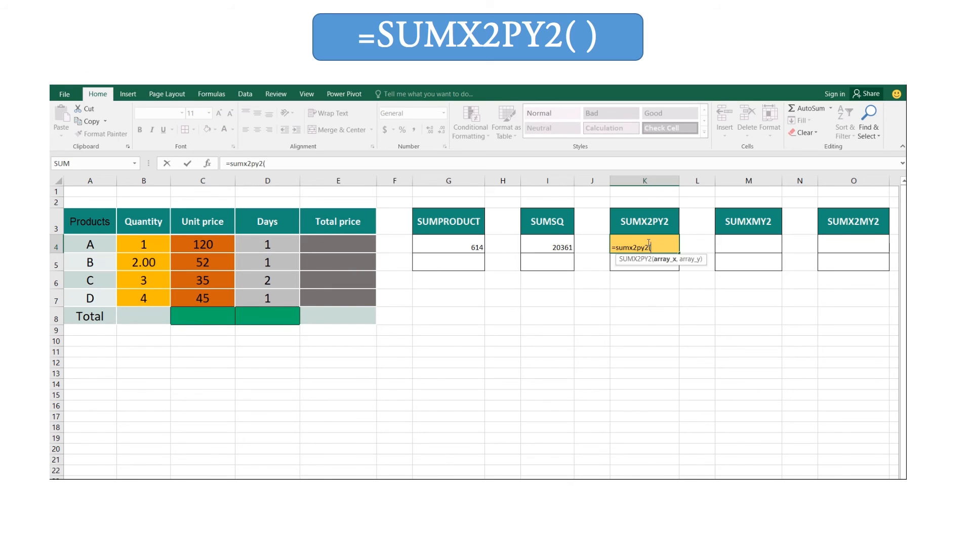
{"action": "mouse_move", "coordinate": [279, 249]}
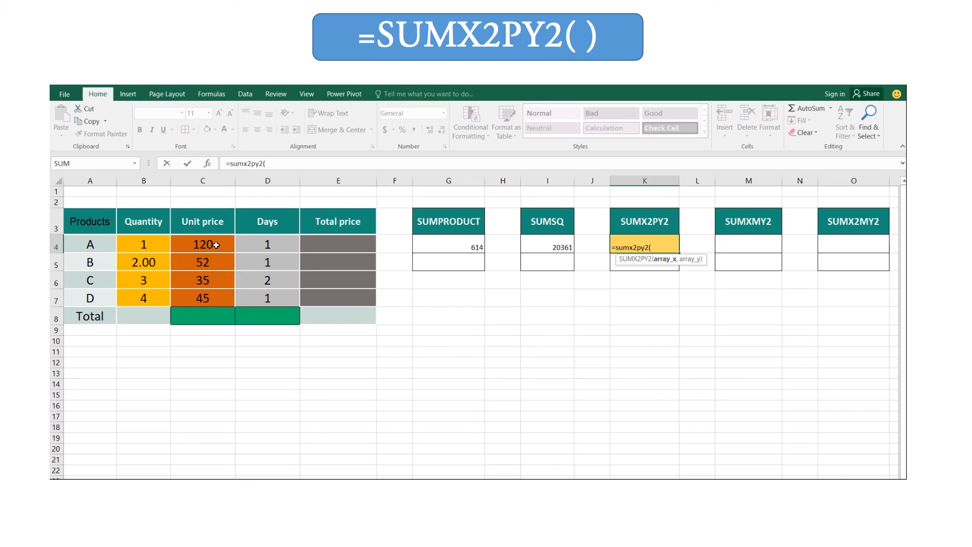
{"action": "left_click_drag", "start_coordinate": [202, 244], "coordinate": [202, 298]}
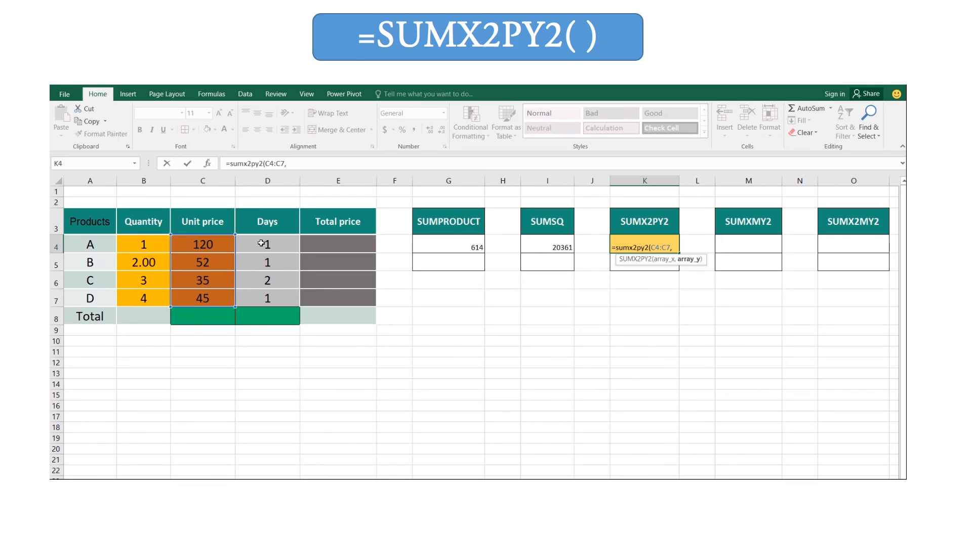
{"action": "left_click", "coordinate": [267, 244]}
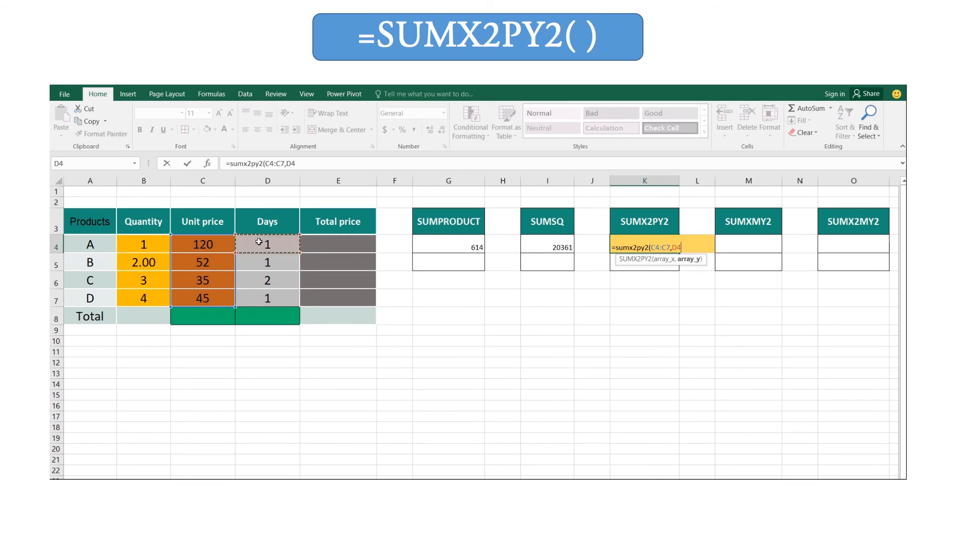
{"action": "left_click_drag", "start_coordinate": [267, 243], "coordinate": [267, 298]}
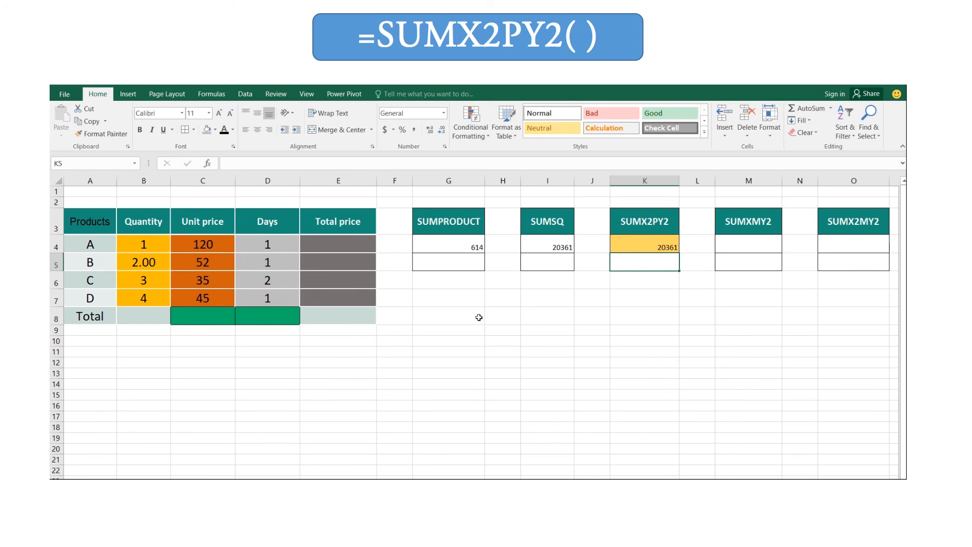
{"action": "left_click", "coordinate": [644, 246]}
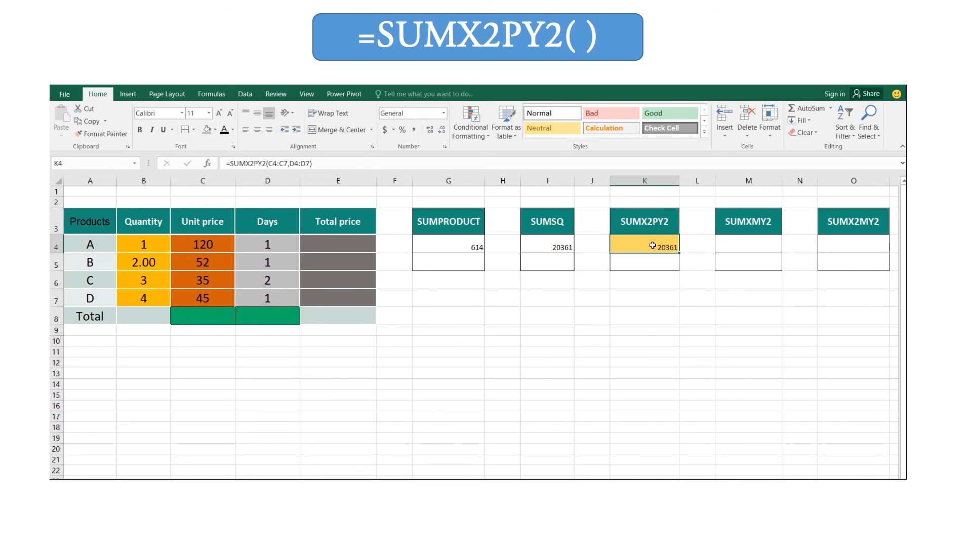
{"action": "left_click", "coordinate": [547, 243]}
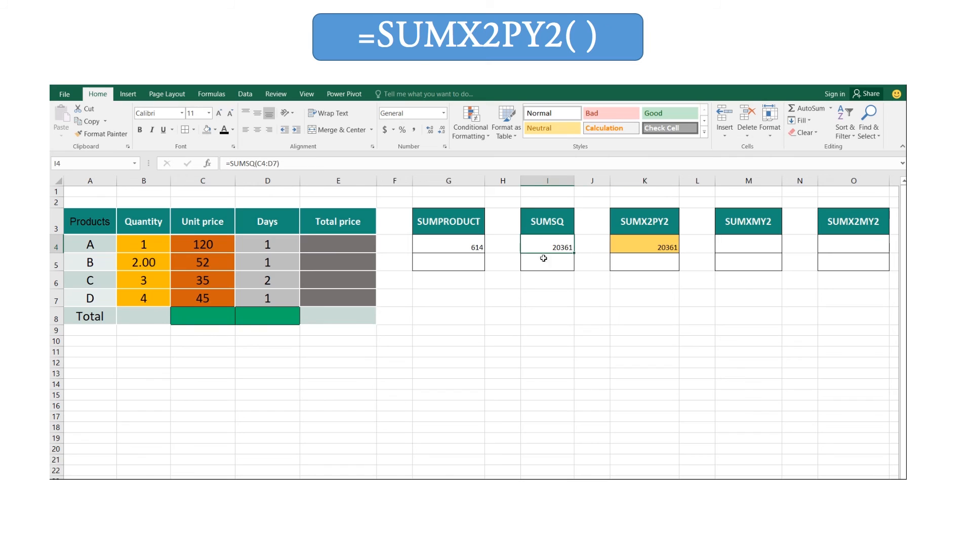
{"action": "mouse_move", "coordinate": [450, 293]}
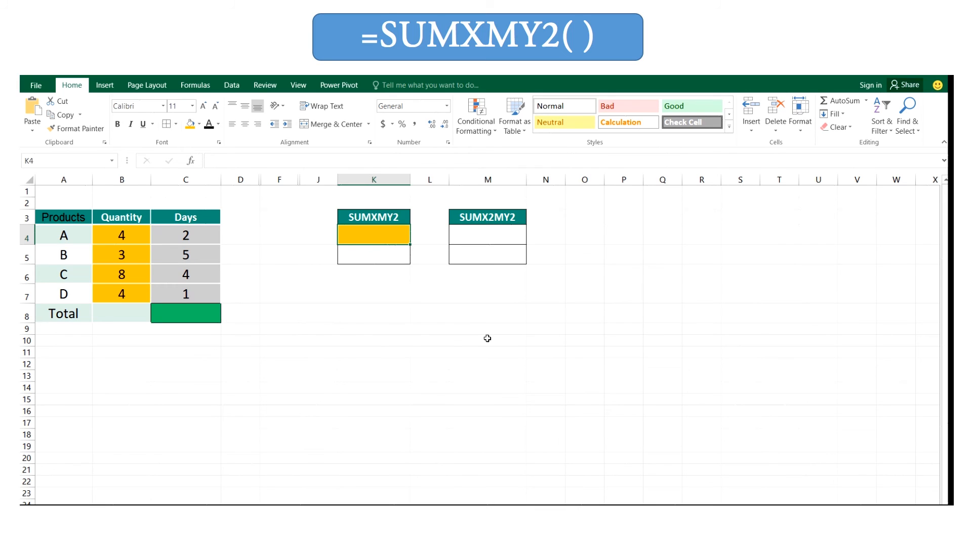
{"action": "mouse_move", "coordinate": [165, 268]}
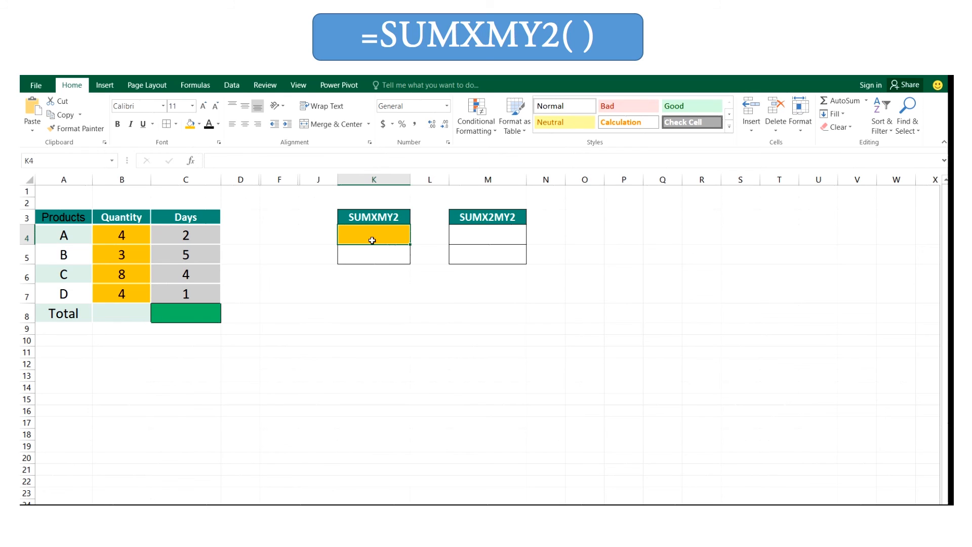
Enter =SUMXMY2(B4:B7,C4:C7) in K4 and check that it returns 33
{"action": "type", "text": "="}
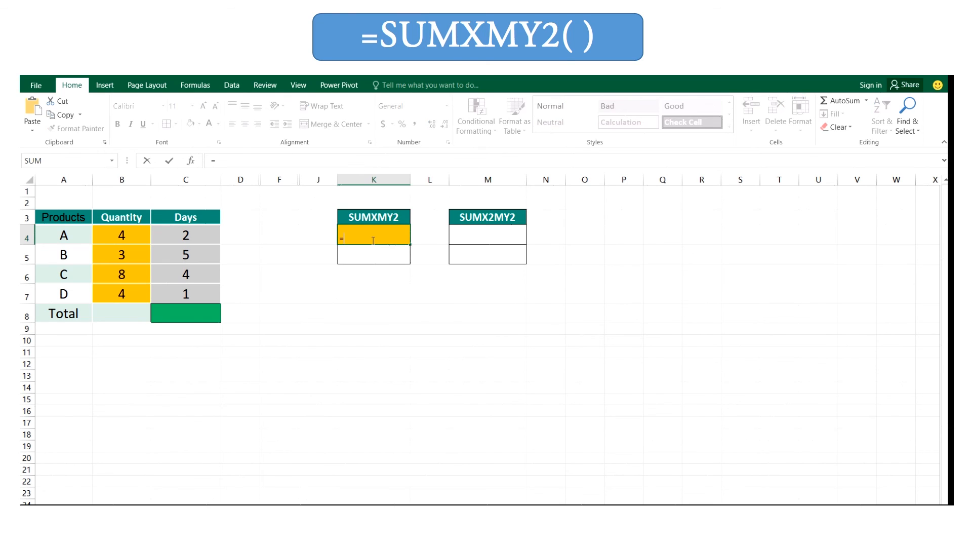
{"action": "type", "text": "sum"}
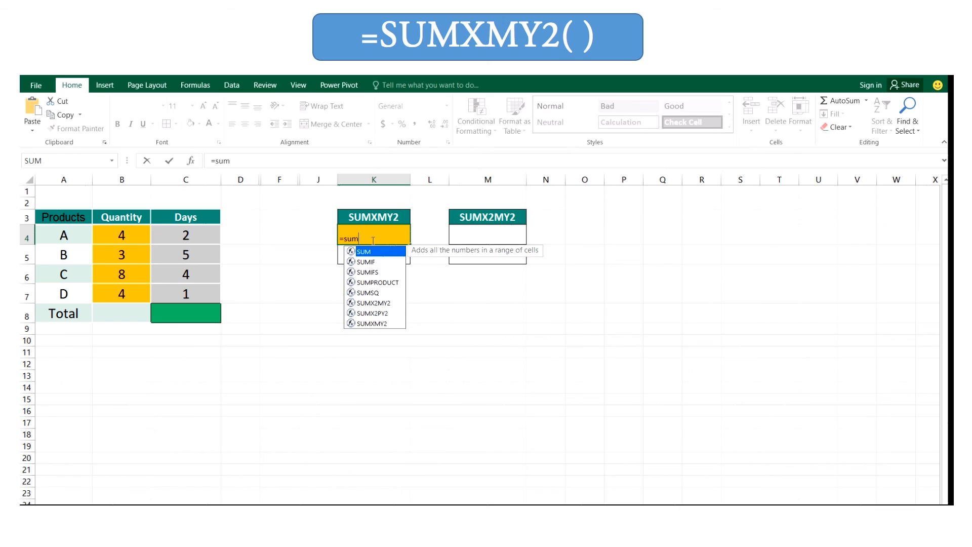
{"action": "type", "text": "xm"}
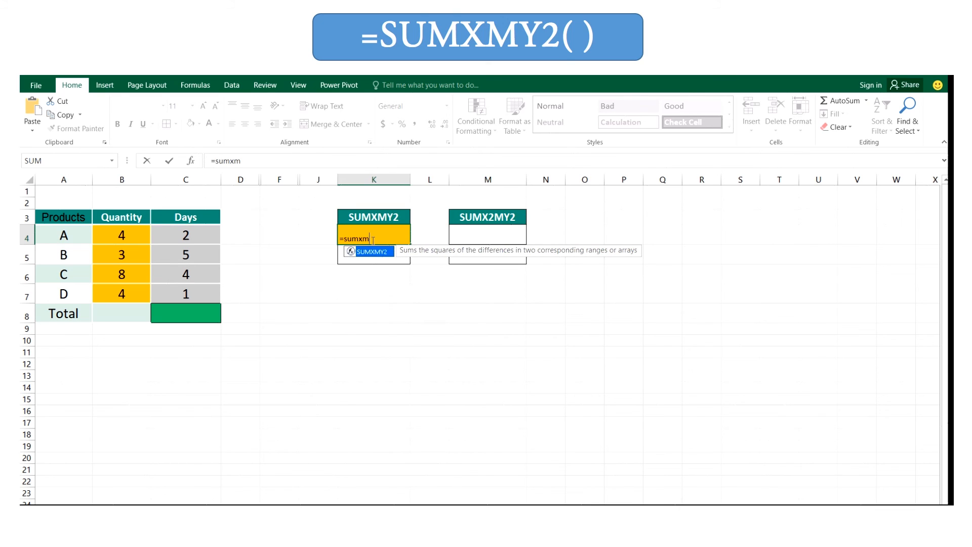
{"action": "type", "text": "y2"}
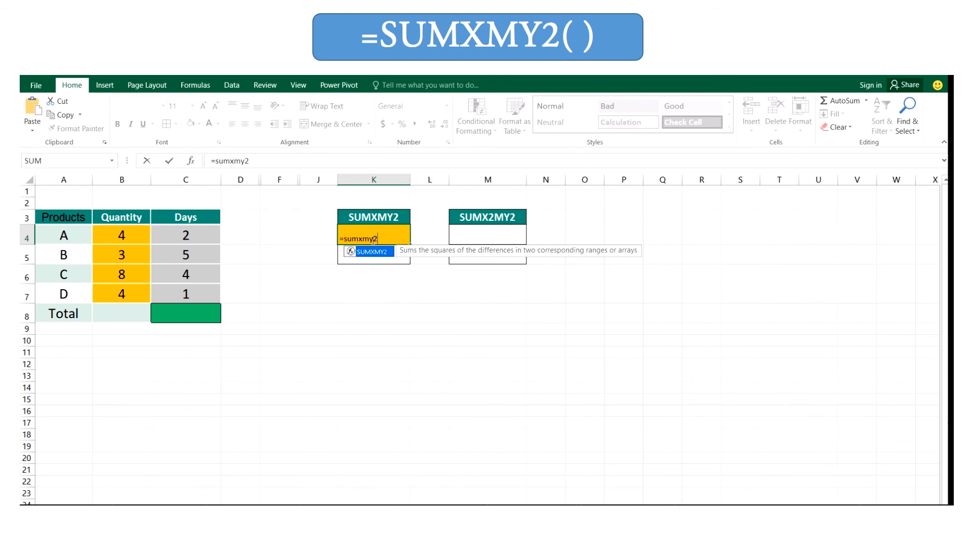
{"action": "type", "text": "("}
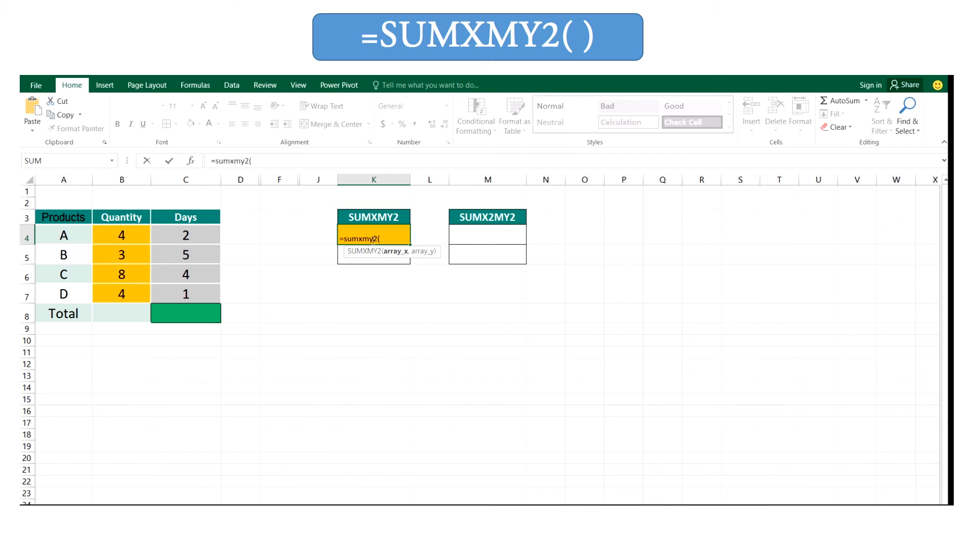
{"action": "mouse_move", "coordinate": [138, 233]}
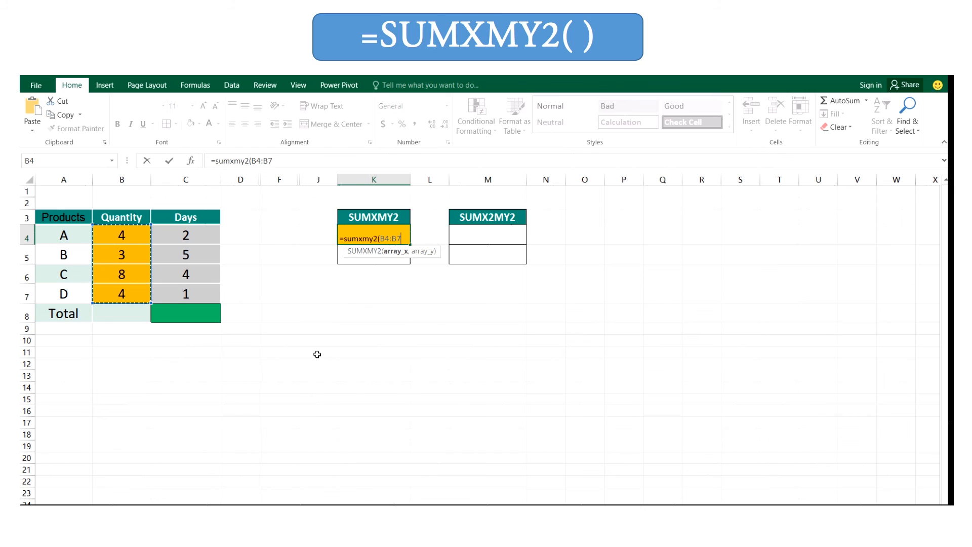
{"action": "type", "text": ","}
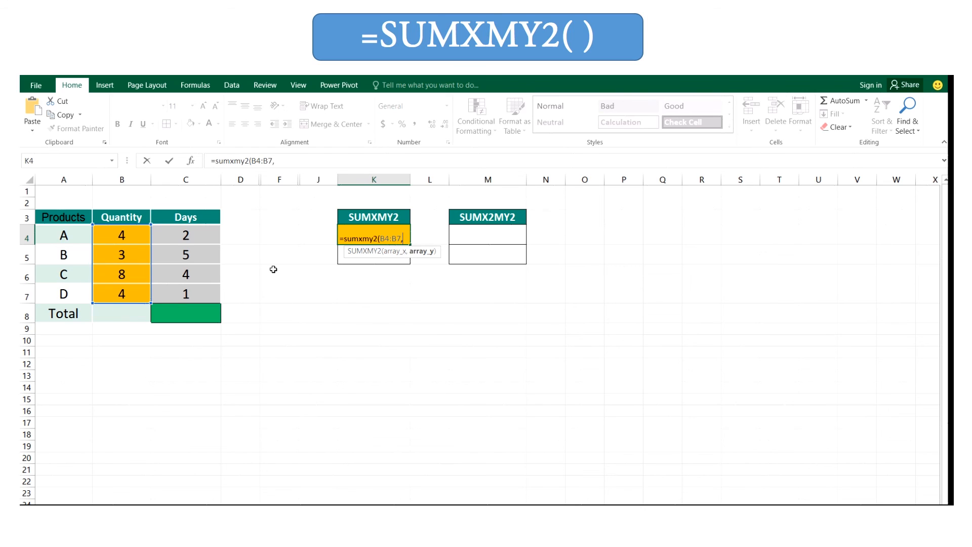
{"action": "left_click_drag", "start_coordinate": [185, 234], "coordinate": [185, 293]}
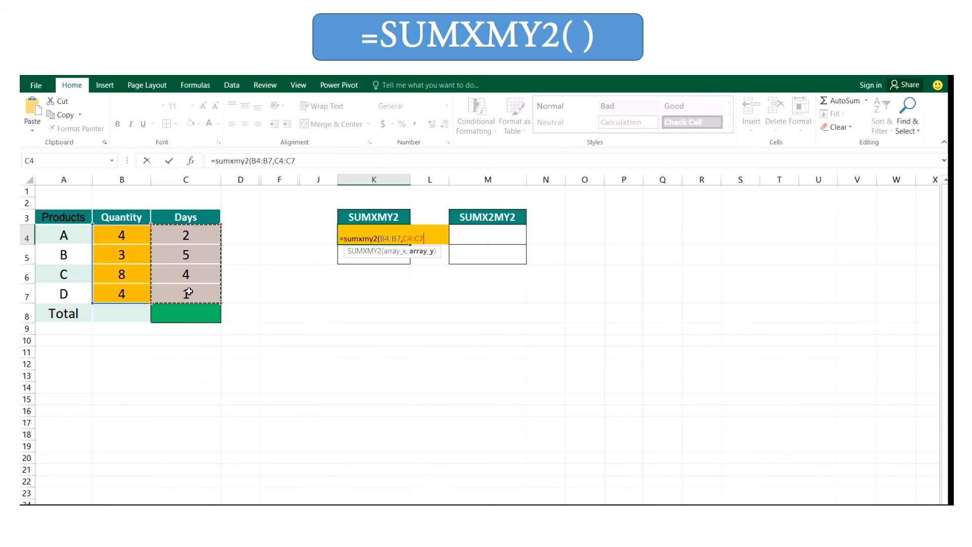
{"action": "type", "text": ")"}
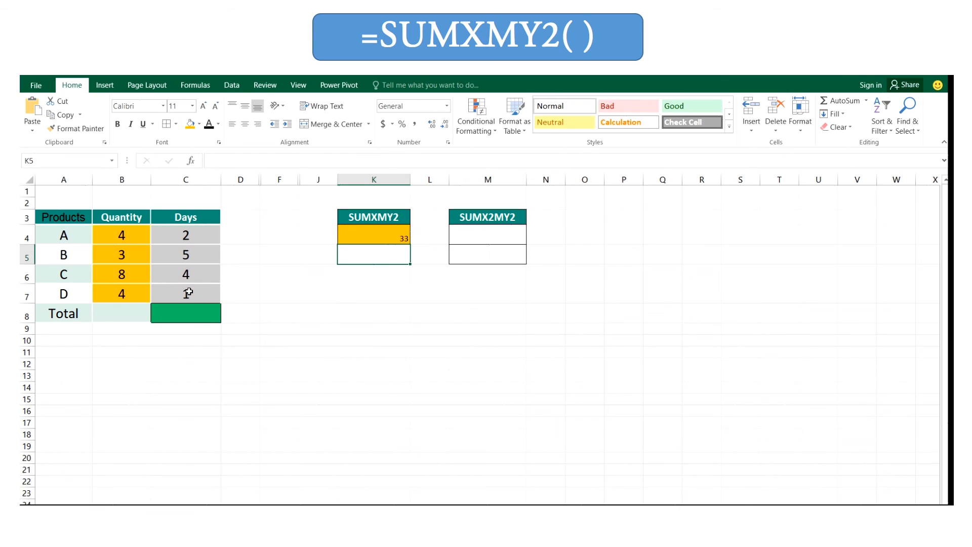
{"action": "left_click", "coordinate": [374, 234]}
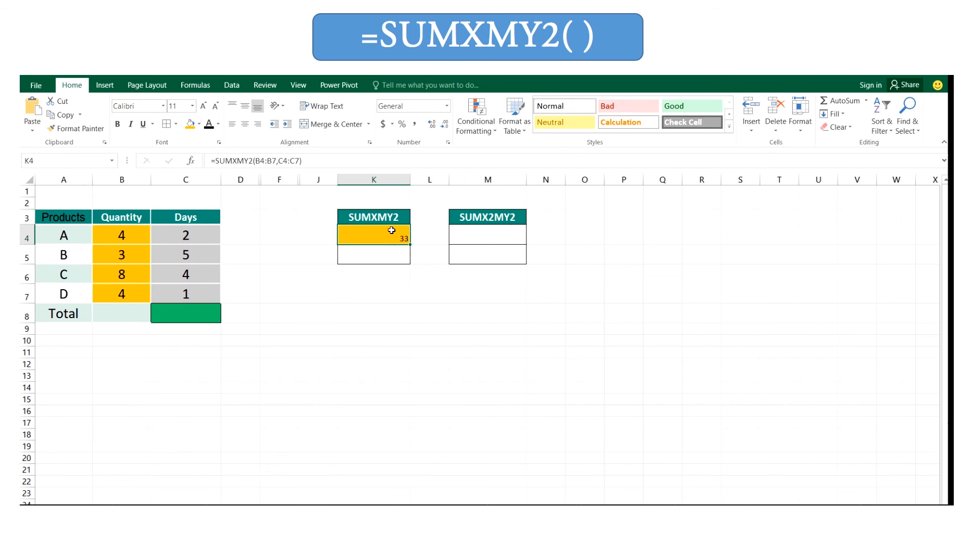
{"action": "mouse_move", "coordinate": [130, 241]}
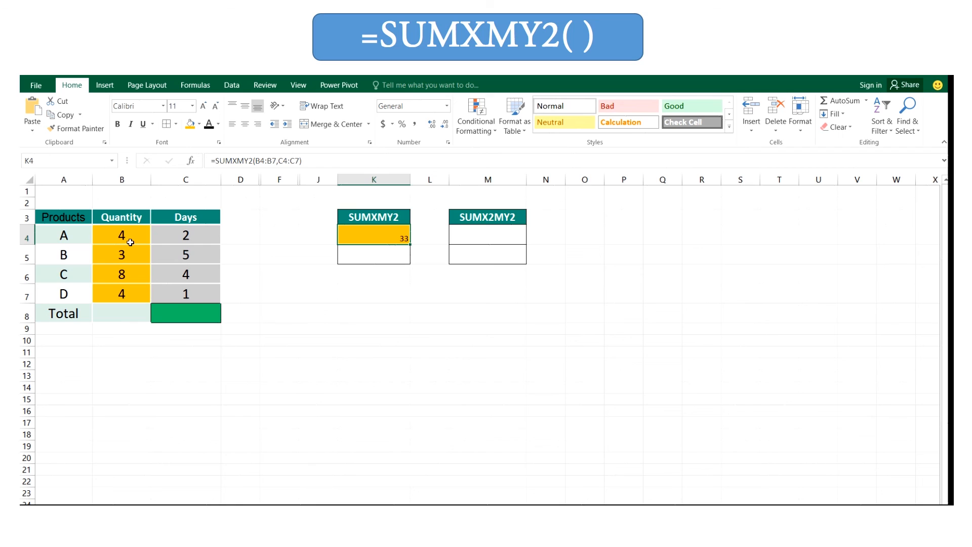
{"action": "mouse_move", "coordinate": [215, 291]}
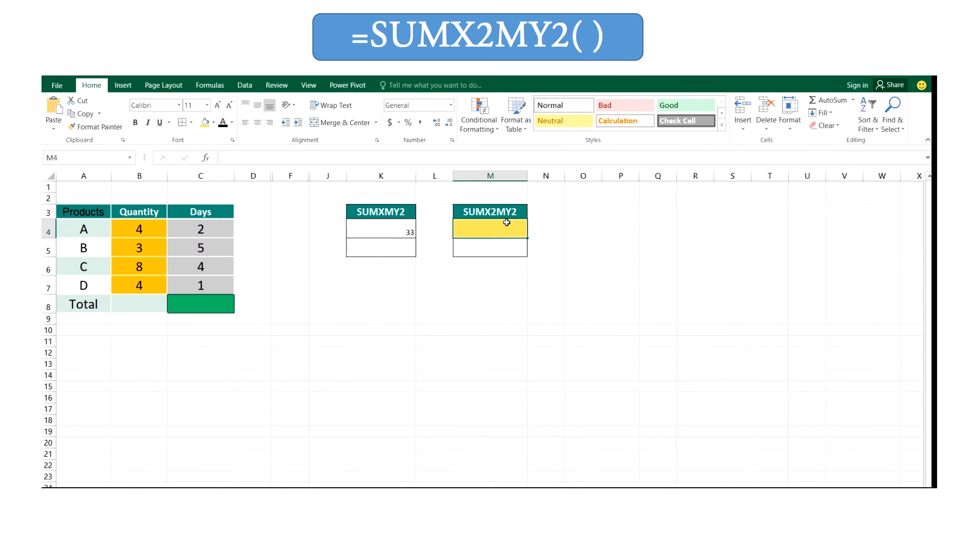
{"action": "mouse_move", "coordinate": [504, 229]}
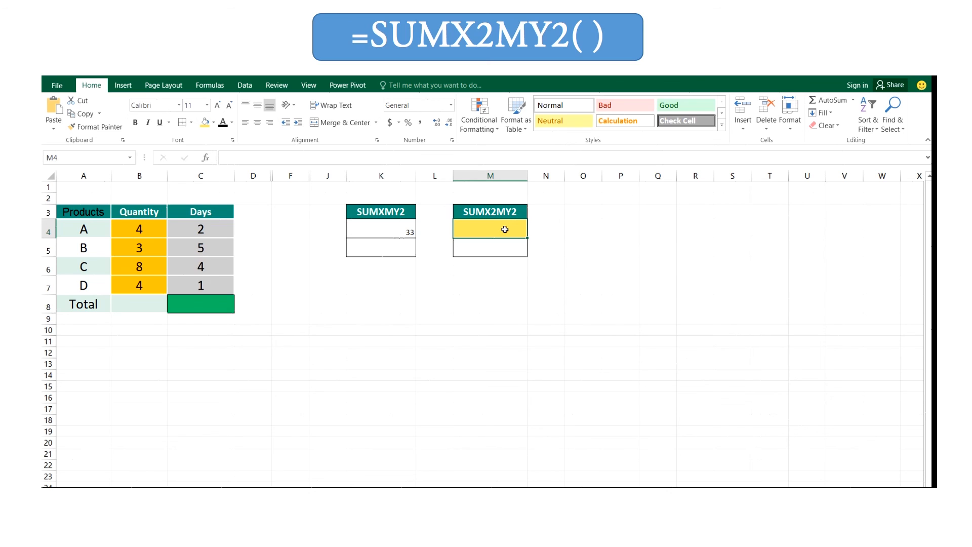
{"action": "mouse_move", "coordinate": [498, 234]}
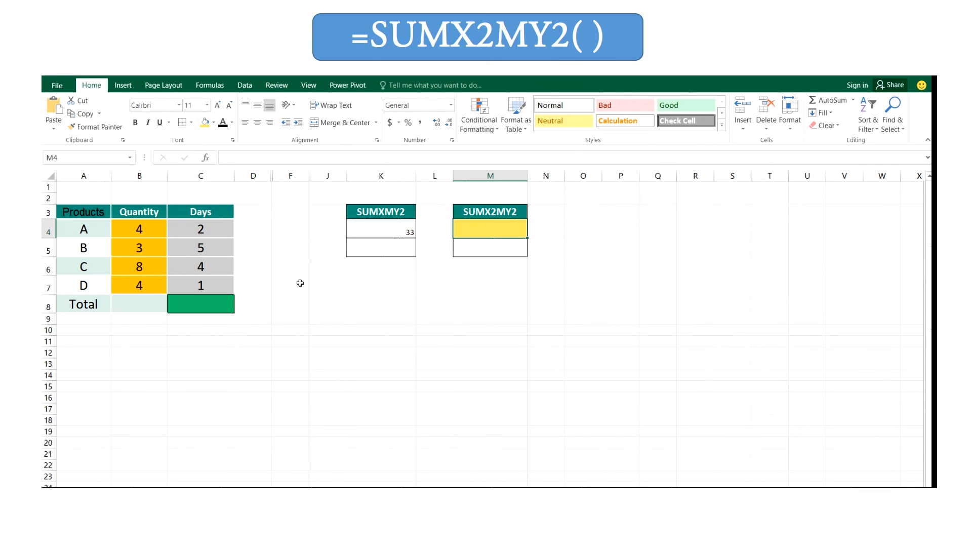
{"action": "mouse_move", "coordinate": [475, 229]}
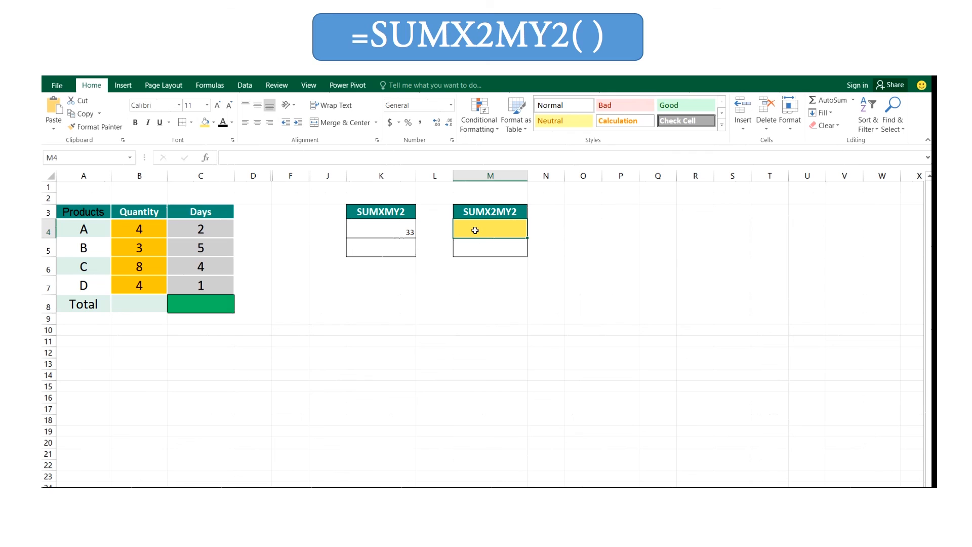
Enter =SUMX2MY2(B4:B7,C4:C7) in M4 to get 59
{"action": "type", "text": "="}
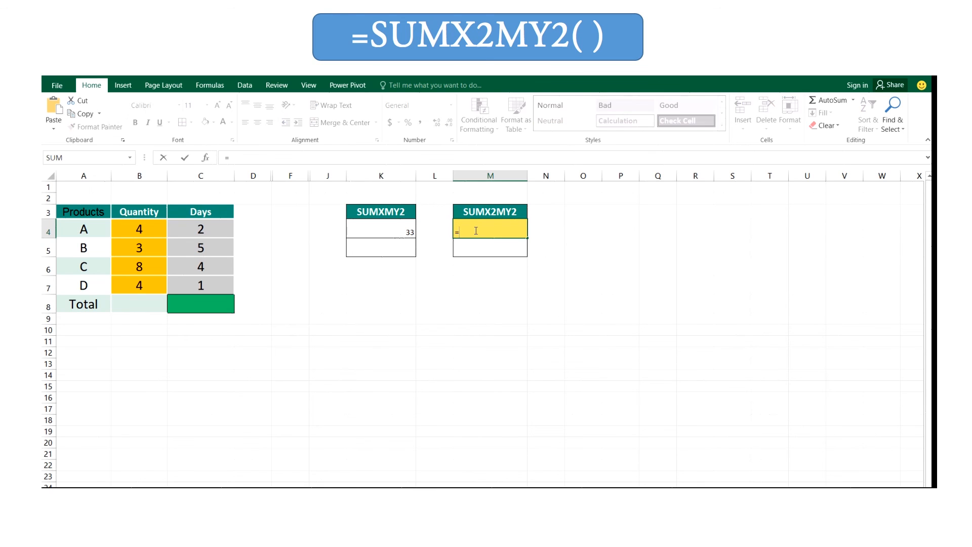
{"action": "type", "text": "su"}
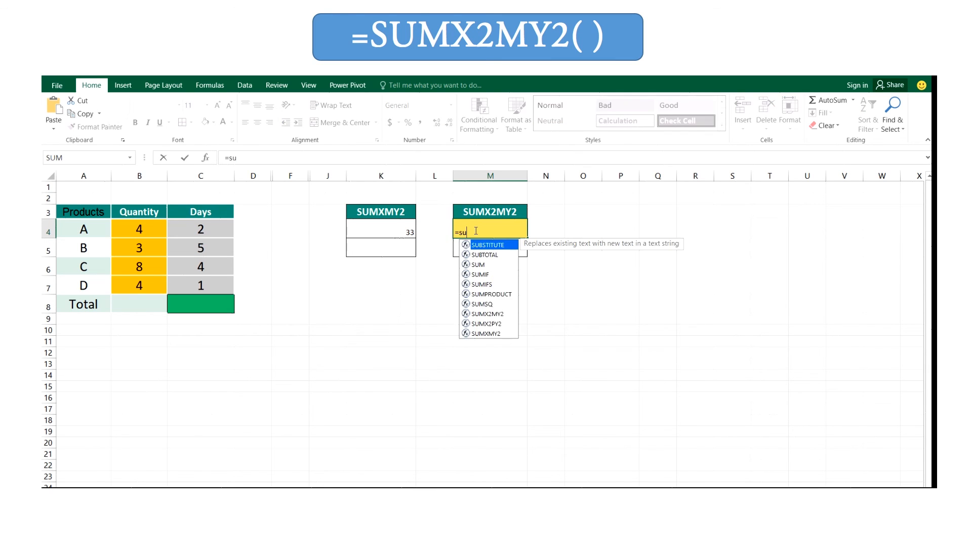
{"action": "type", "text": "x2"}
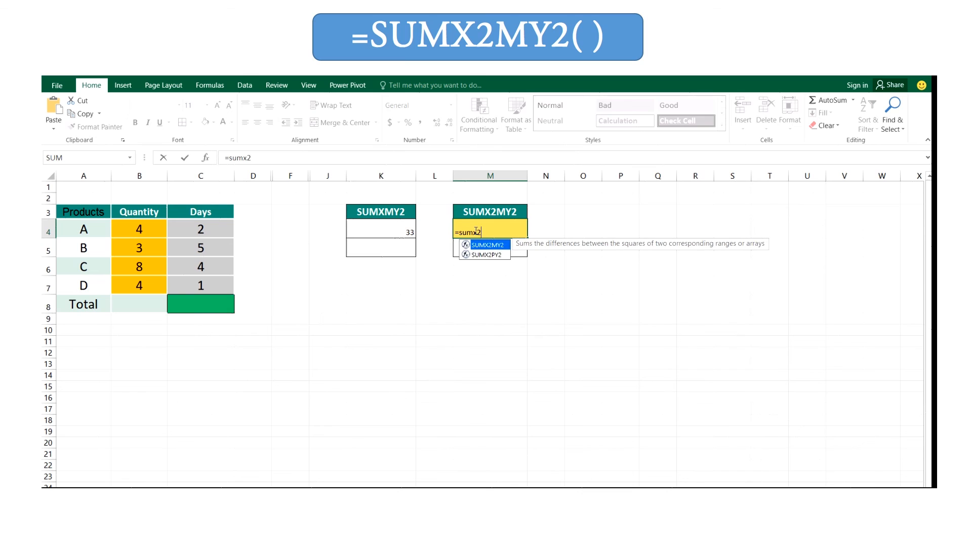
{"action": "type", "text": "my"}
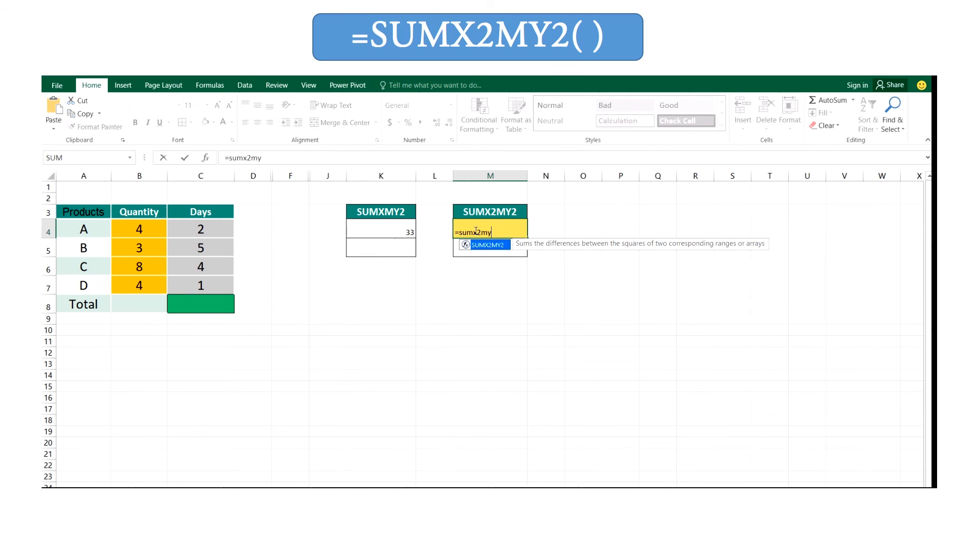
{"action": "type", "text": "2"}
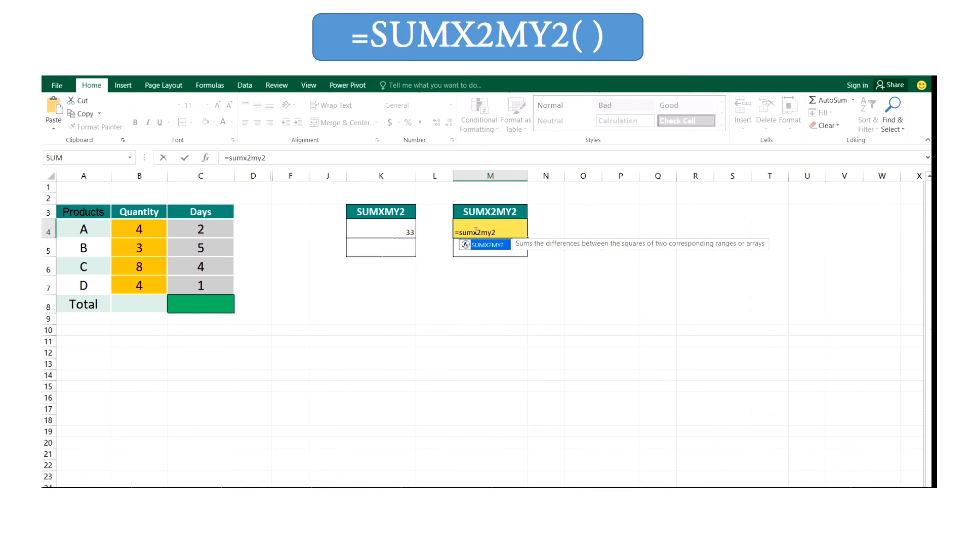
{"action": "type", "text": "("}
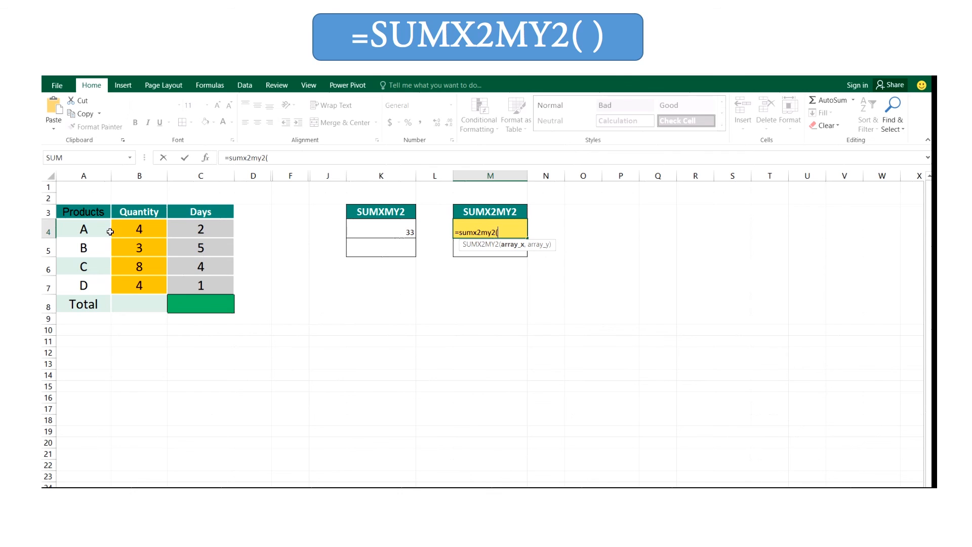
{"action": "left_click_drag", "start_coordinate": [139, 229], "coordinate": [139, 285]}
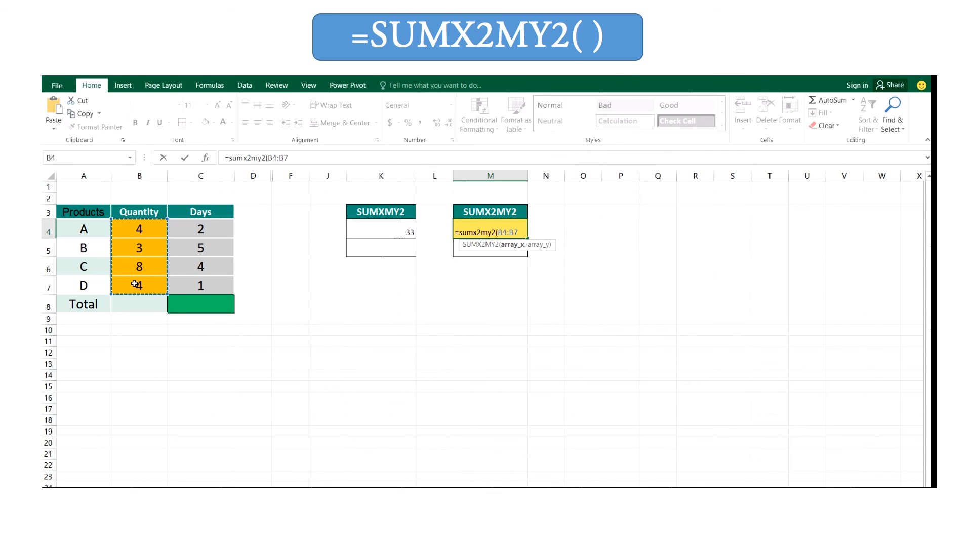
{"action": "left_click", "coordinate": [200, 229]}
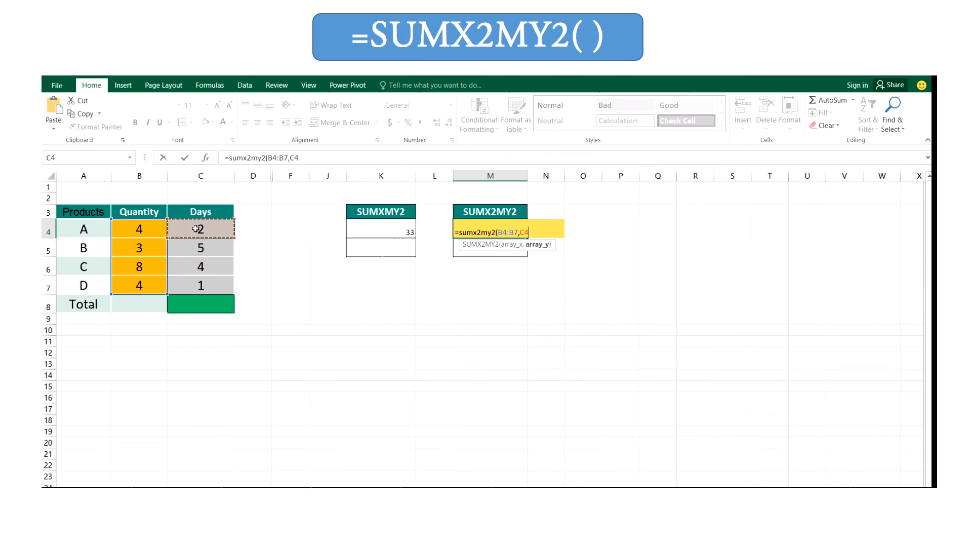
{"action": "left_click_drag", "start_coordinate": [201, 228], "coordinate": [201, 285]}
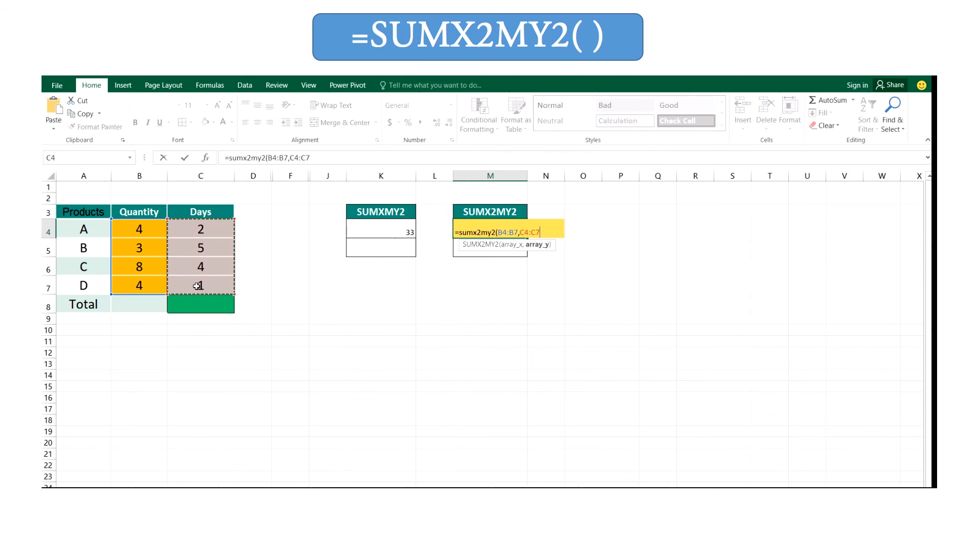
{"action": "type", "text": ")"}
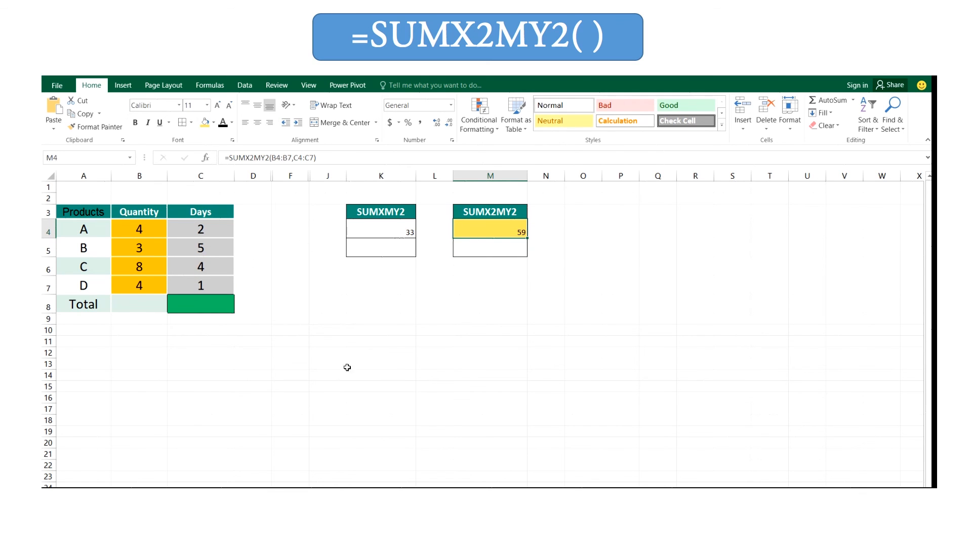
{"action": "mouse_move", "coordinate": [501, 232]}
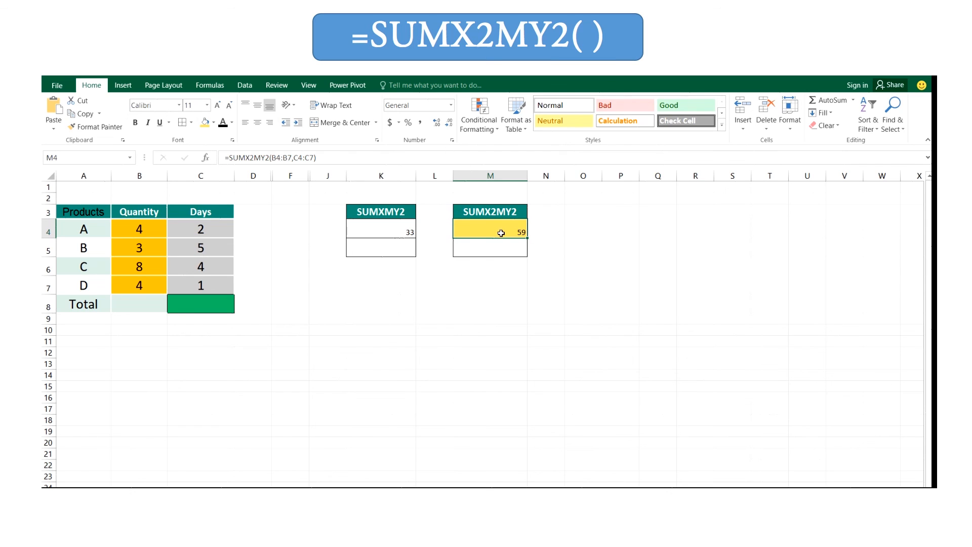
{"action": "mouse_move", "coordinate": [549, 263]}
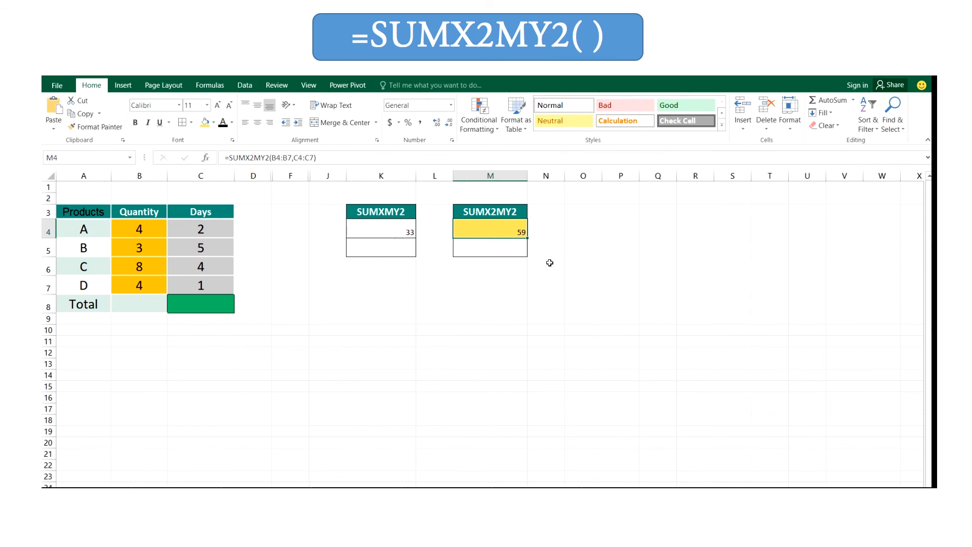
{"action": "mouse_move", "coordinate": [151, 287]}
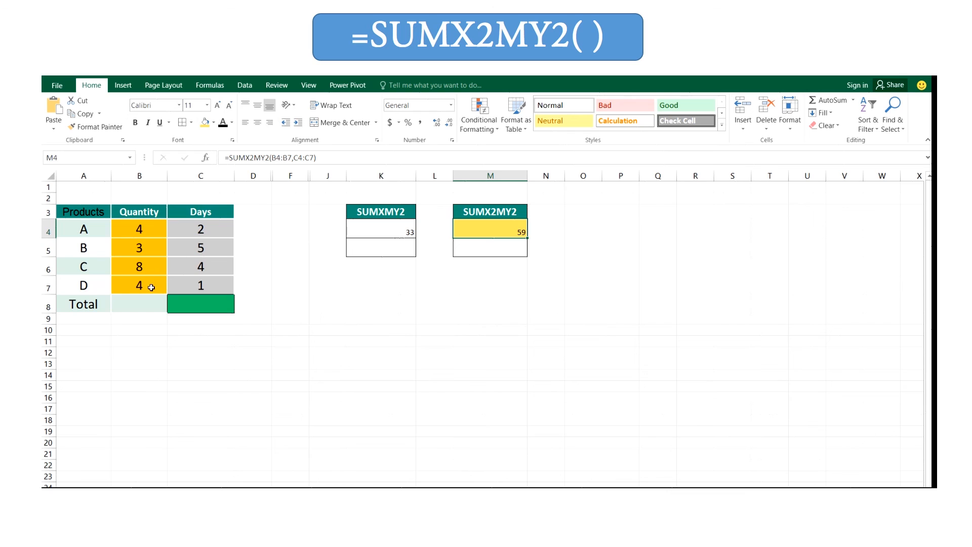